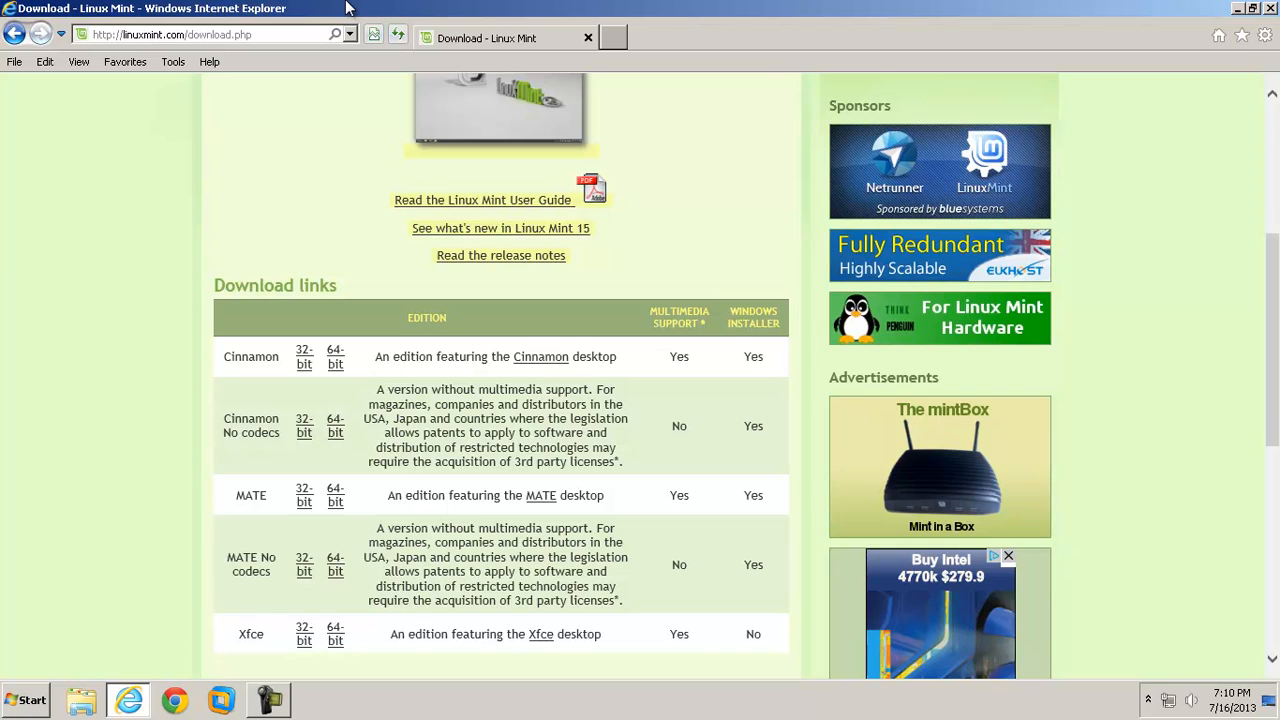
mouse_move(238, 403)
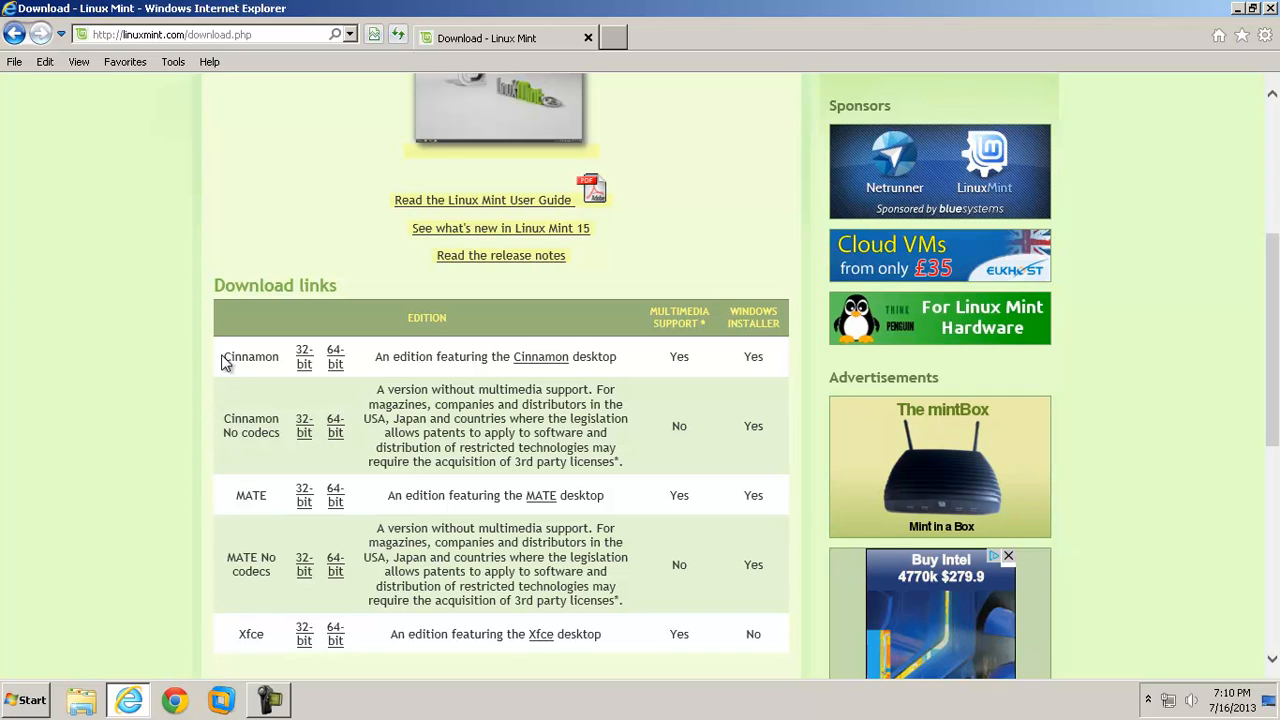
Open the Linux Mint 15 Cinnamon 32-bit page and scroll its mirrors to North America.
double_click(251, 356)
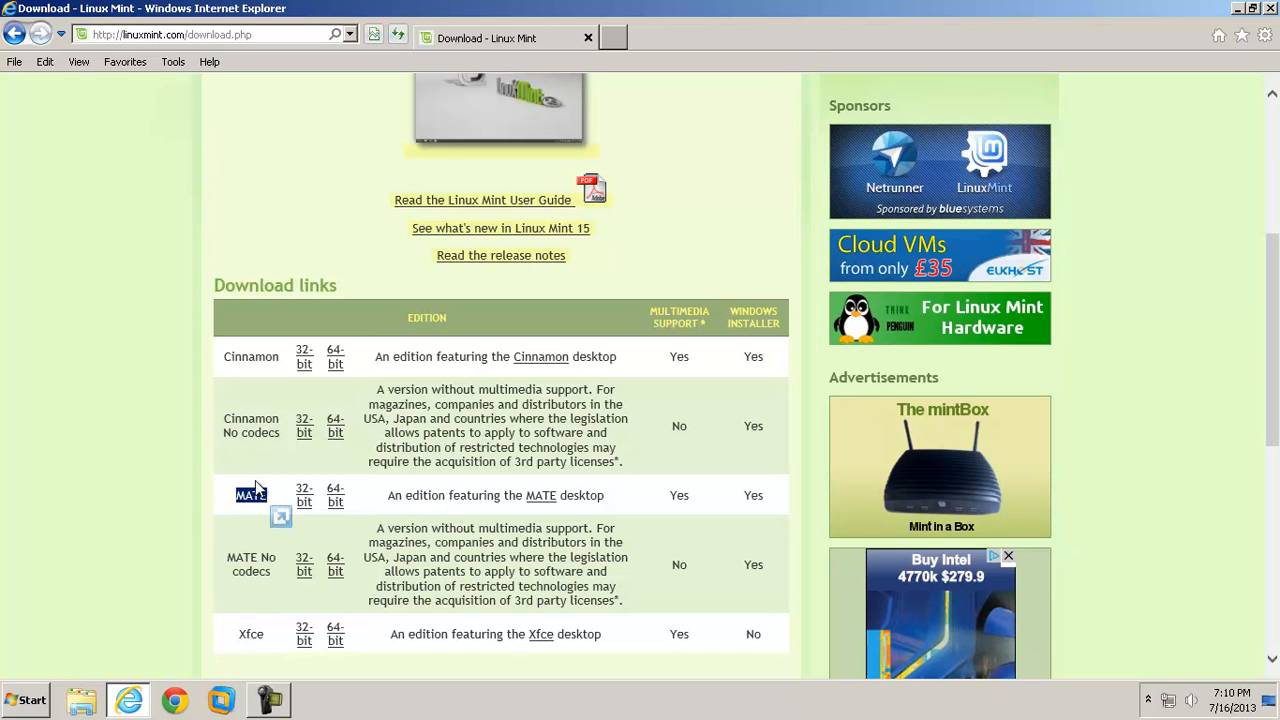
mouse_move(258, 340)
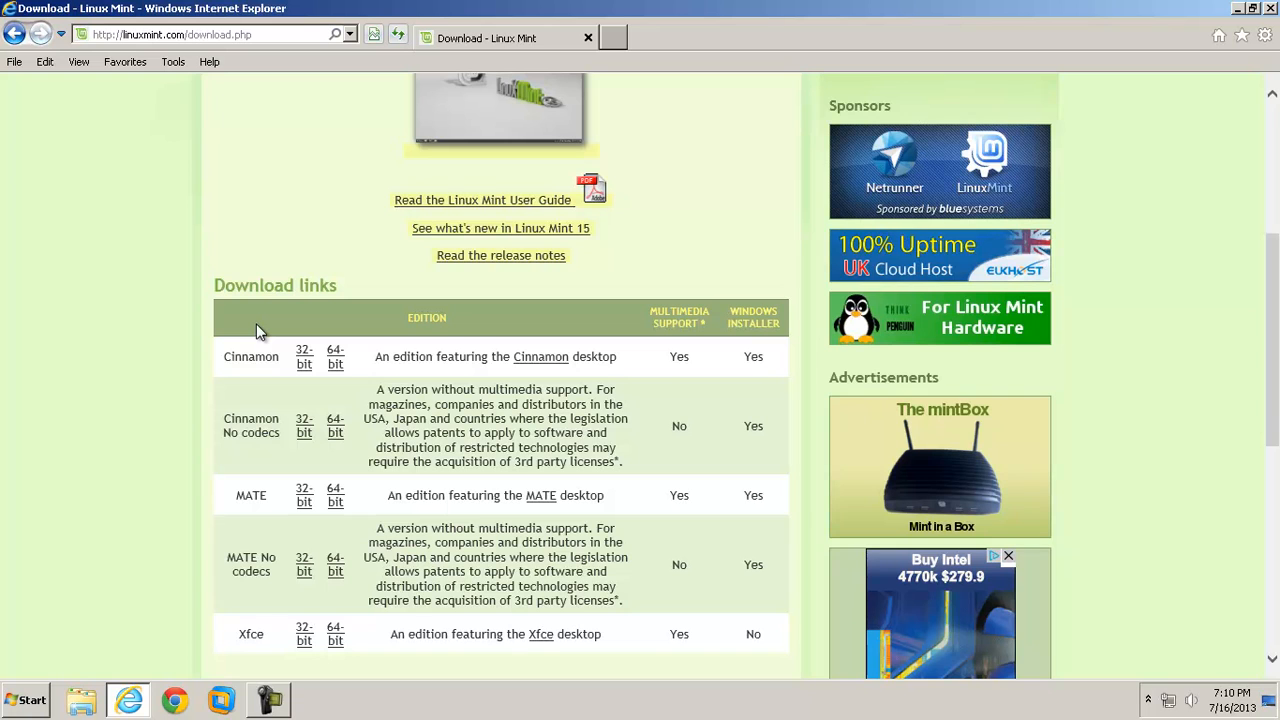
mouse_move(257, 317)
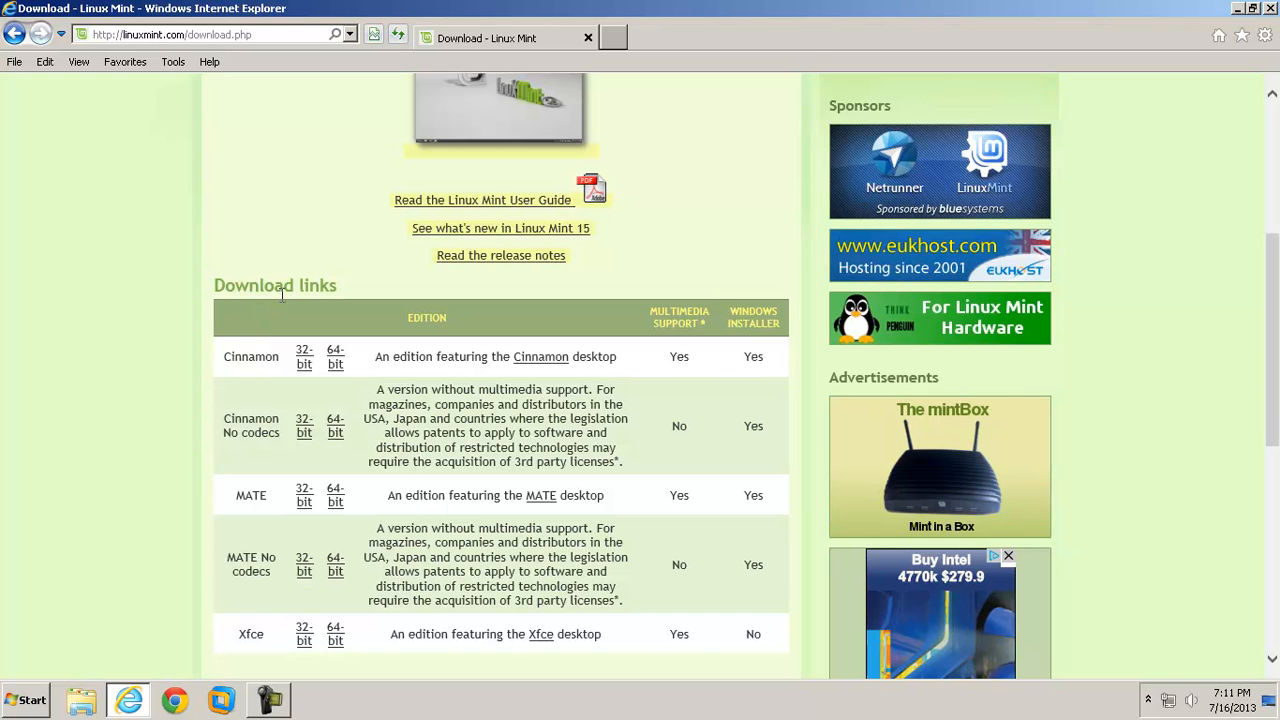
mouse_move(304, 362)
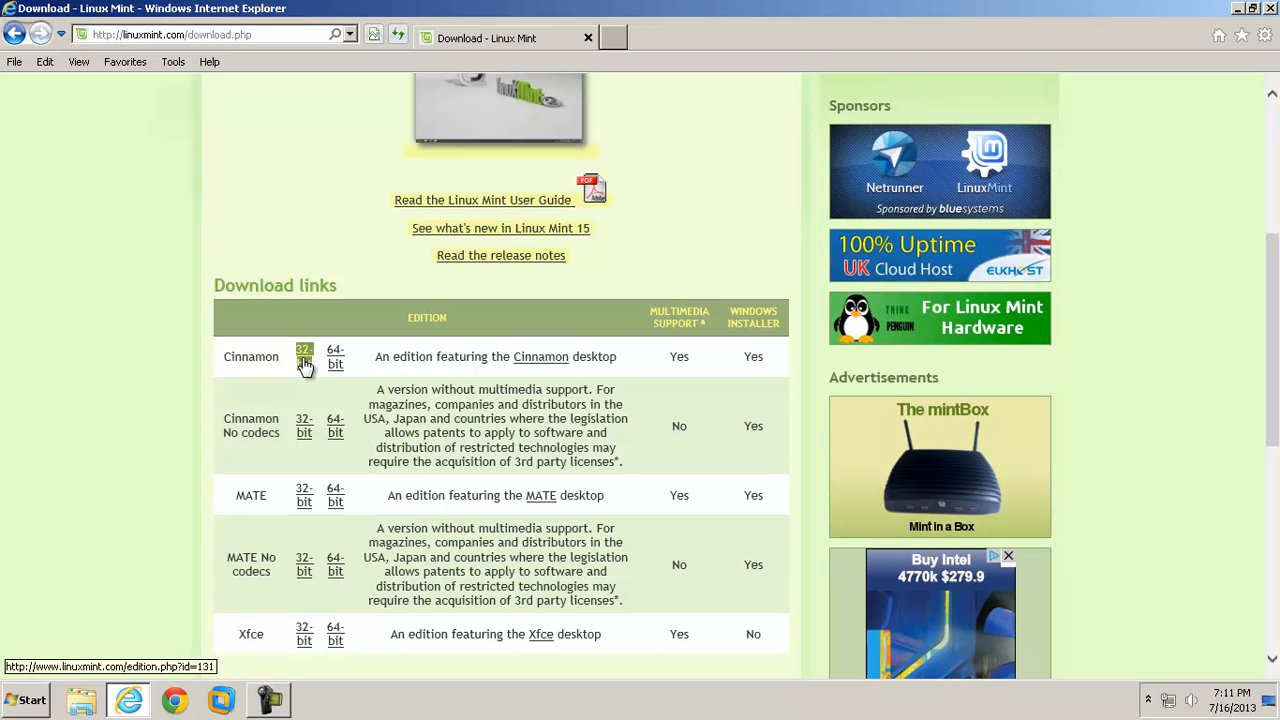
left_click(304, 356)
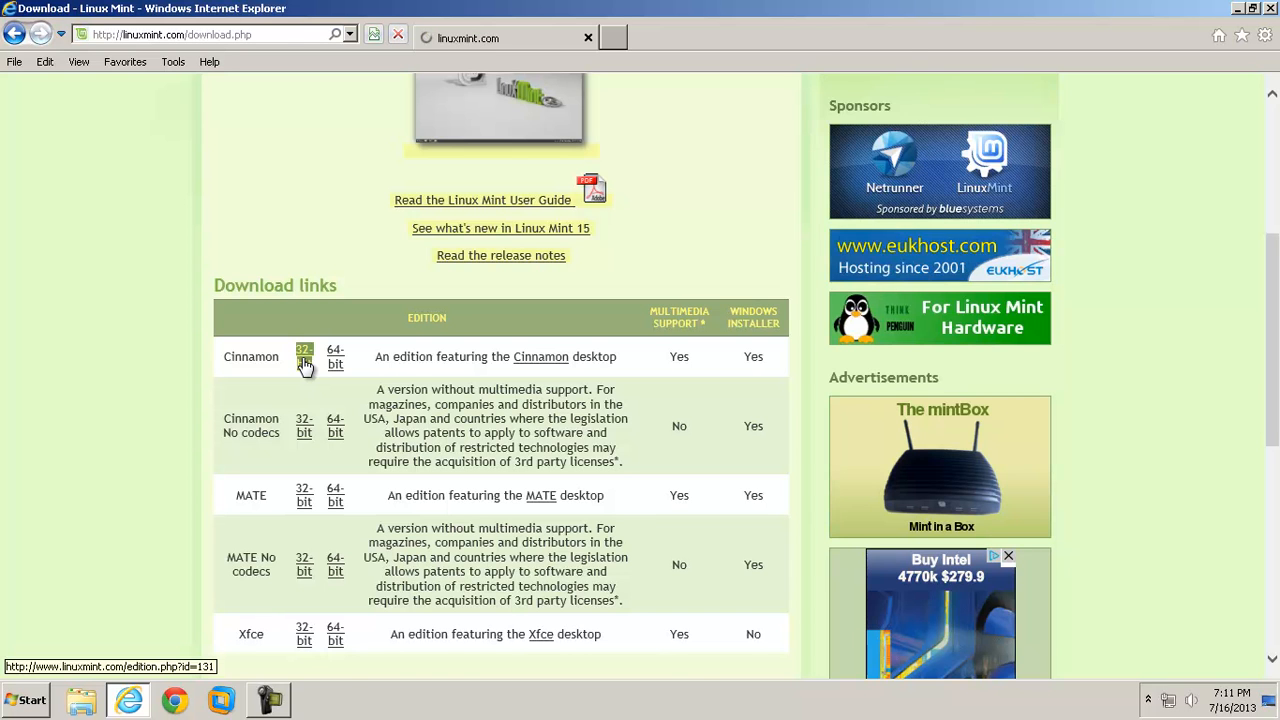
left_click(304, 356)
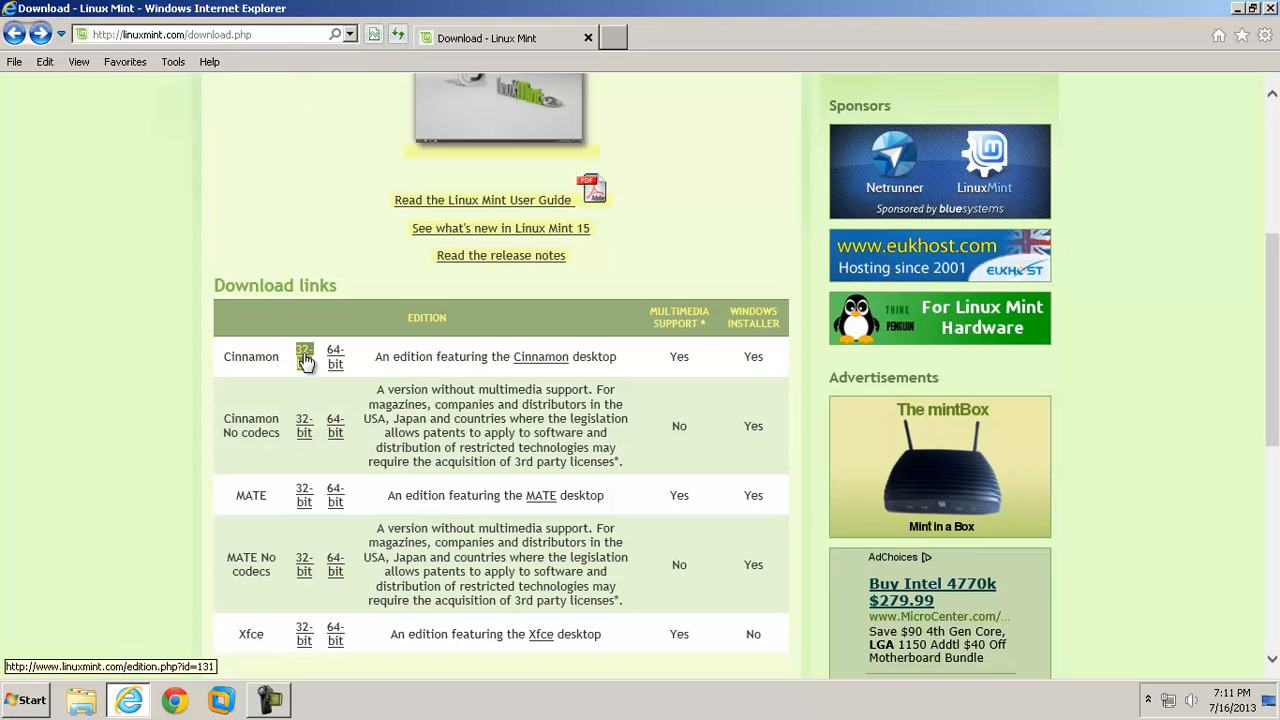
left_click(304, 356)
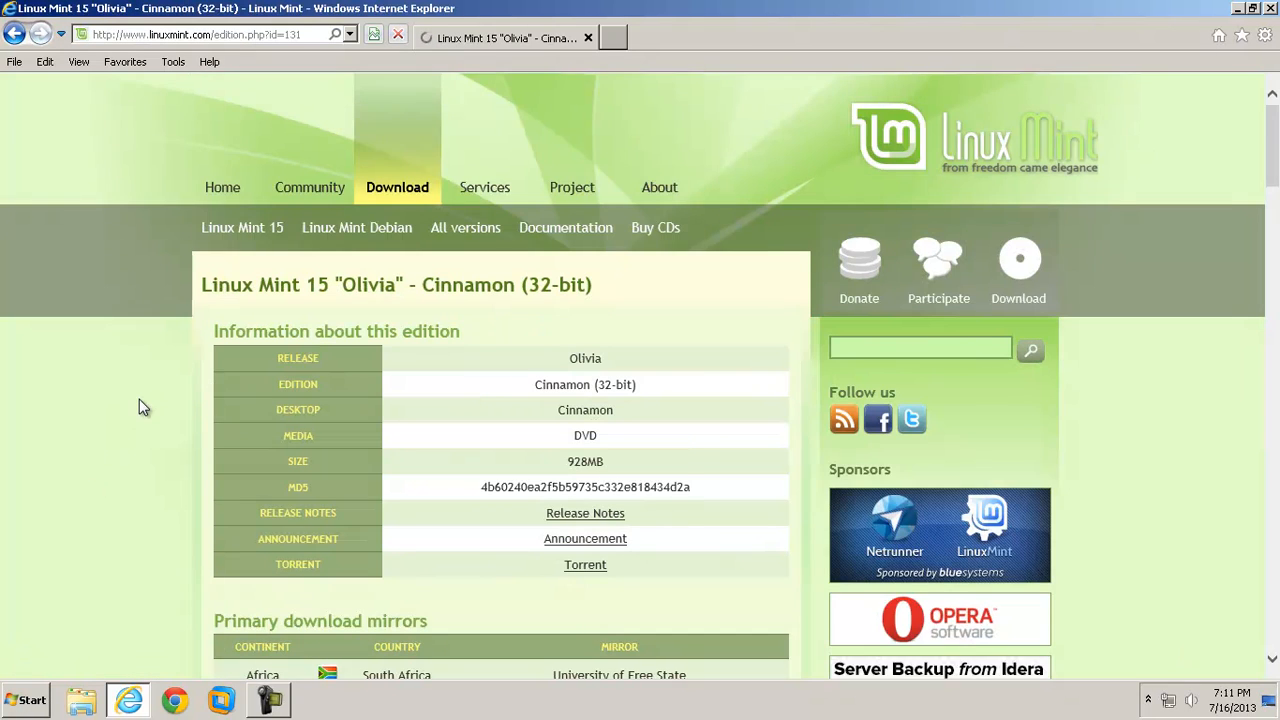
scroll("down", 3)
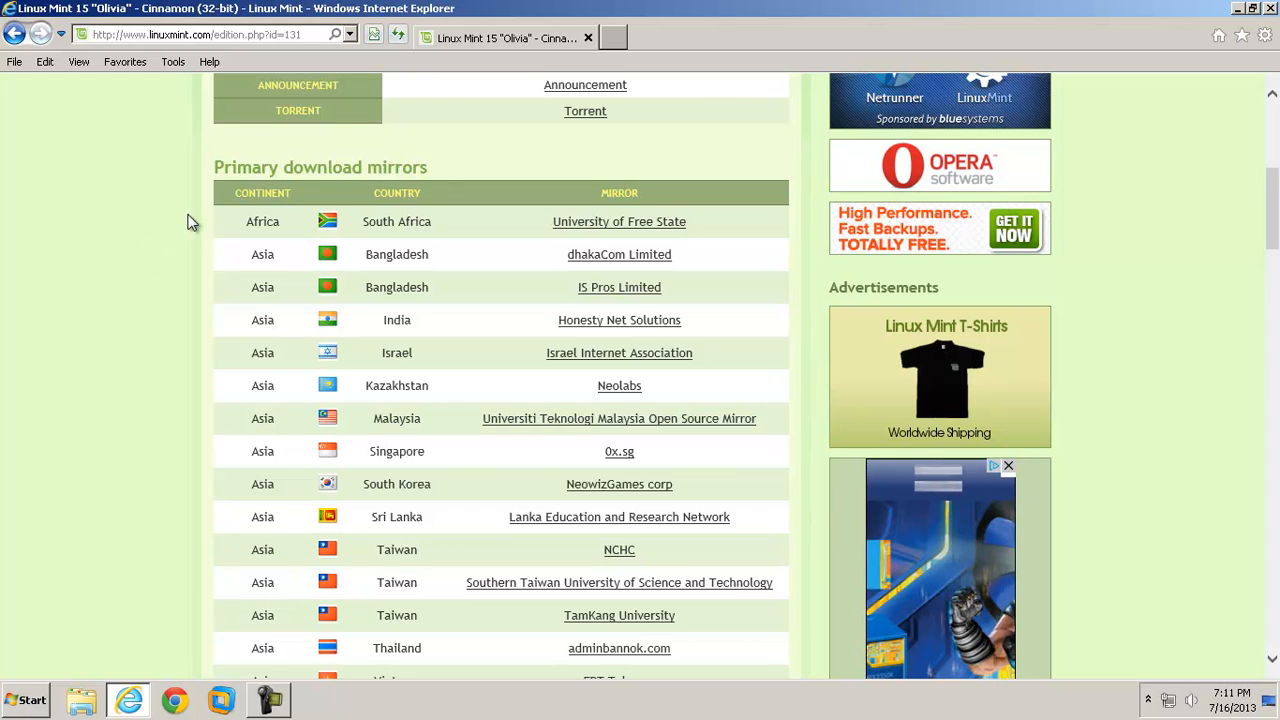
scroll("down", 3)
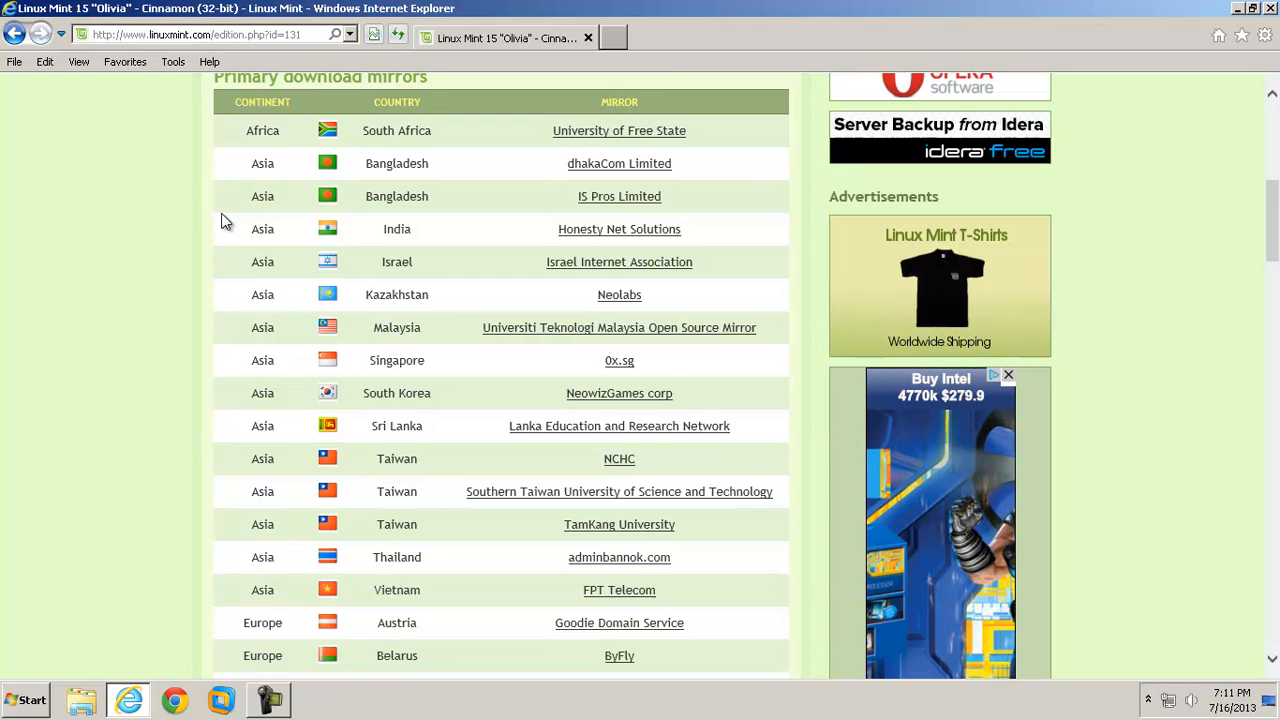
scroll("down", 3)
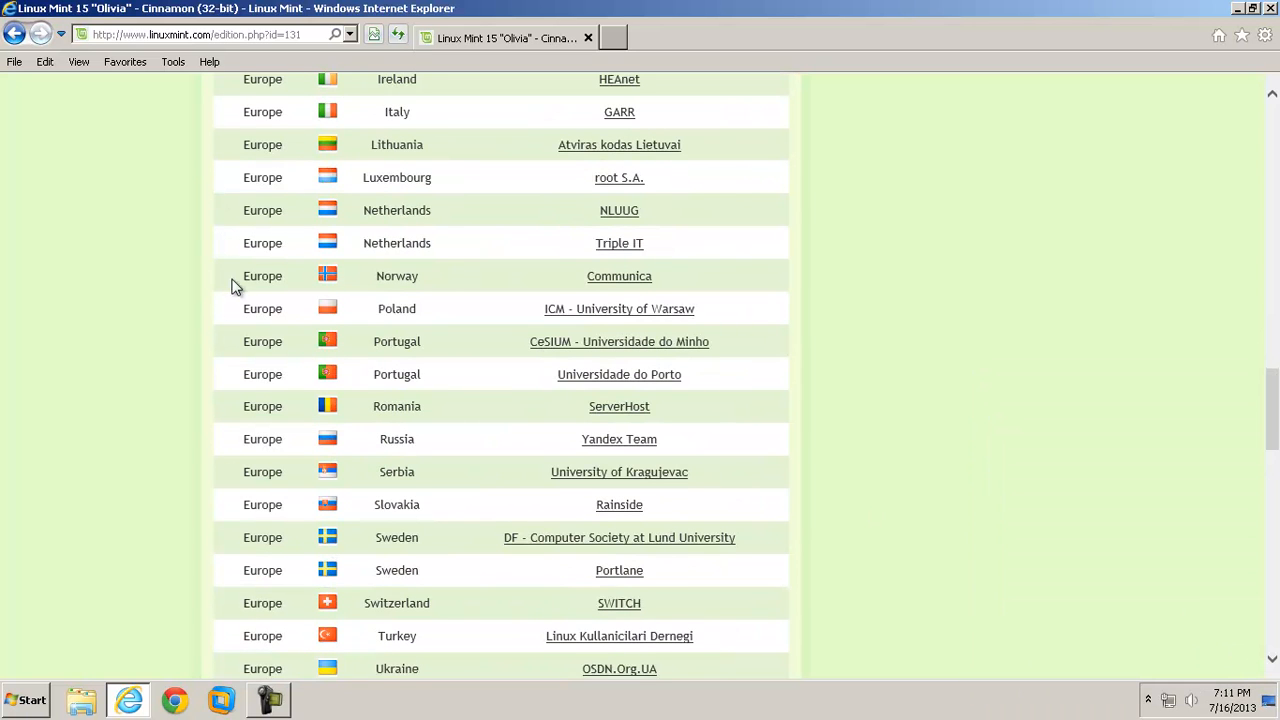
scroll("down", 3)
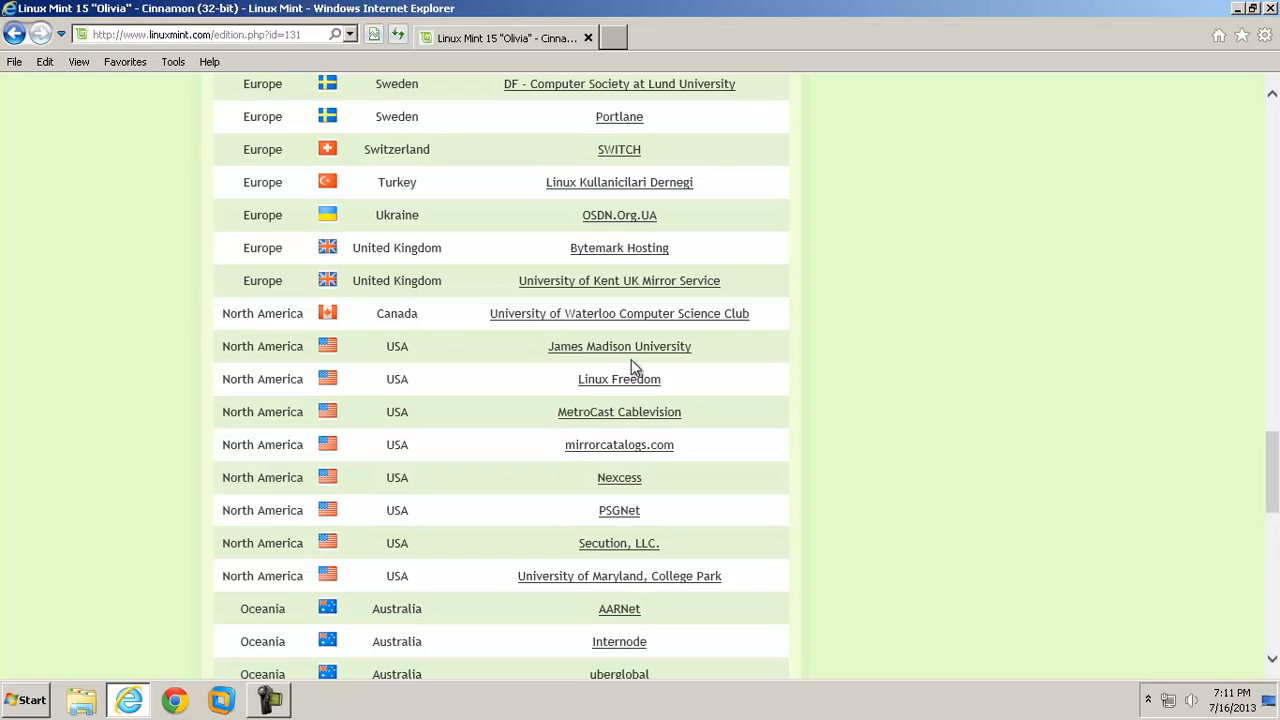
mouse_move(619, 346)
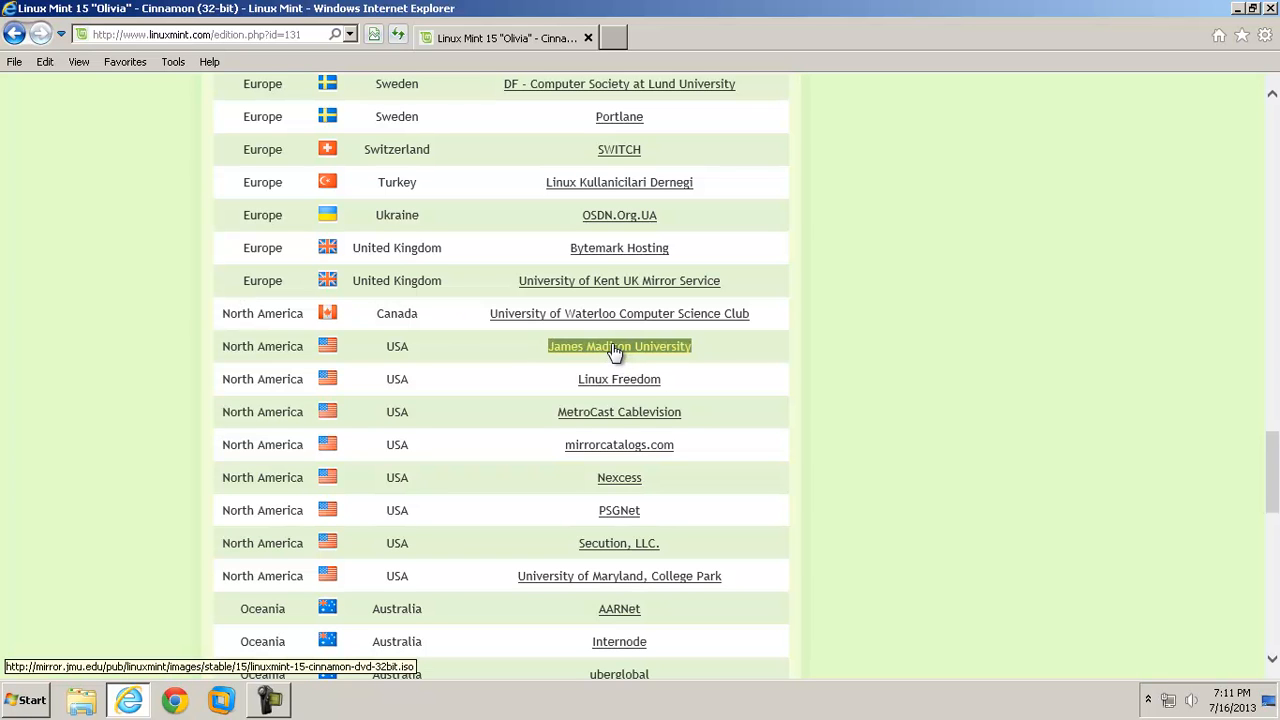
Start the Cinnamon 32-bit ISO download from the James Madison University mirror.
left_click(619, 346)
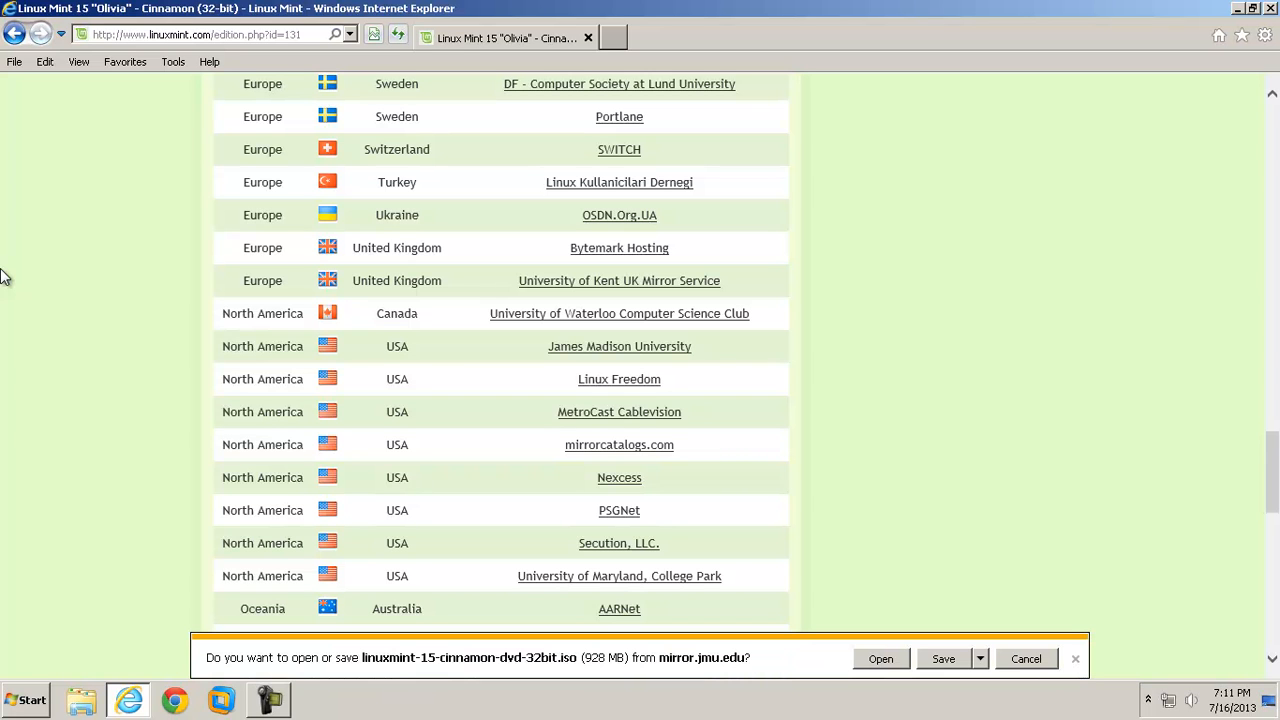
mouse_move(80, 275)
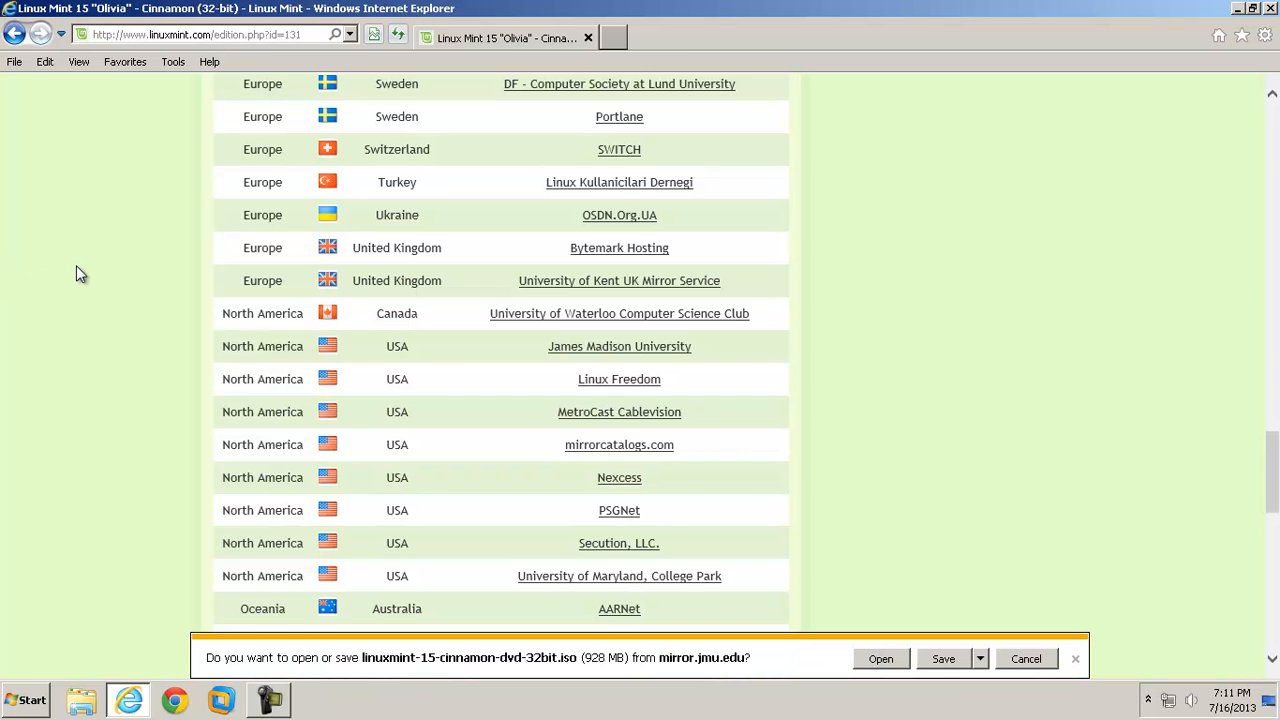
mouse_move(138, 274)
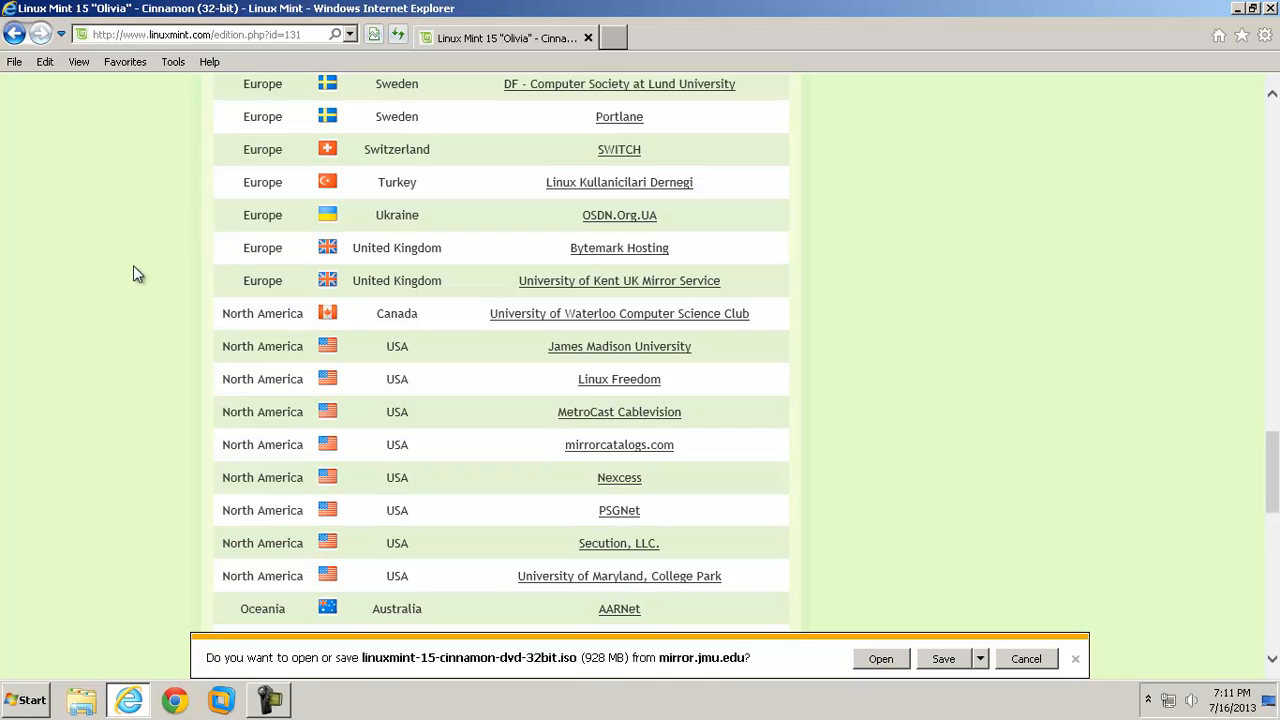
mouse_move(500, 700)
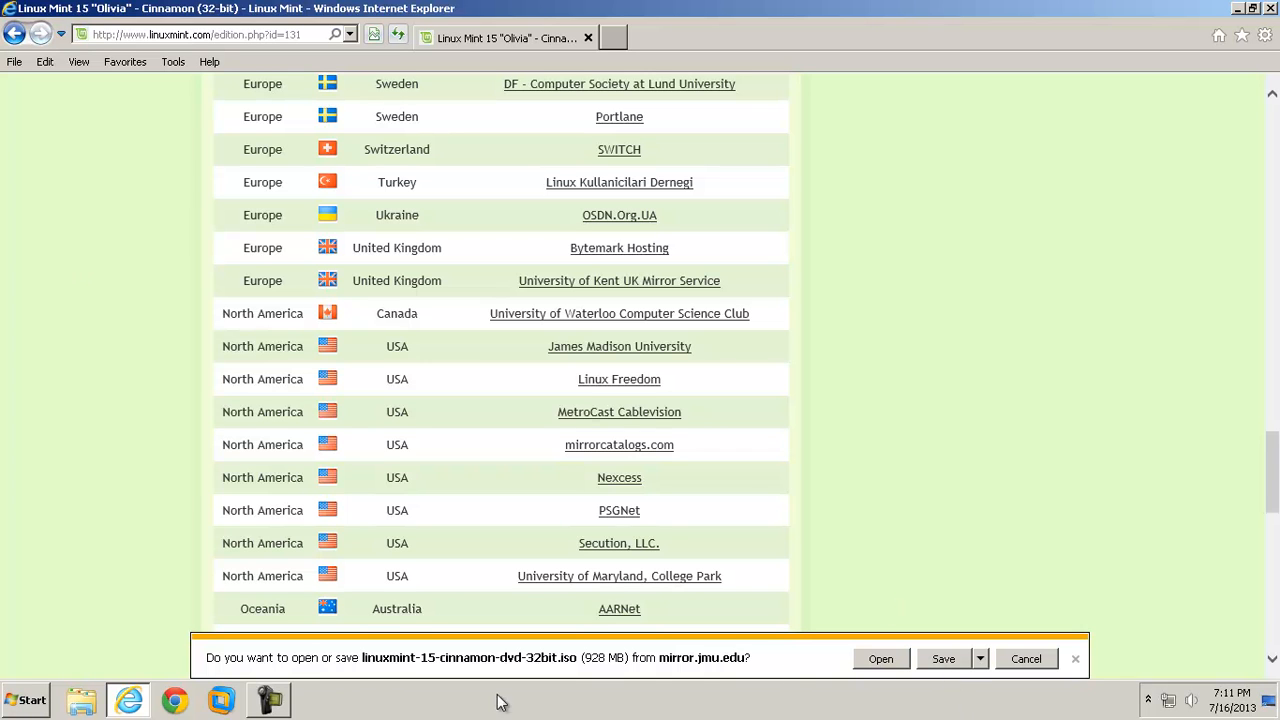
mouse_move(622, 670)
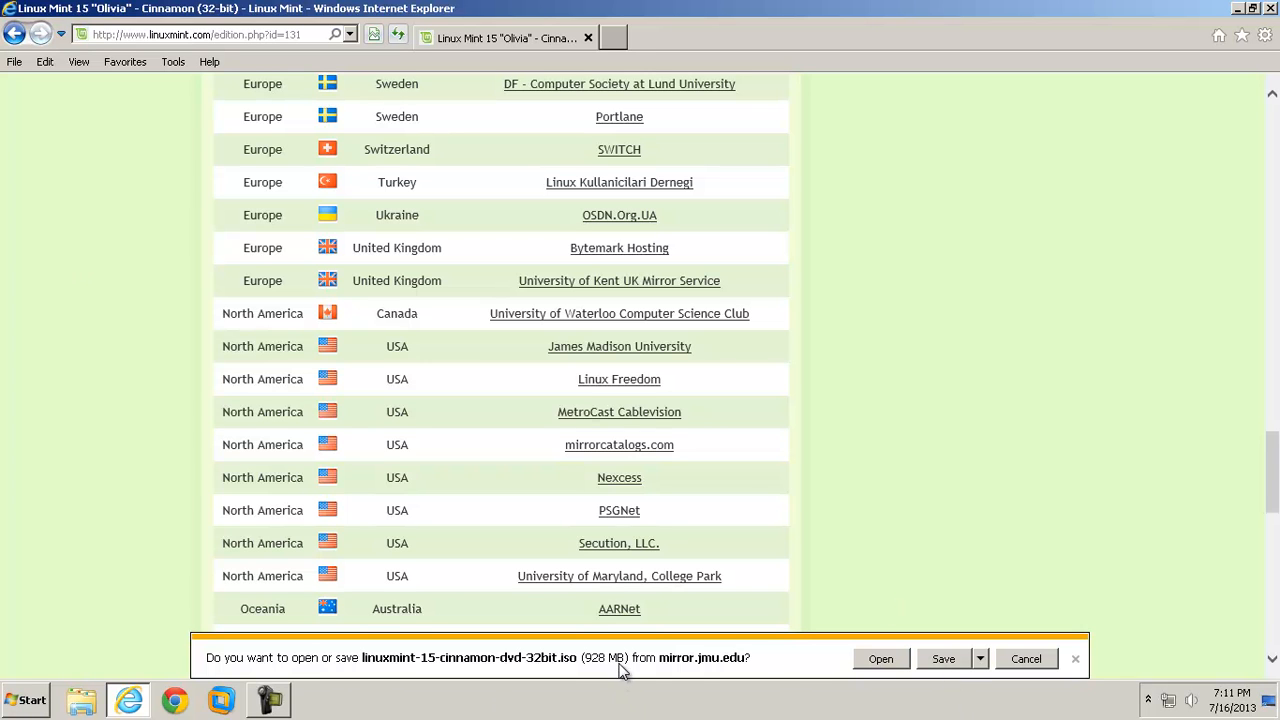
mouse_move(625, 662)
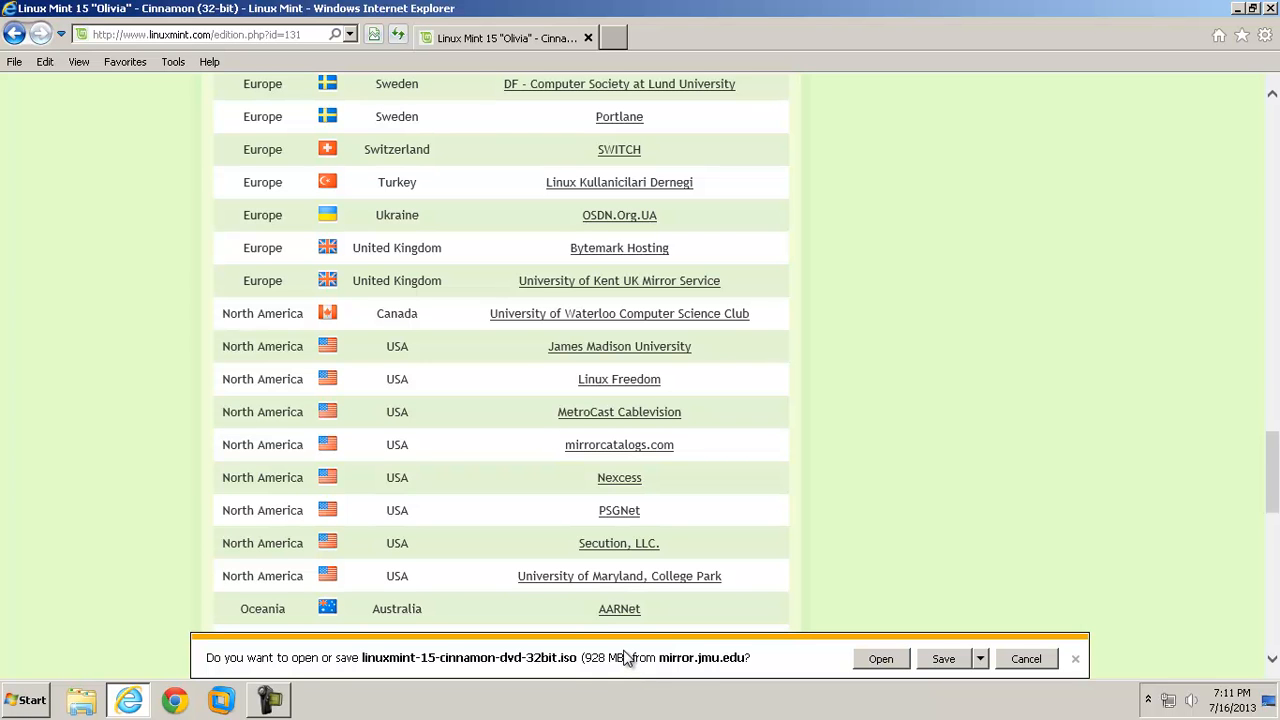
mouse_move(568, 668)
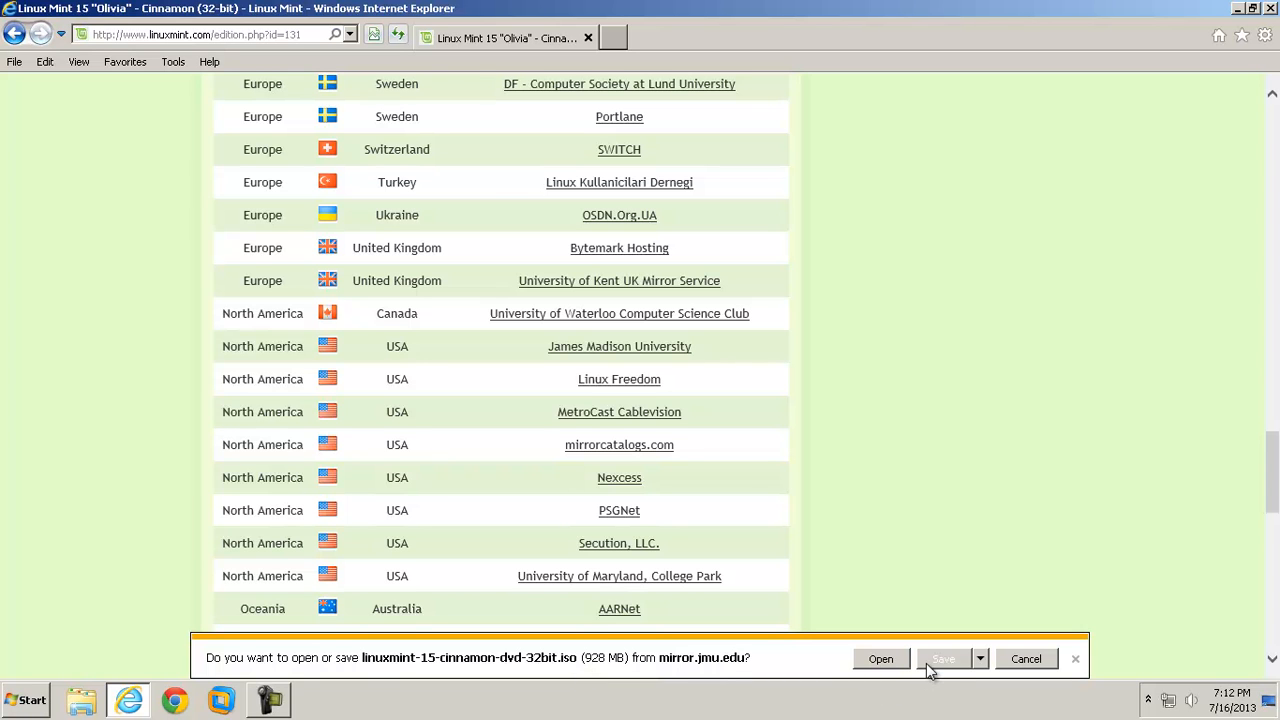
Save linuxmint-15-cinnamon-dvd-32bit.iso to disk from the download bar.
left_click(942, 658)
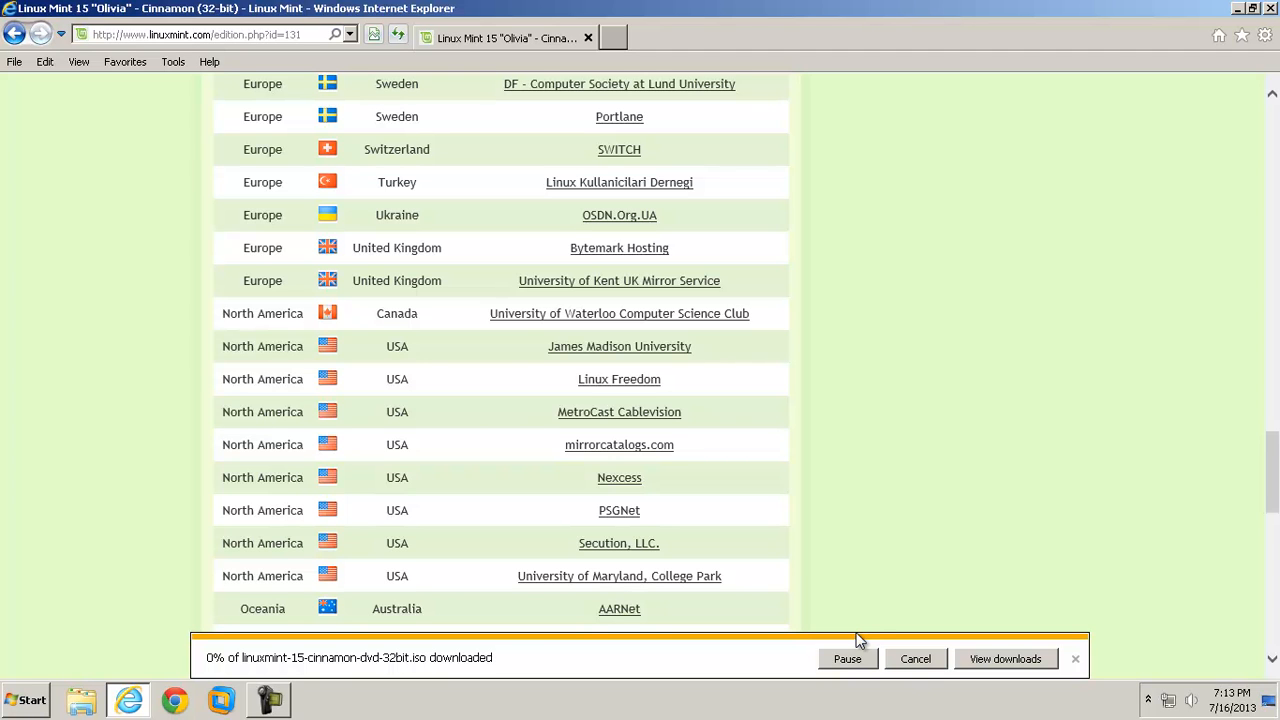
mouse_move(628, 7)
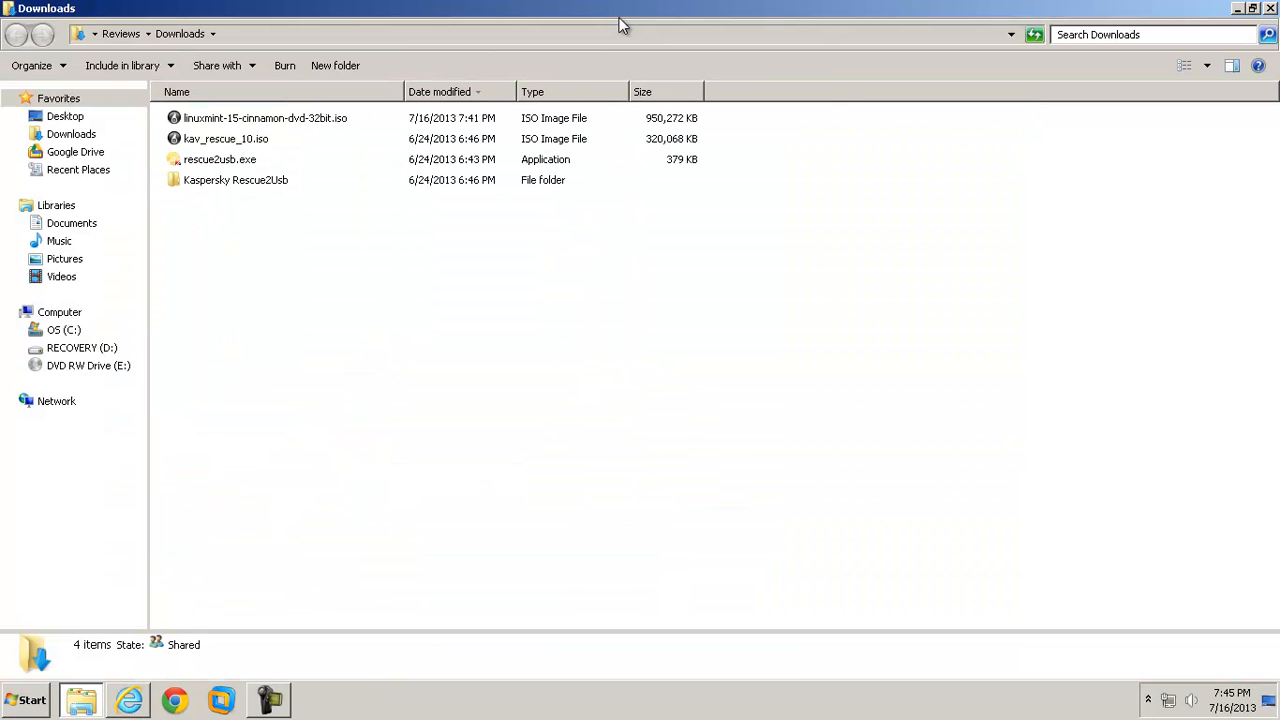
mouse_move(510, 9)
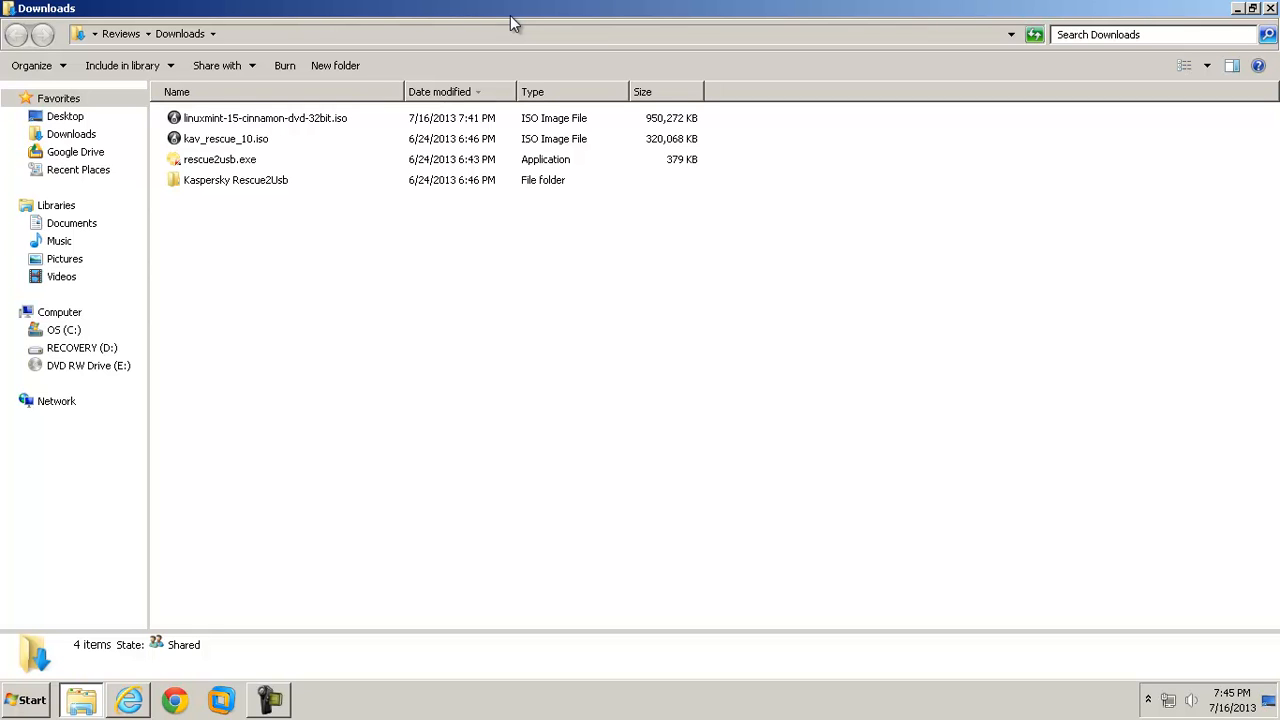
mouse_move(458, 593)
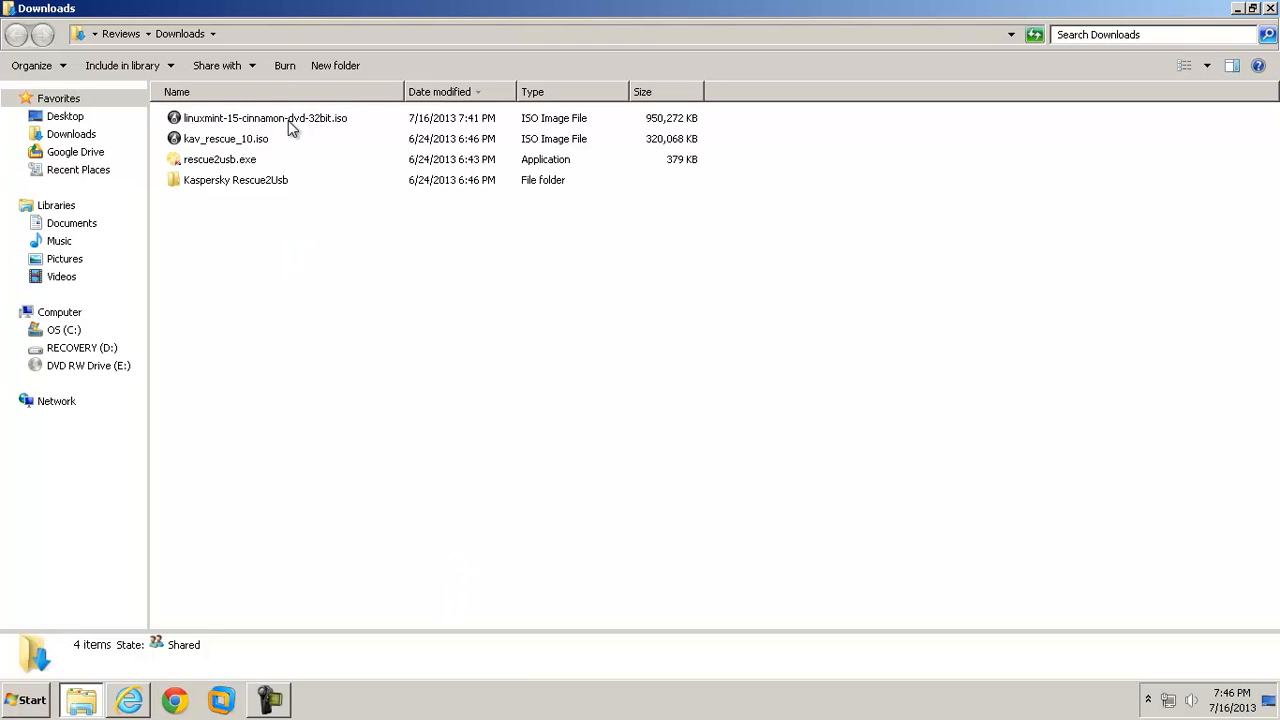
Confirm the 950,272 KB Linux Mint ISO is in the Downloads folder.
left_click(264, 118)
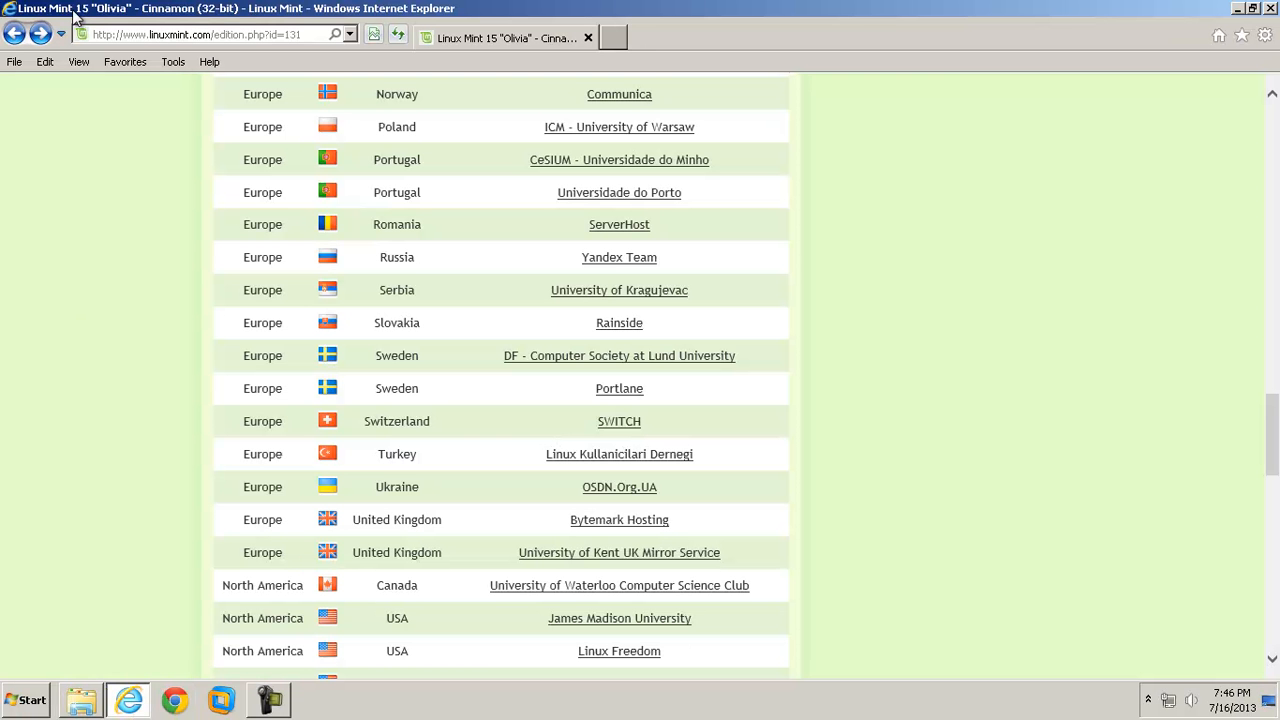
Load filehippo.com and scroll down to the CD and DVD Tools list.
left_click(200, 34)
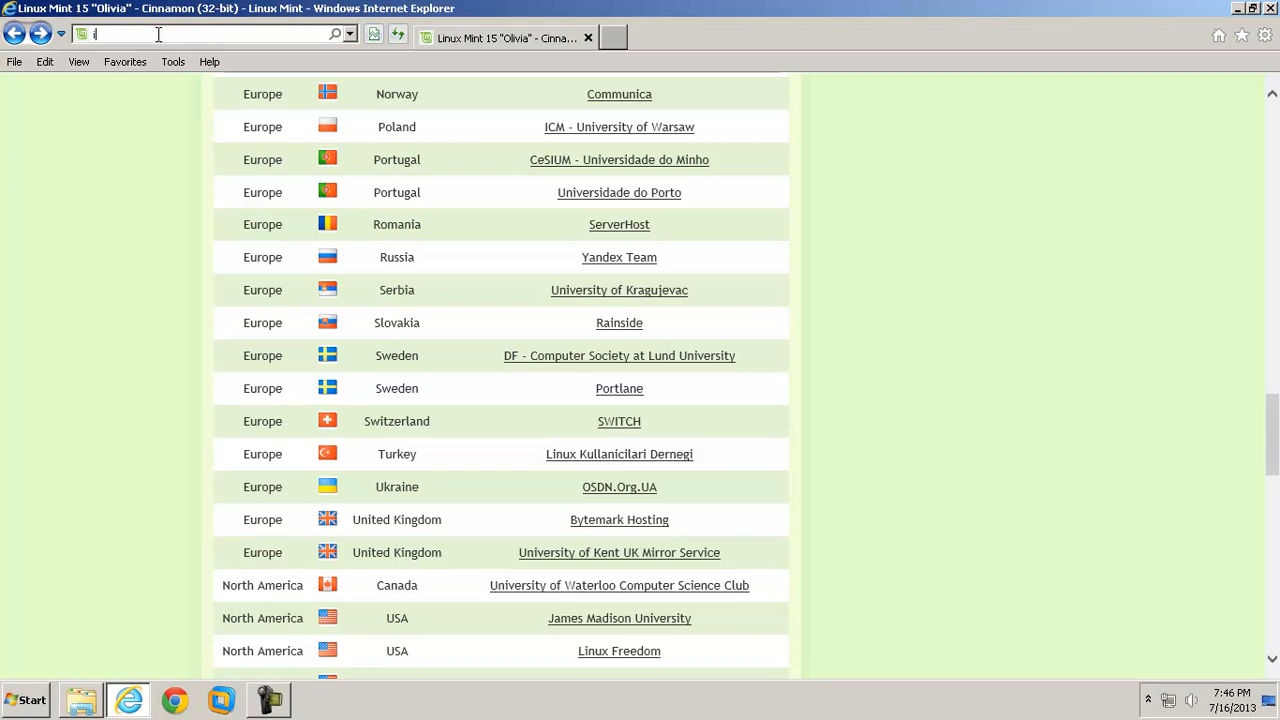
type("filehippo.com/")
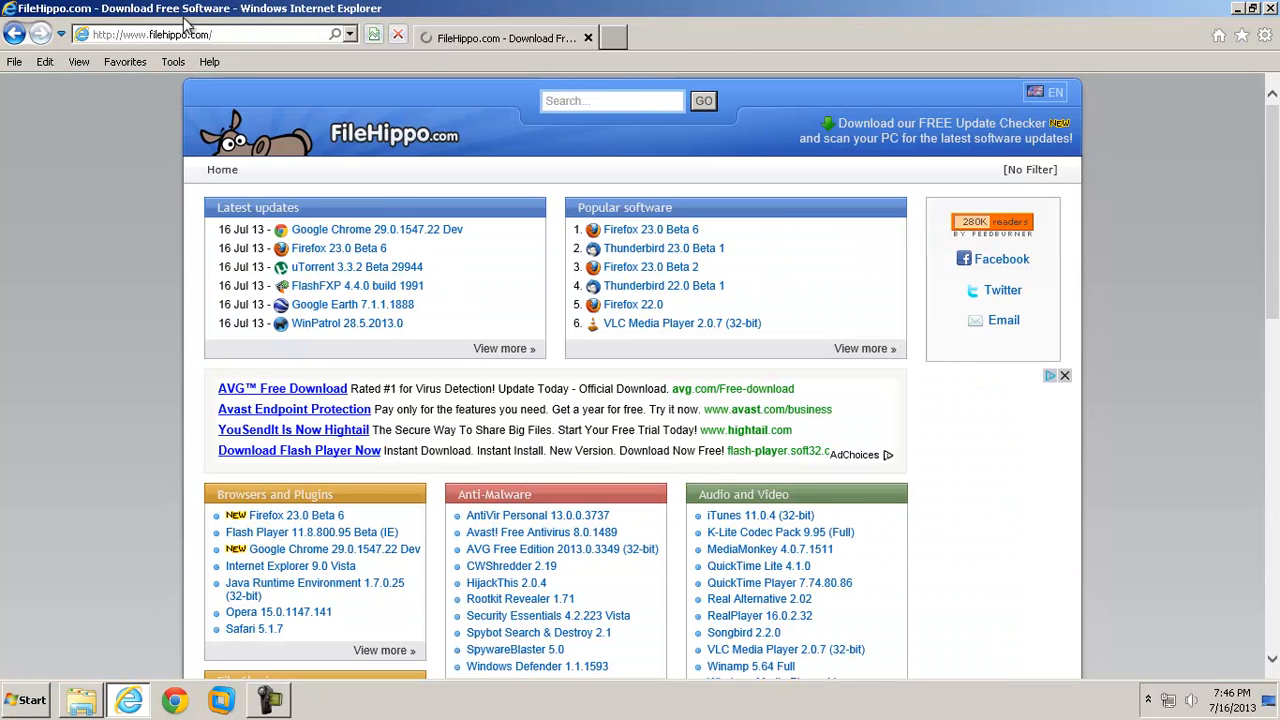
scroll("down", 3)
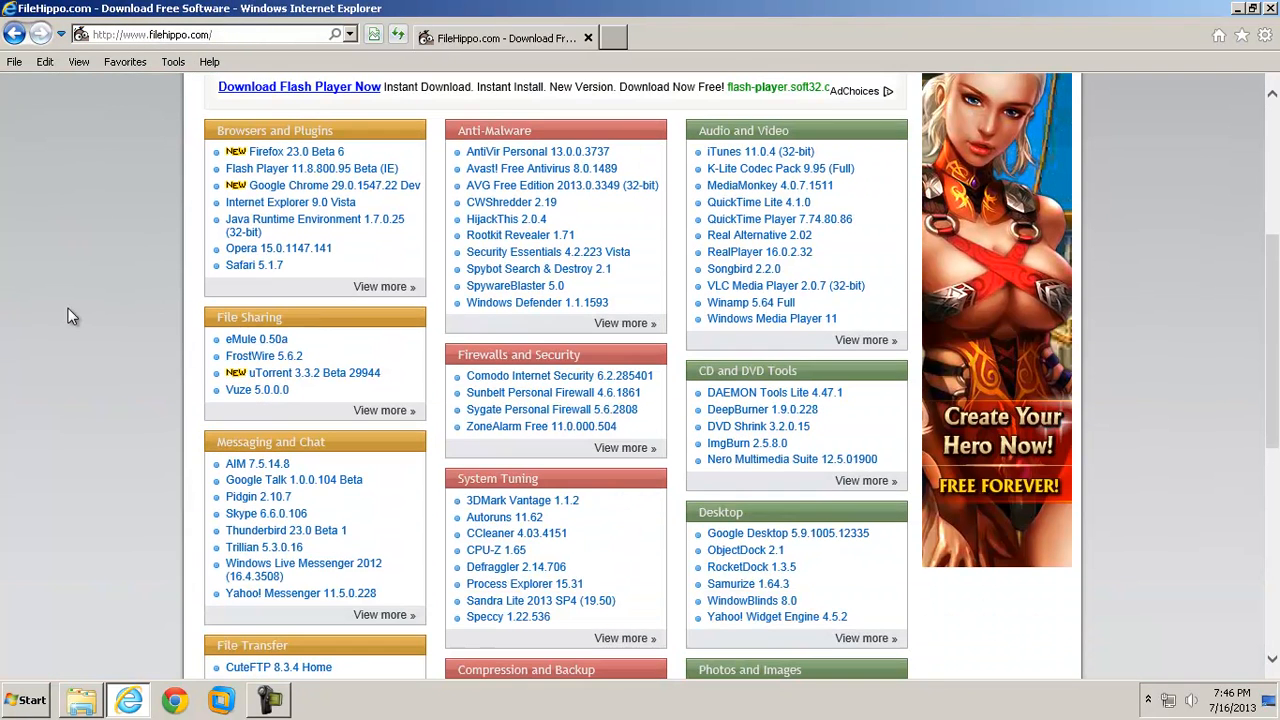
mouse_move(985, 470)
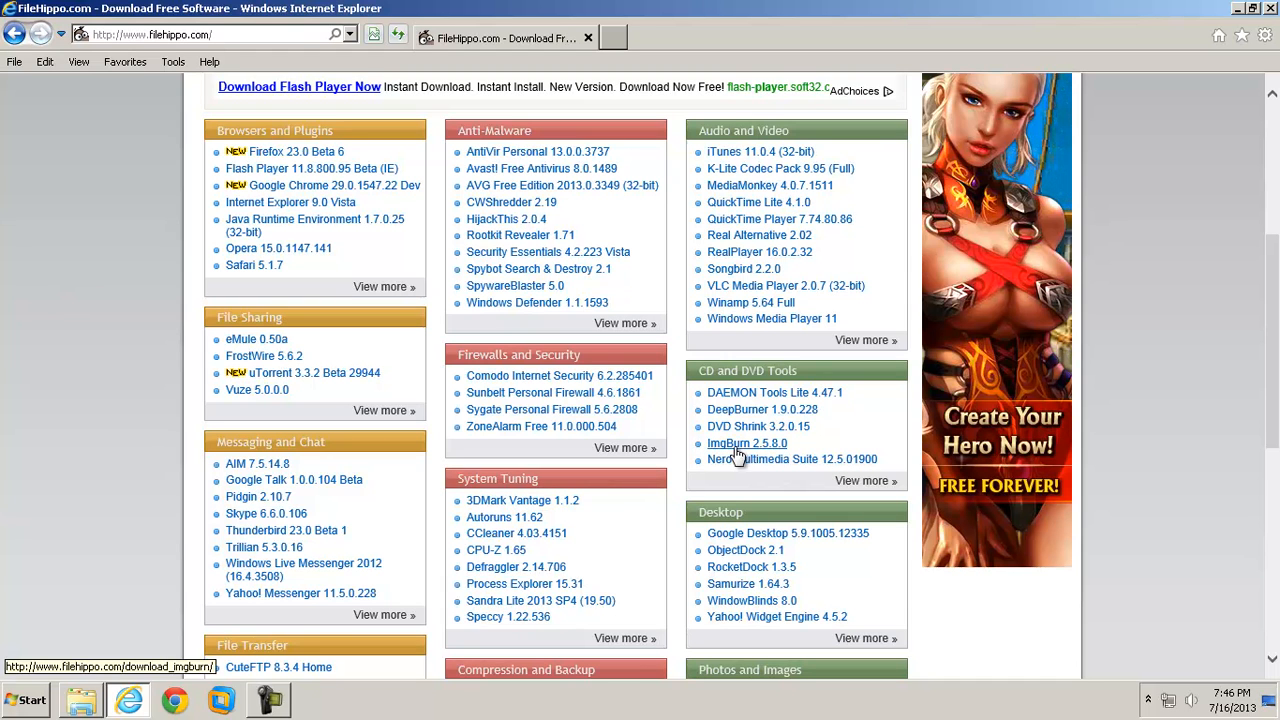
mouse_move(1045, 294)
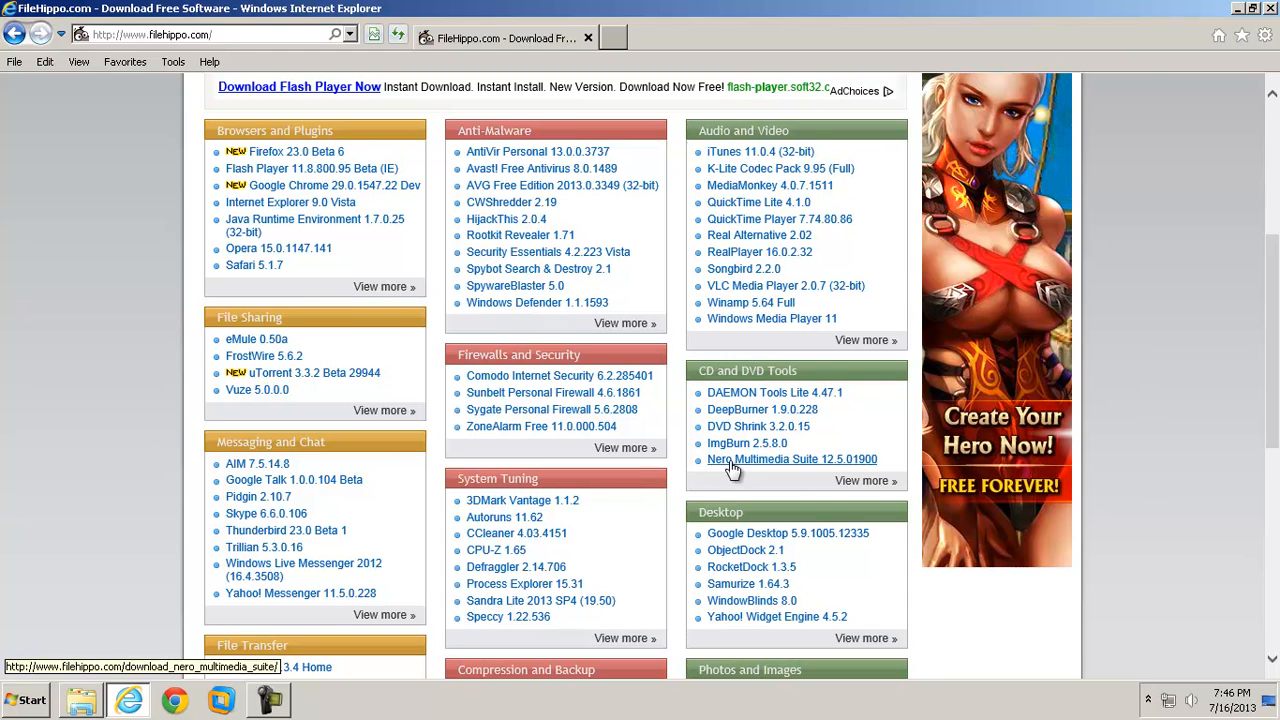
mouse_move(747, 443)
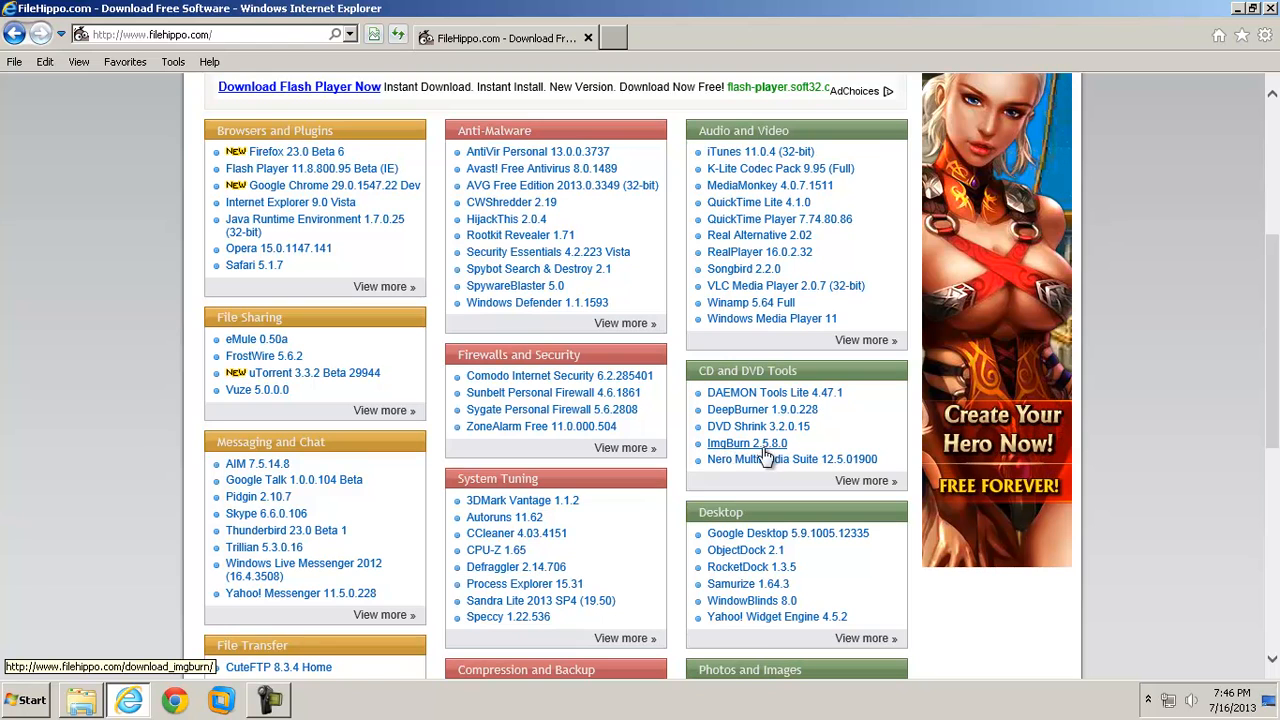
Download ImgBurn 2.5.8.0 from FileHippo and run its installer.
left_click(746, 443)
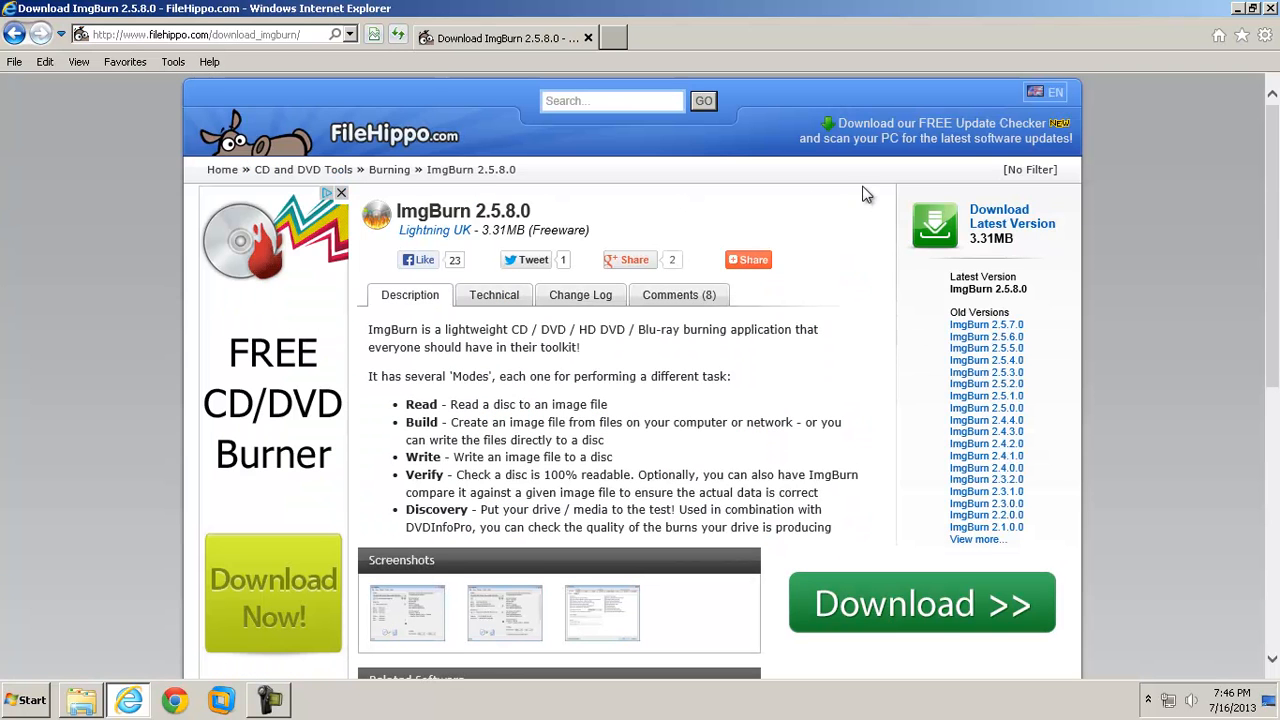
mouse_move(1012, 223)
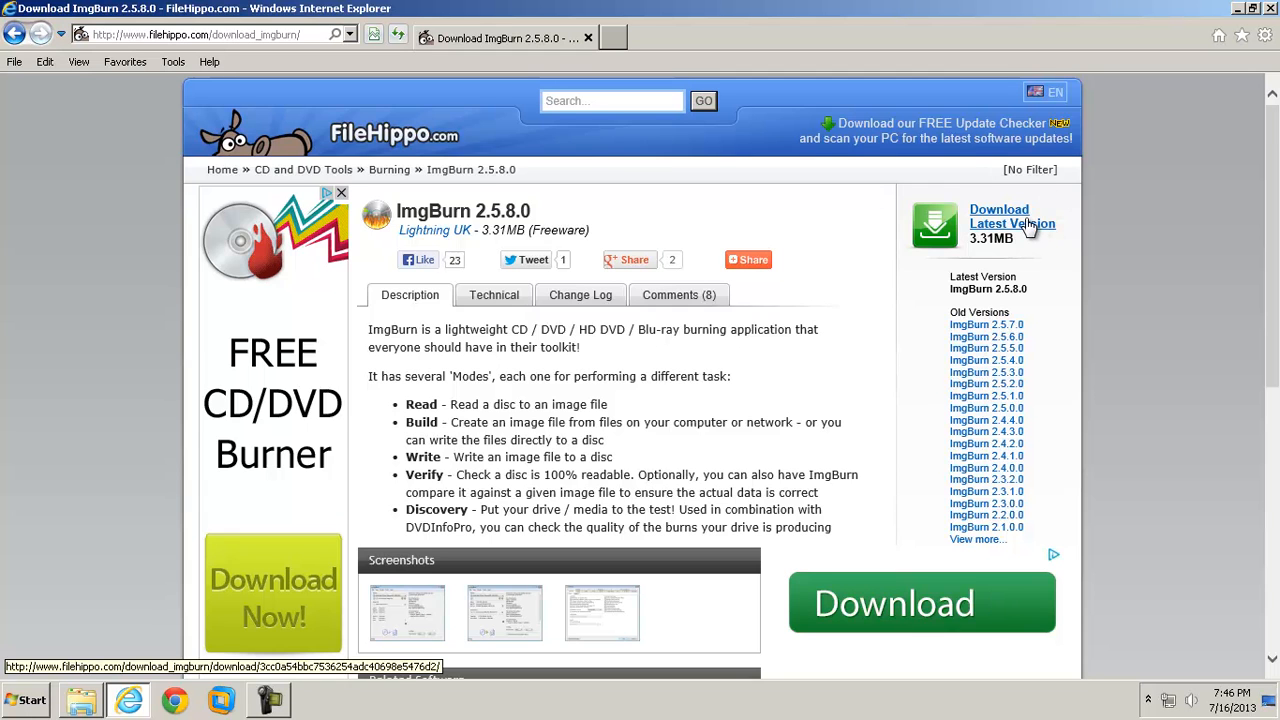
left_click(999, 216)
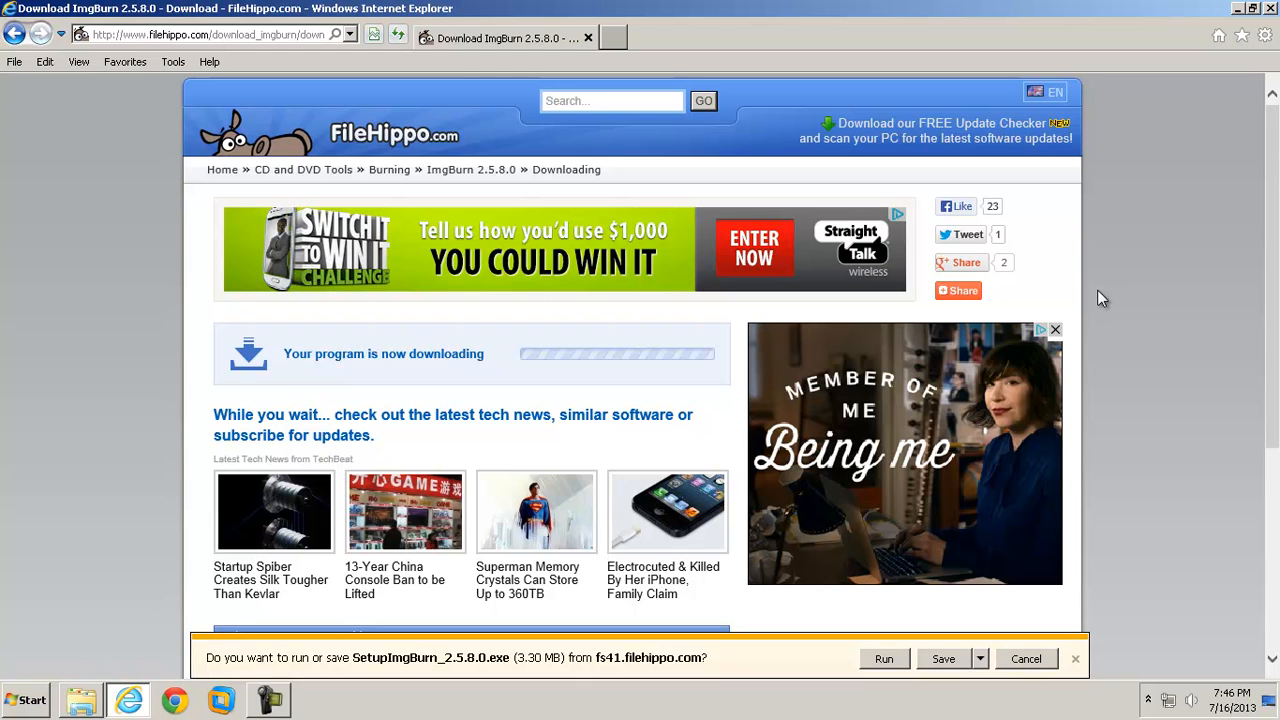
left_click(883, 658)
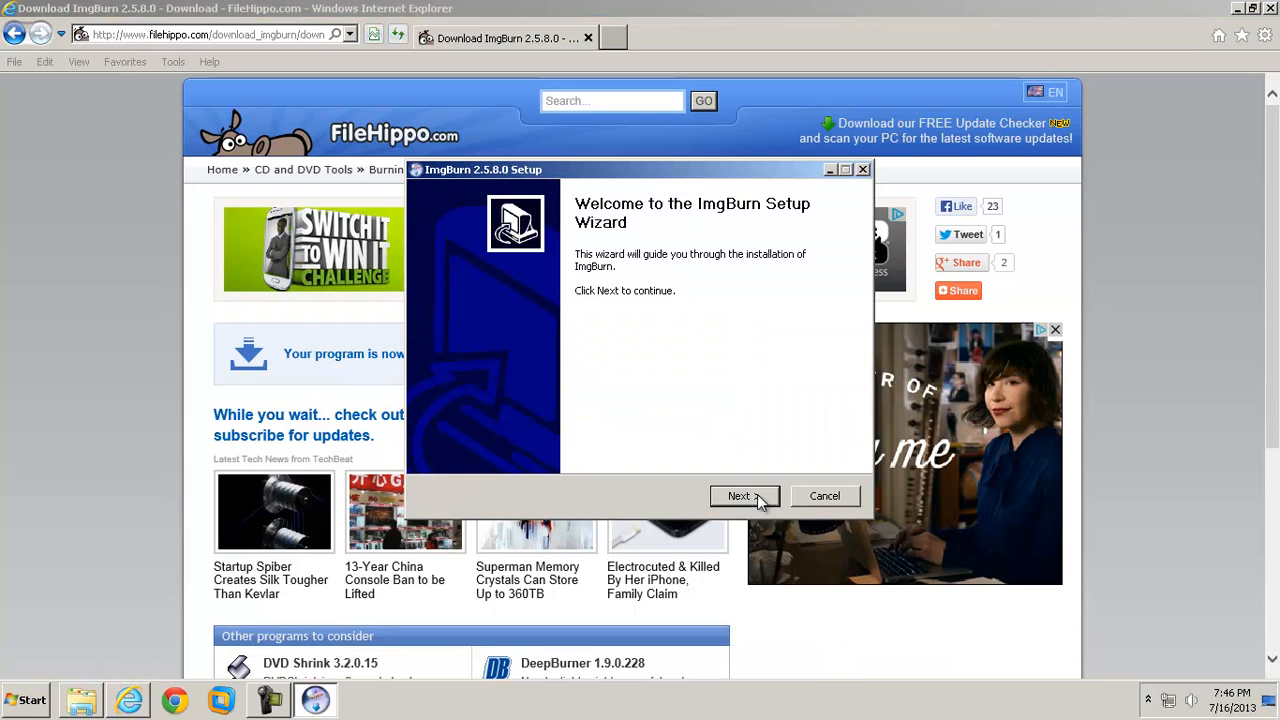
Accept the ImgBurn license and keep the default components and install folder.
left_click(739, 496)
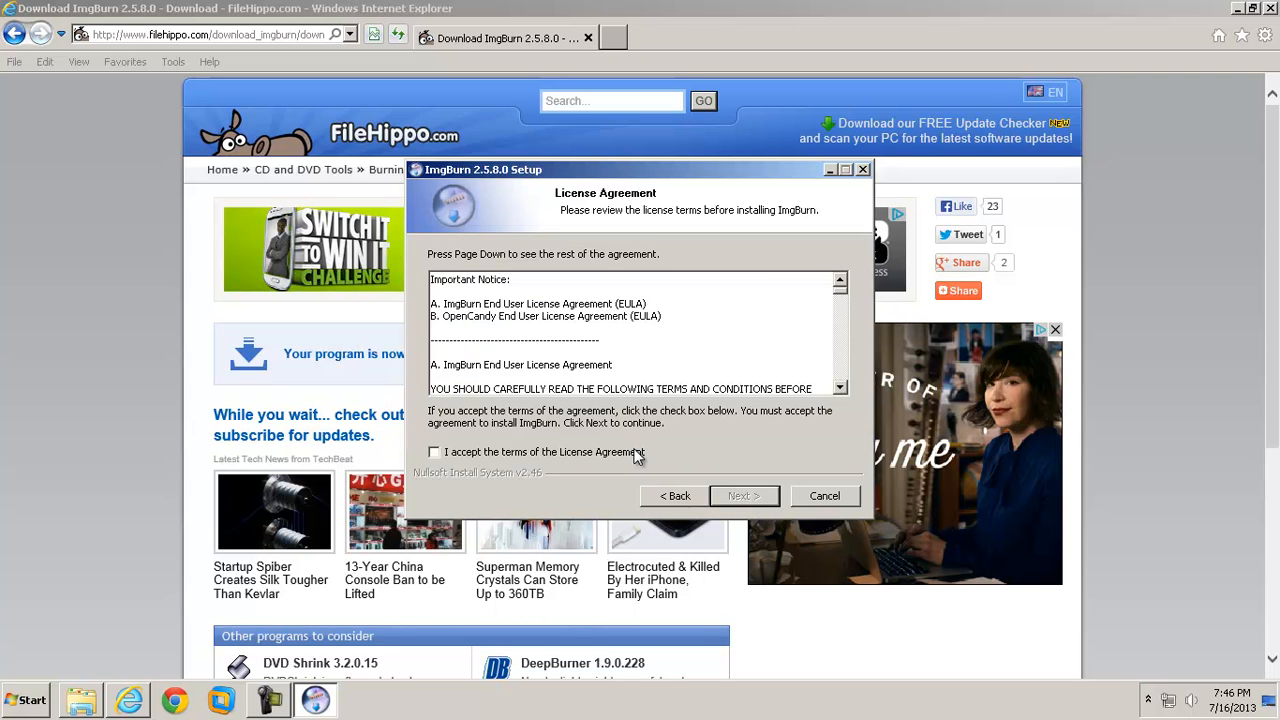
left_click(434, 452)
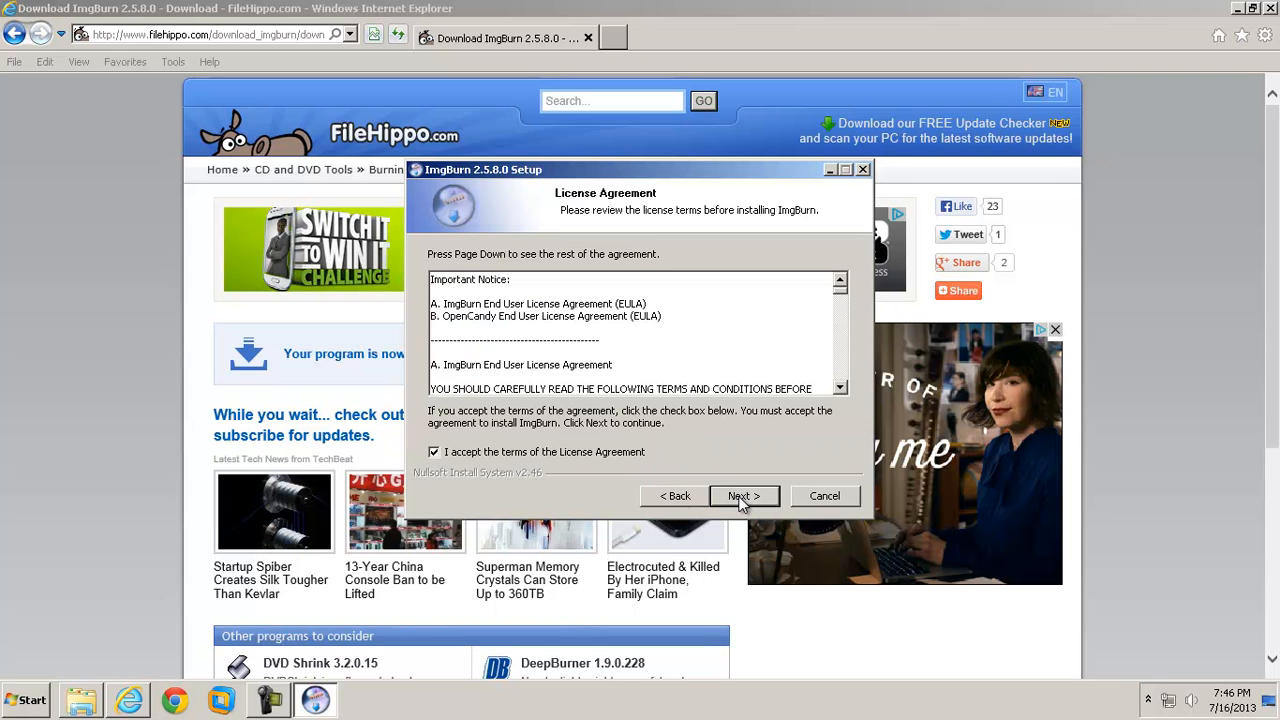
left_click(744, 496)
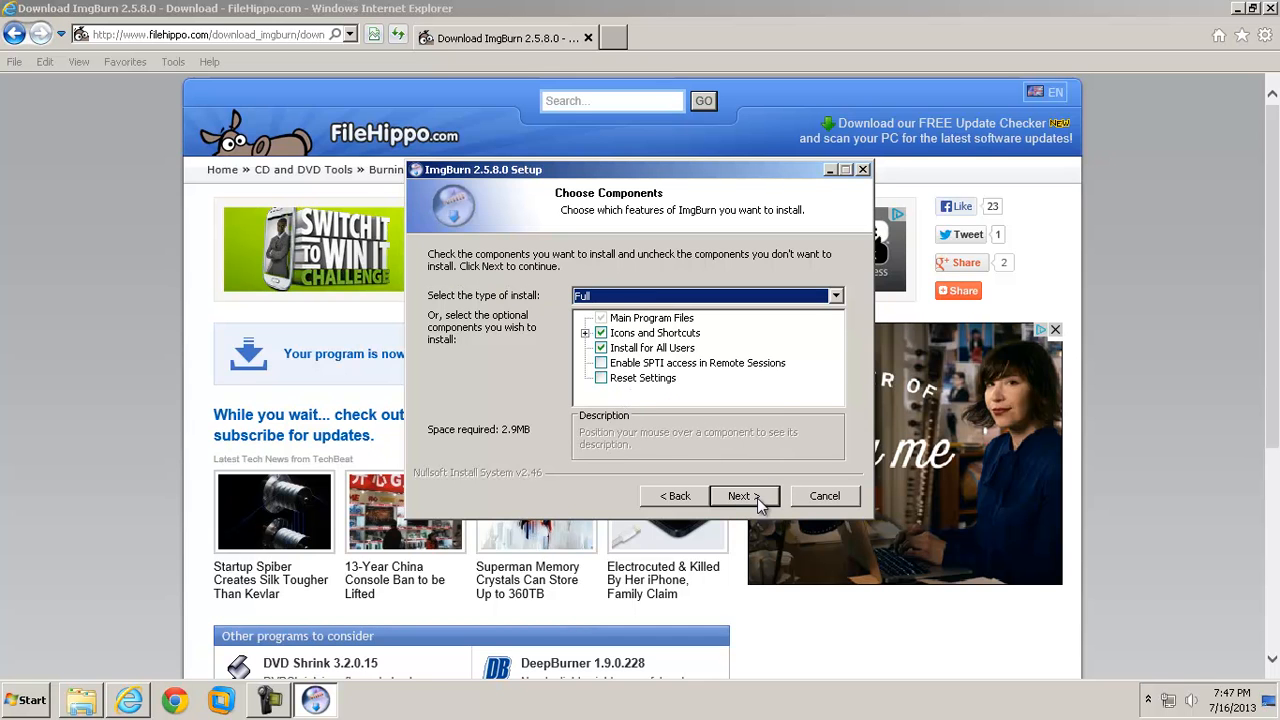
left_click(743, 496)
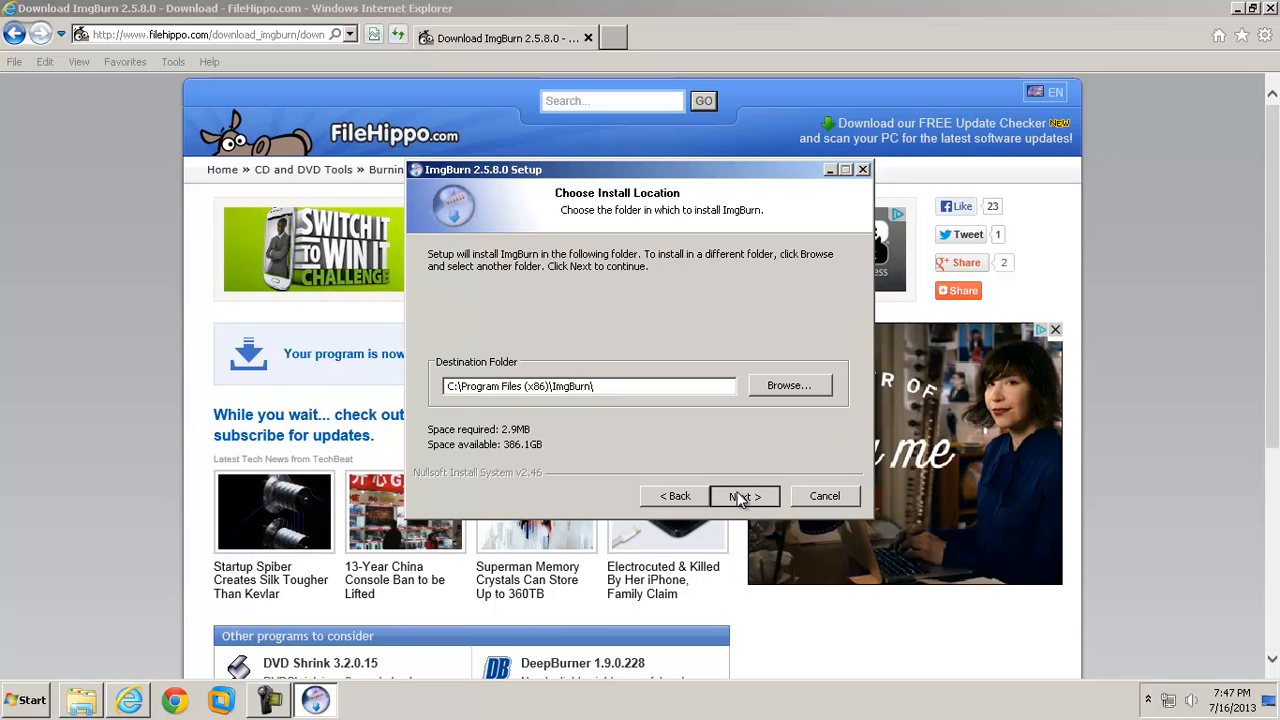
left_click(744, 496)
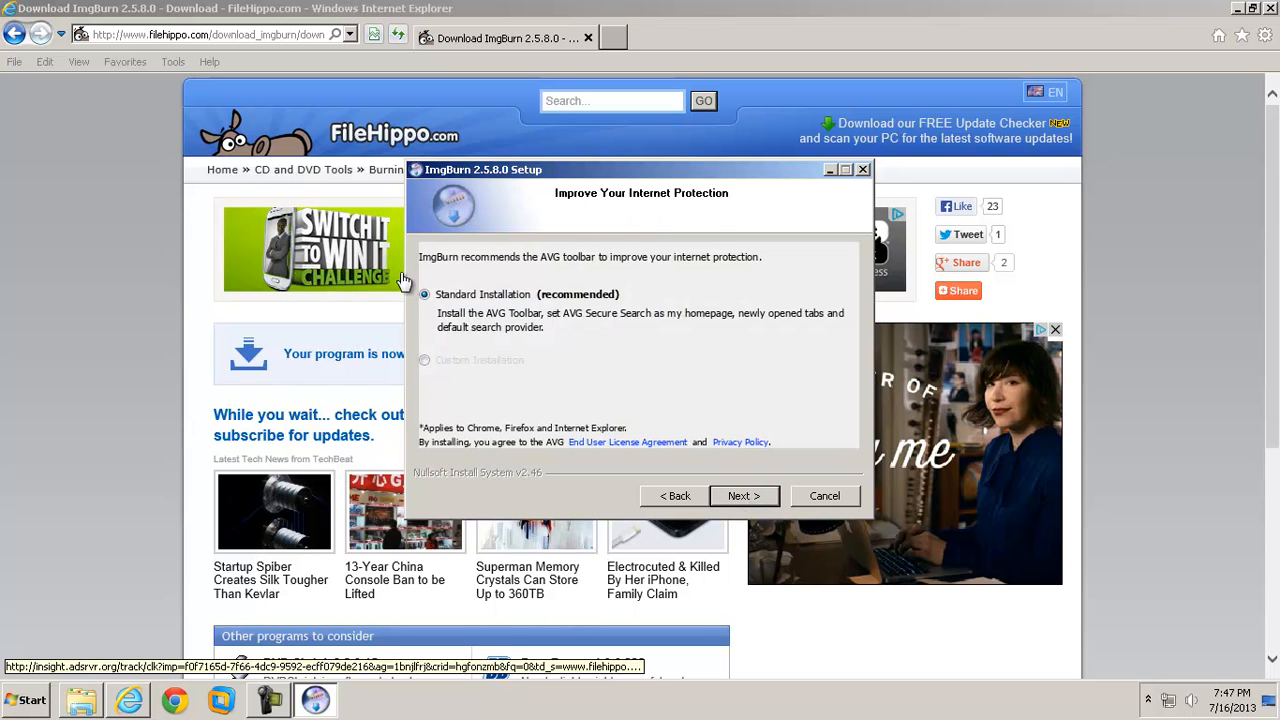
mouse_move(458, 375)
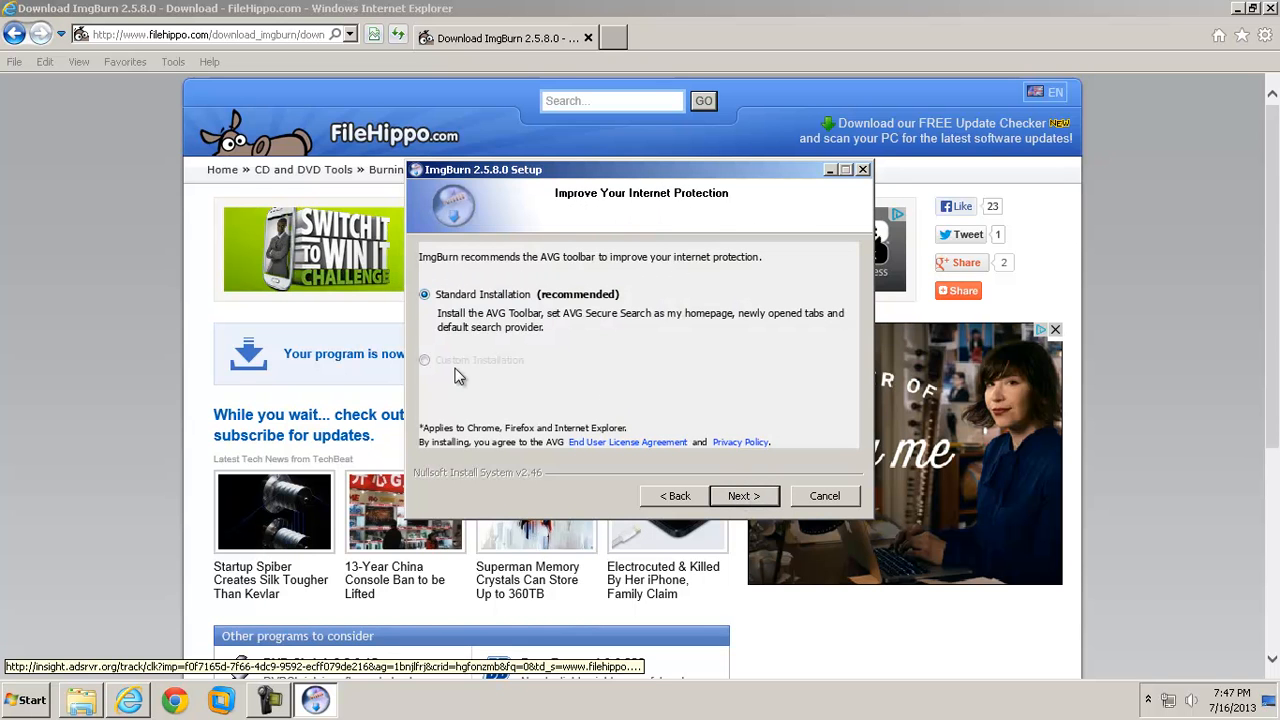
Decline the AVG toolbar and DriverScanner 2013 offers and start installation.
left_click(424, 359)
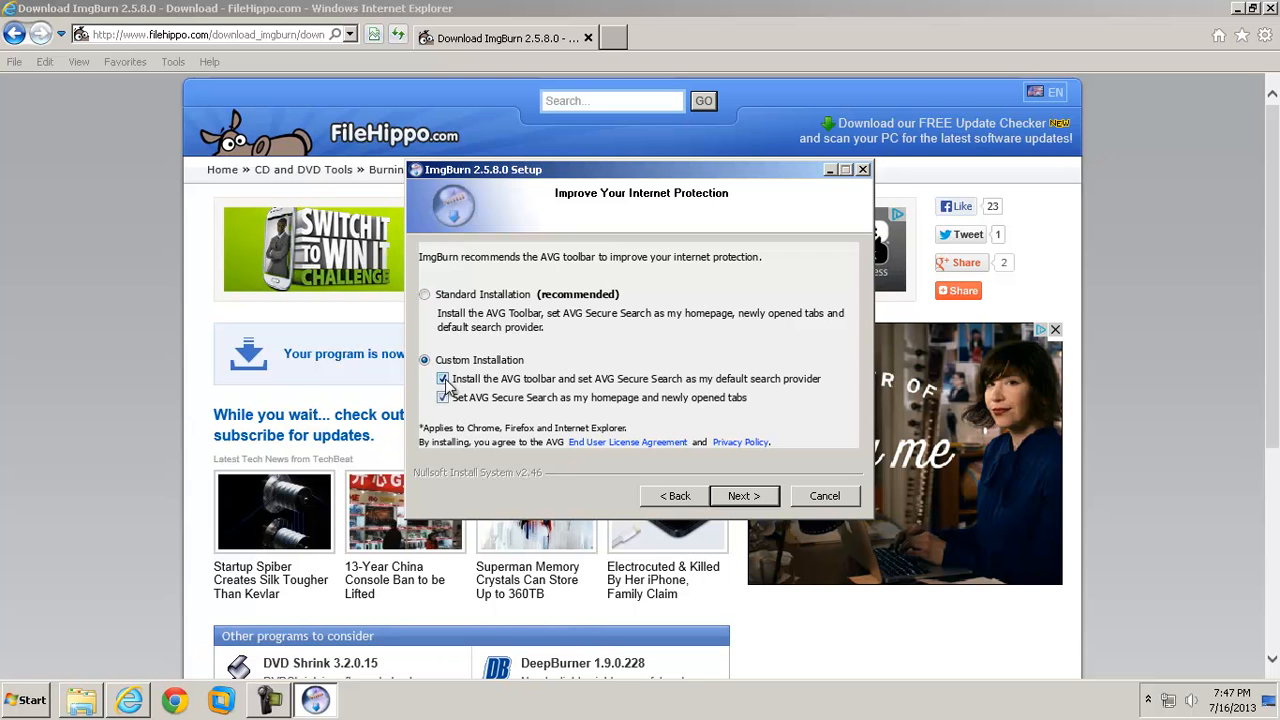
left_click(442, 378)
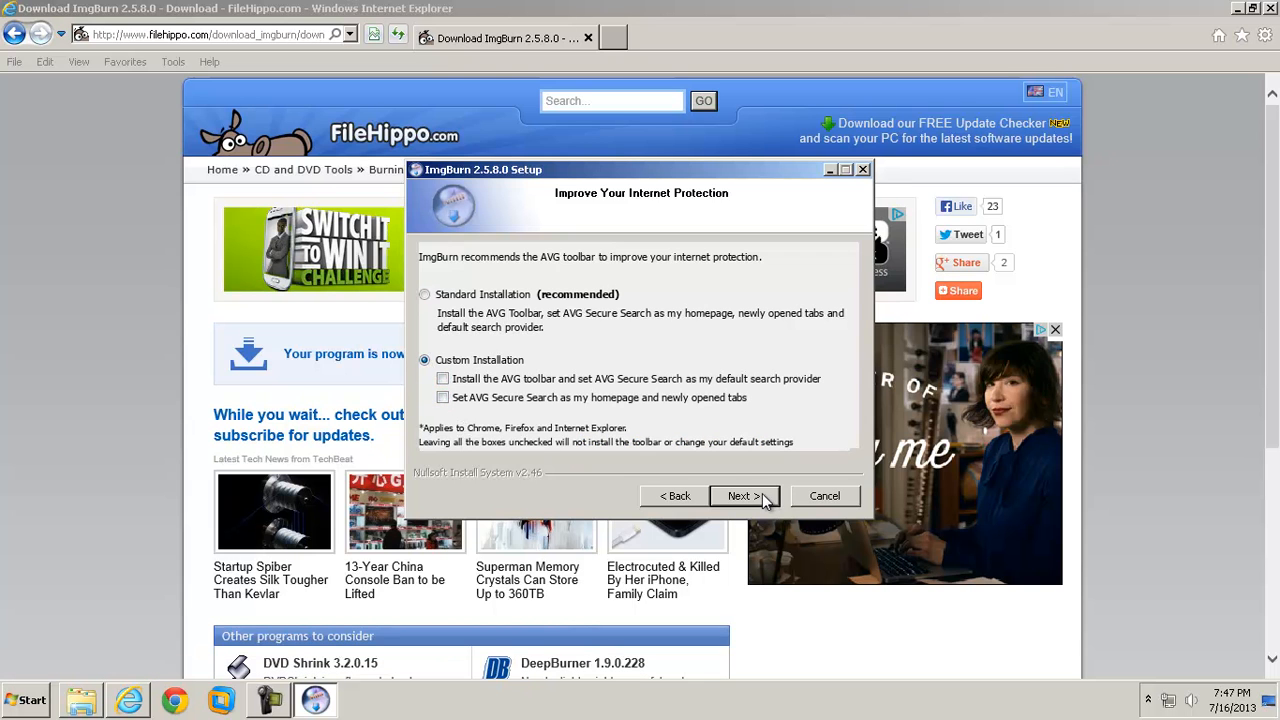
left_click(744, 495)
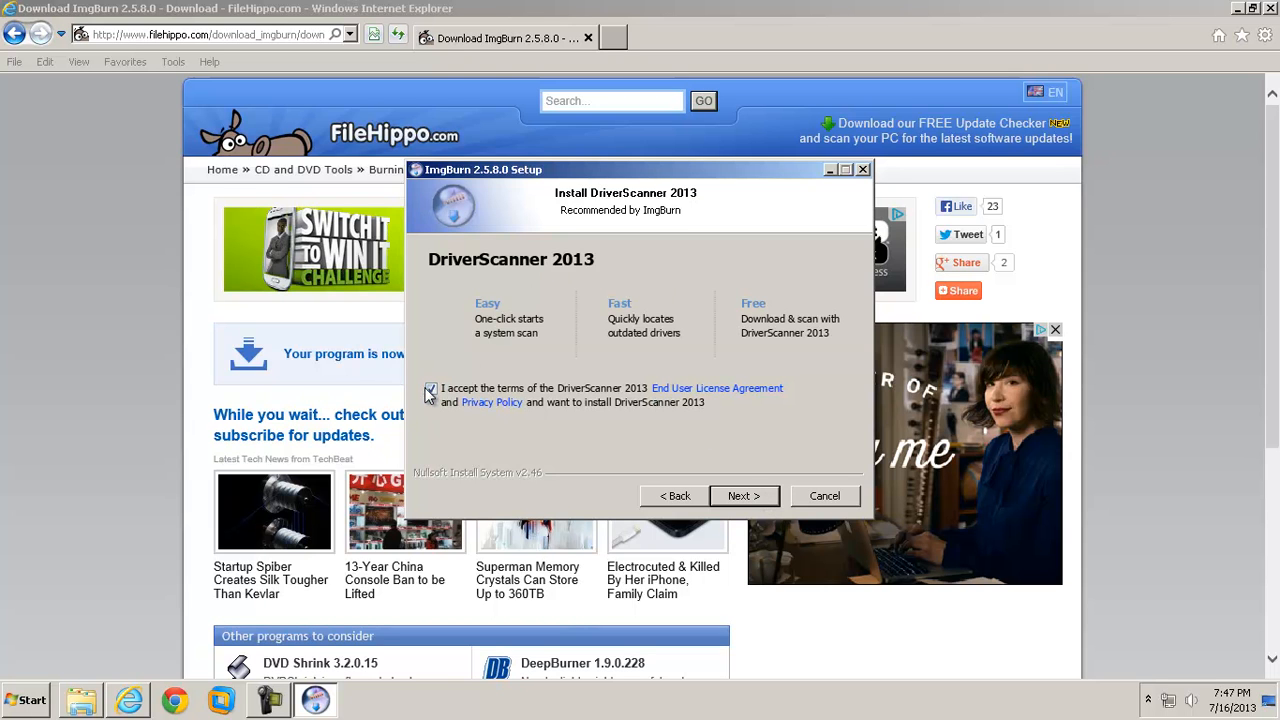
left_click(431, 389)
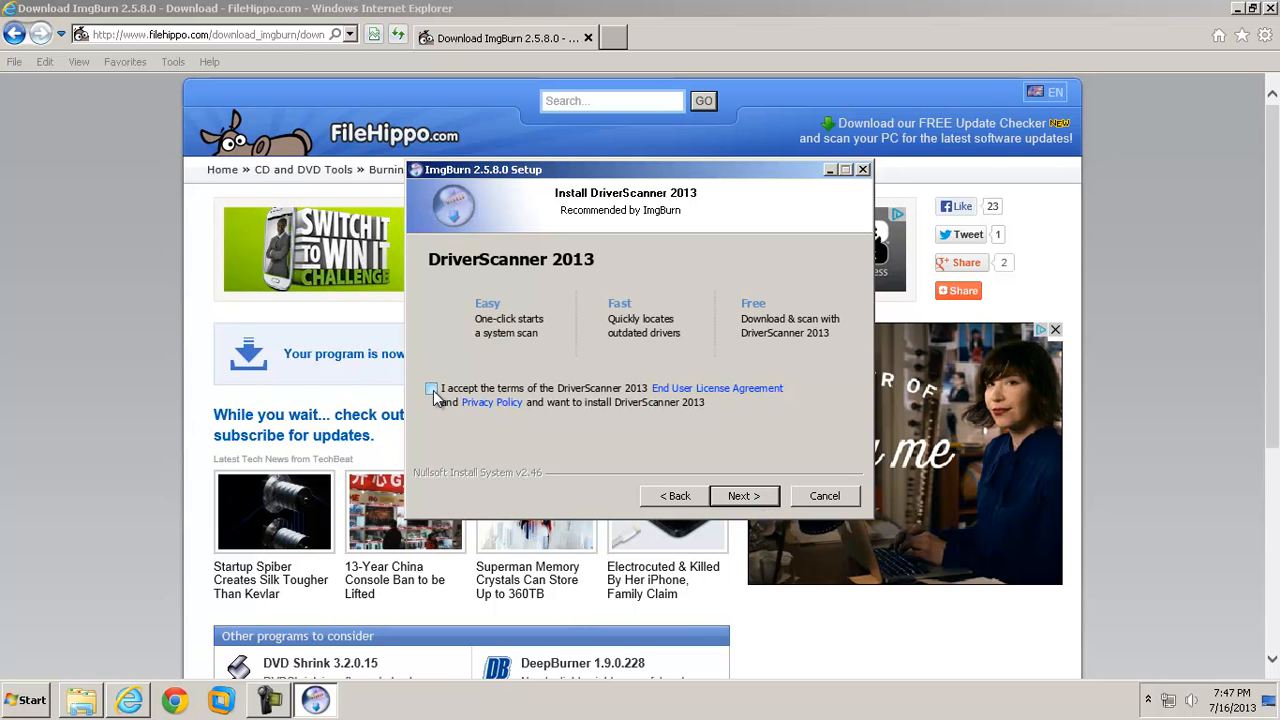
left_click(744, 496)
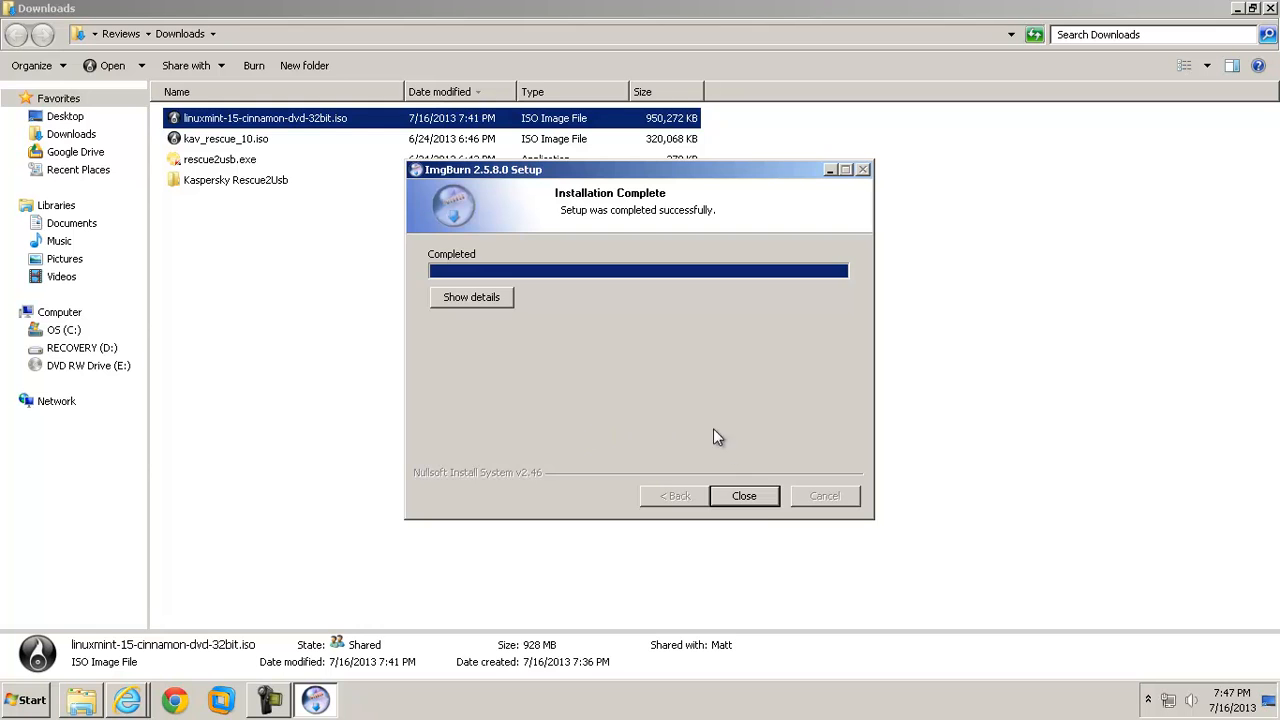
Close the completed ImgBurn wizard and minimise the Downloads window.
left_click(744, 496)
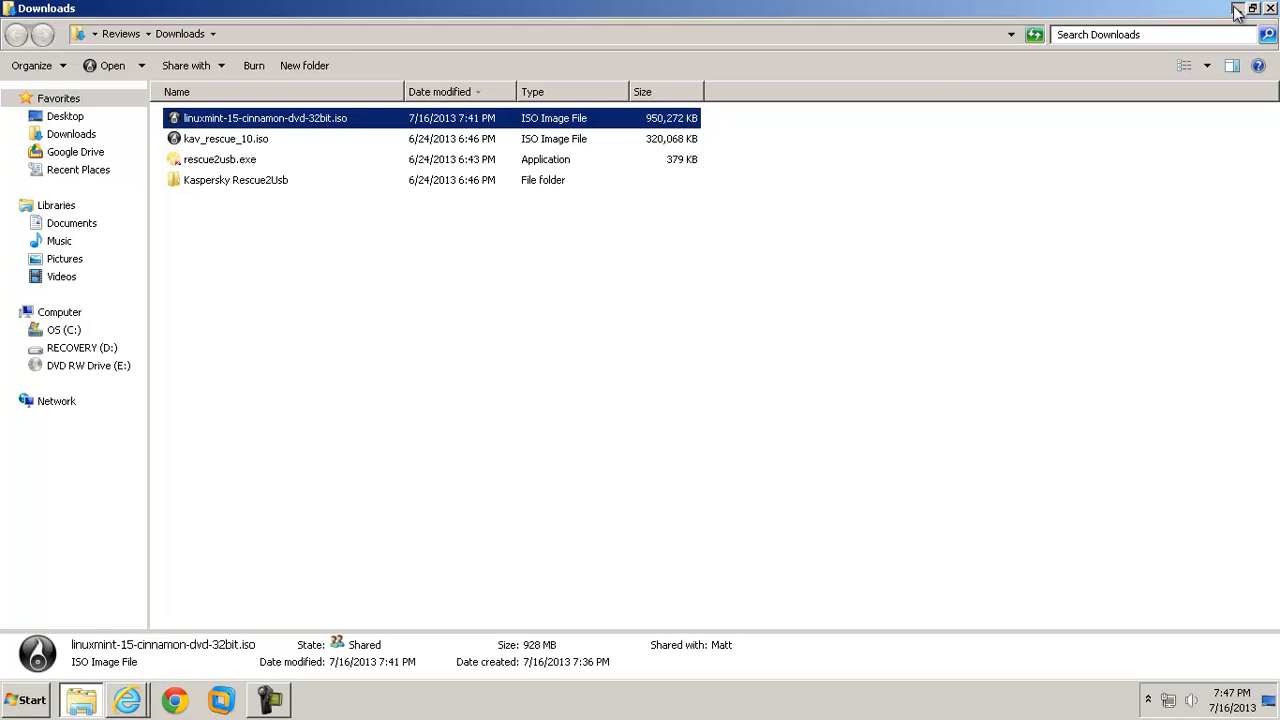
left_click(1237, 9)
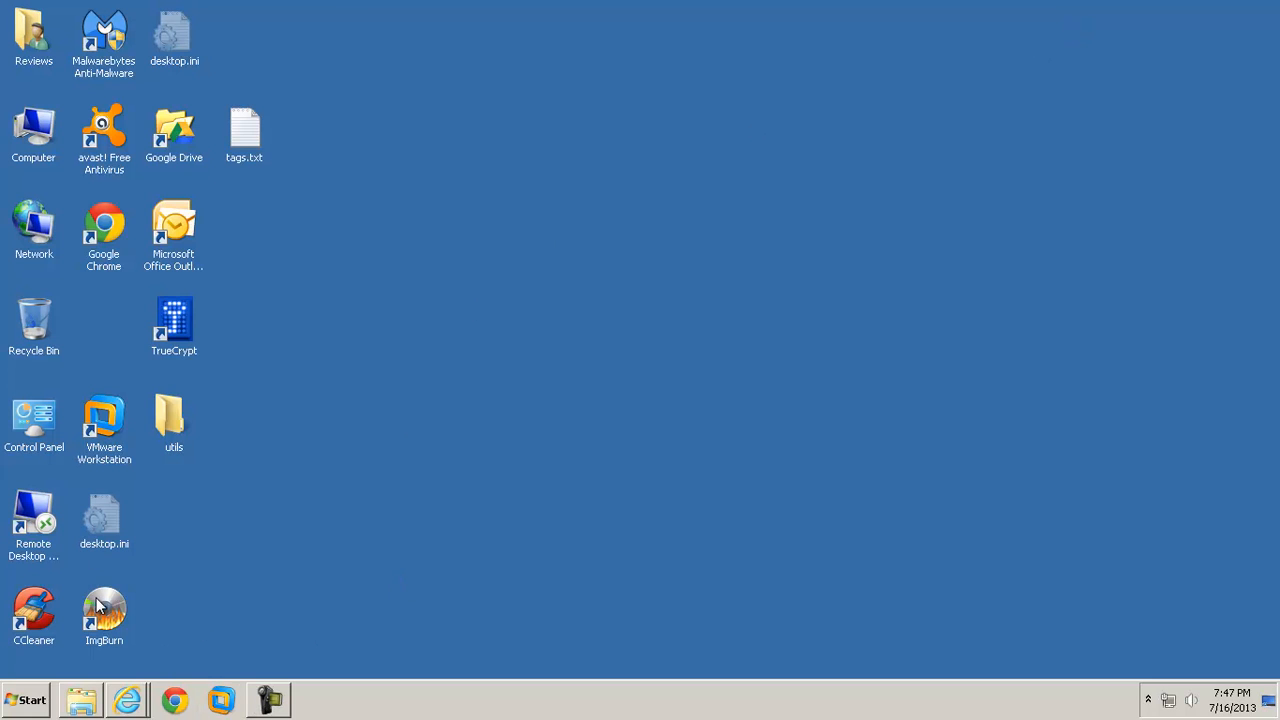
mouse_move(104, 610)
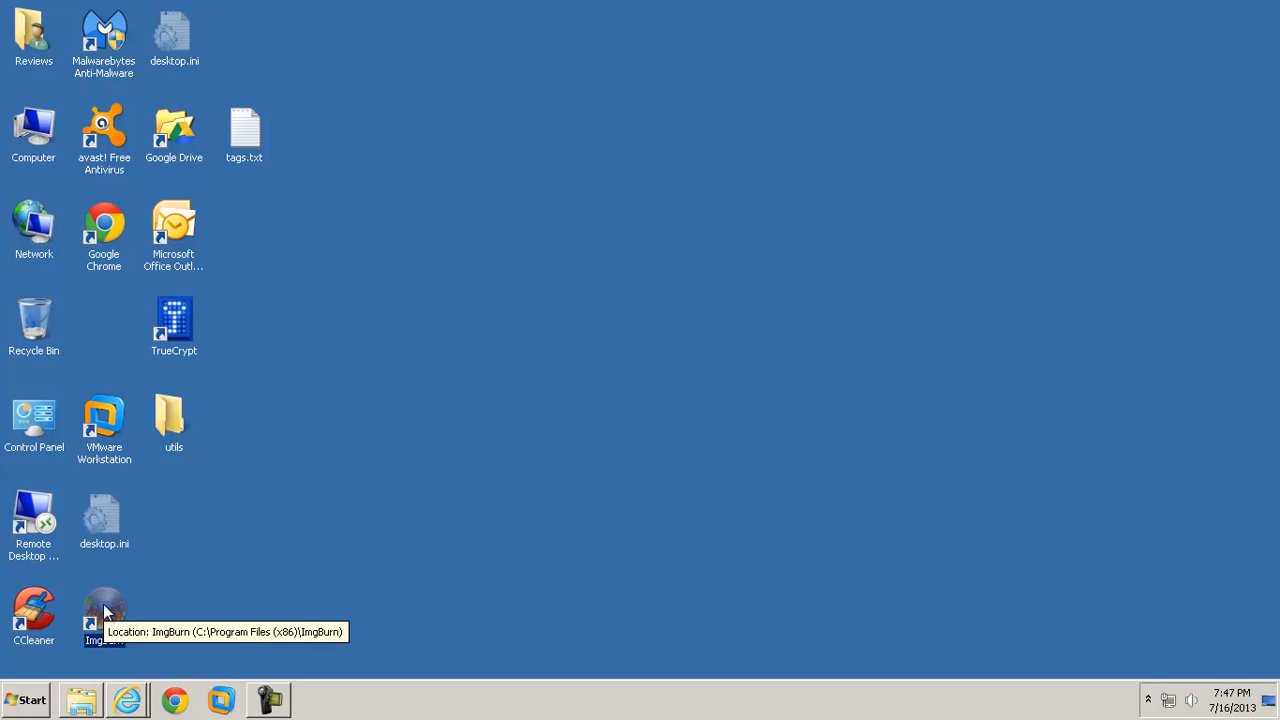
Send linuxmint-15-cinnamon-dvd-32bit.iso from Downloads to ImgBurn for burning.
left_click(80, 699)
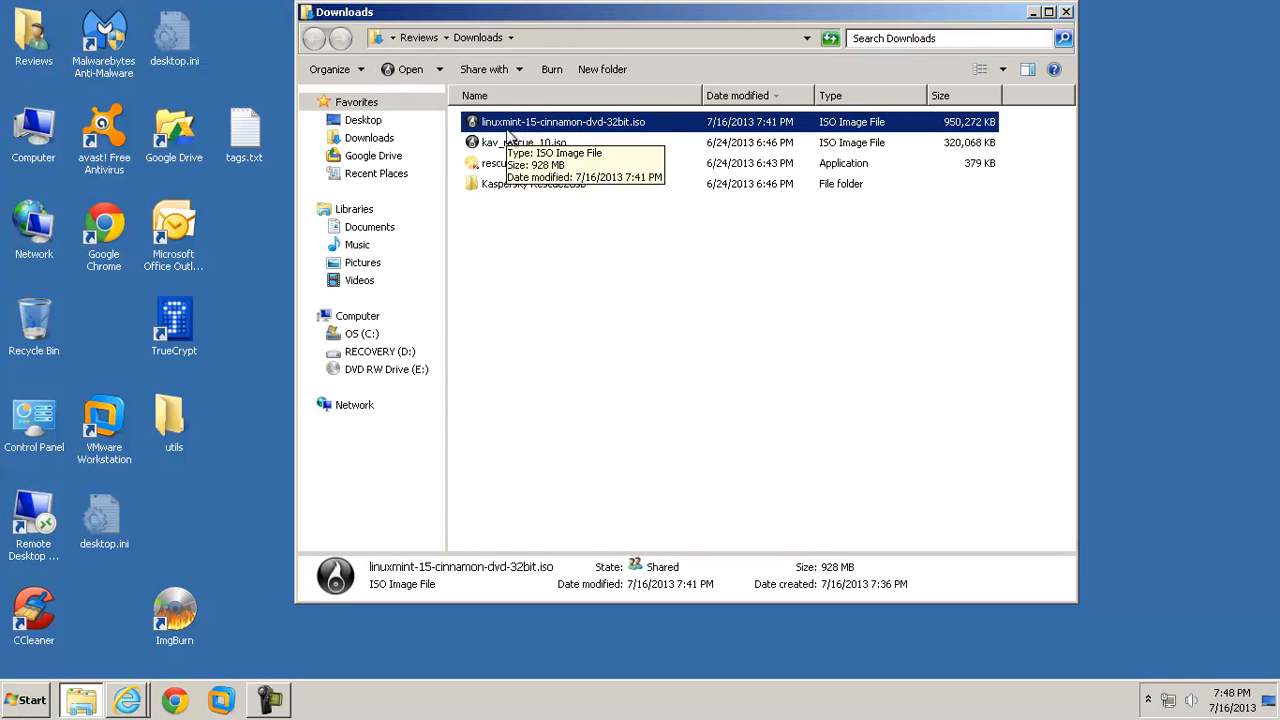
mouse_move(635, 130)
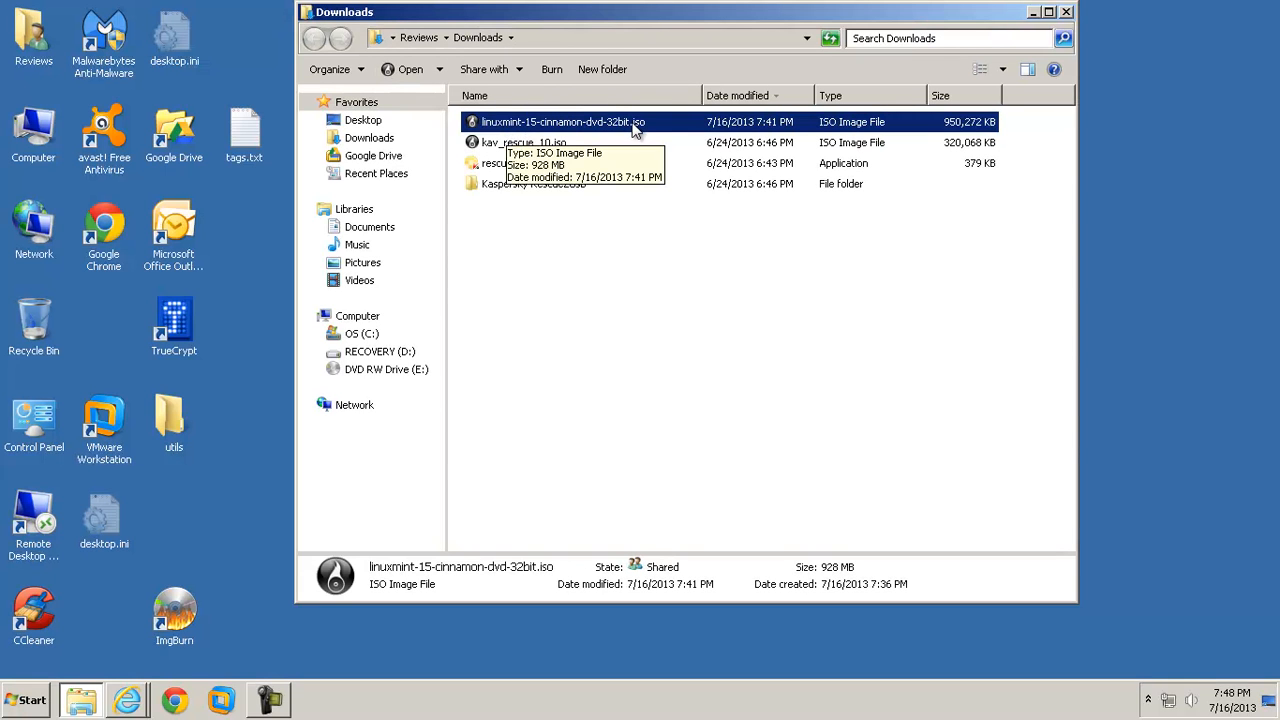
mouse_move(640, 230)
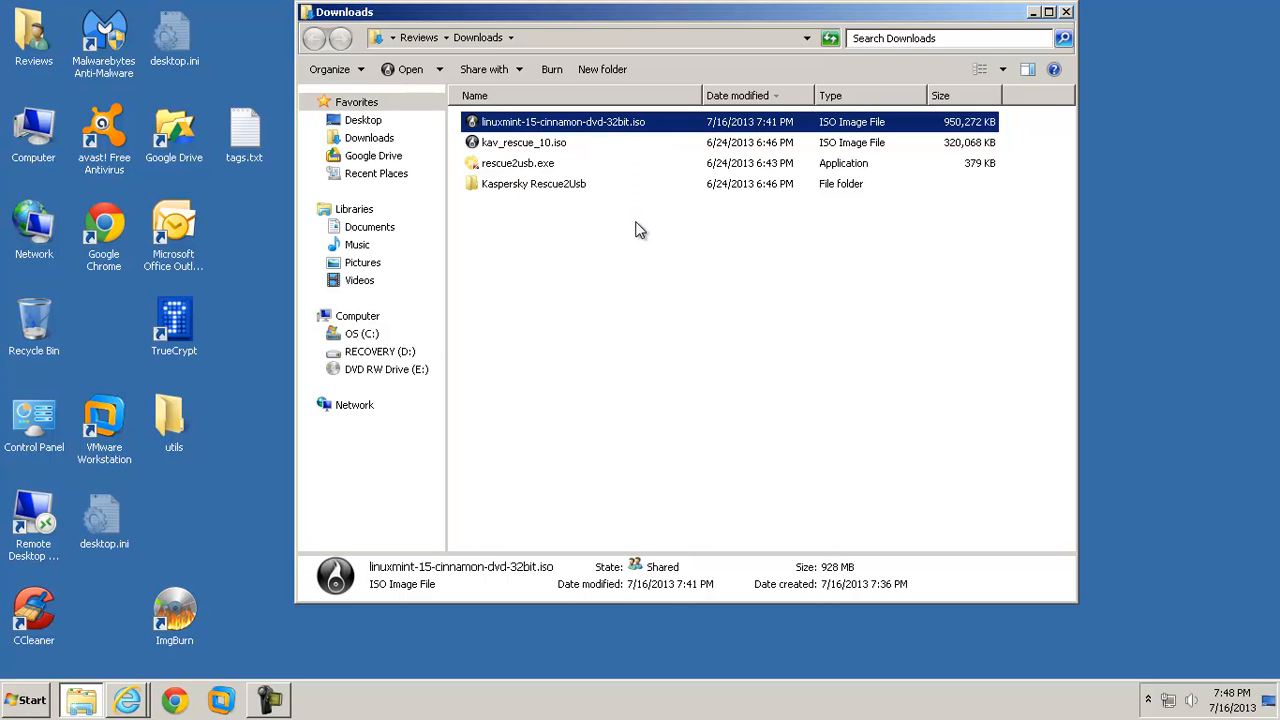
mouse_move(636, 208)
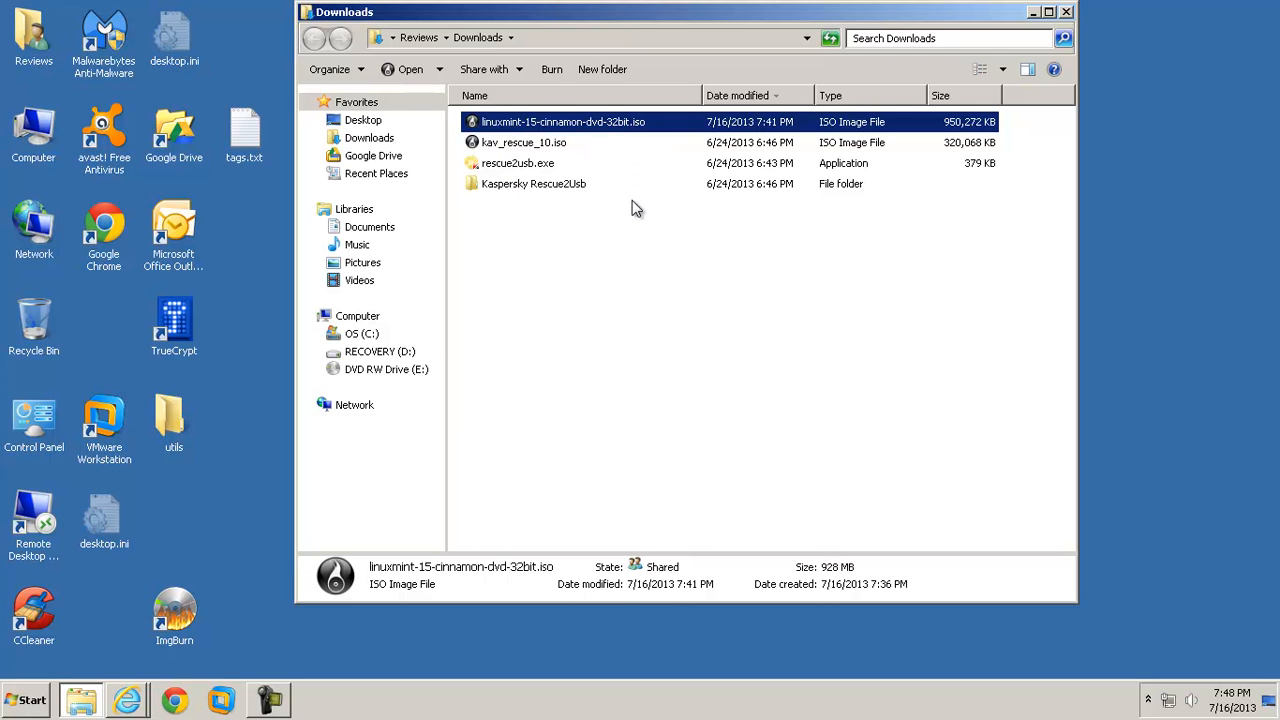
mouse_move(638, 218)
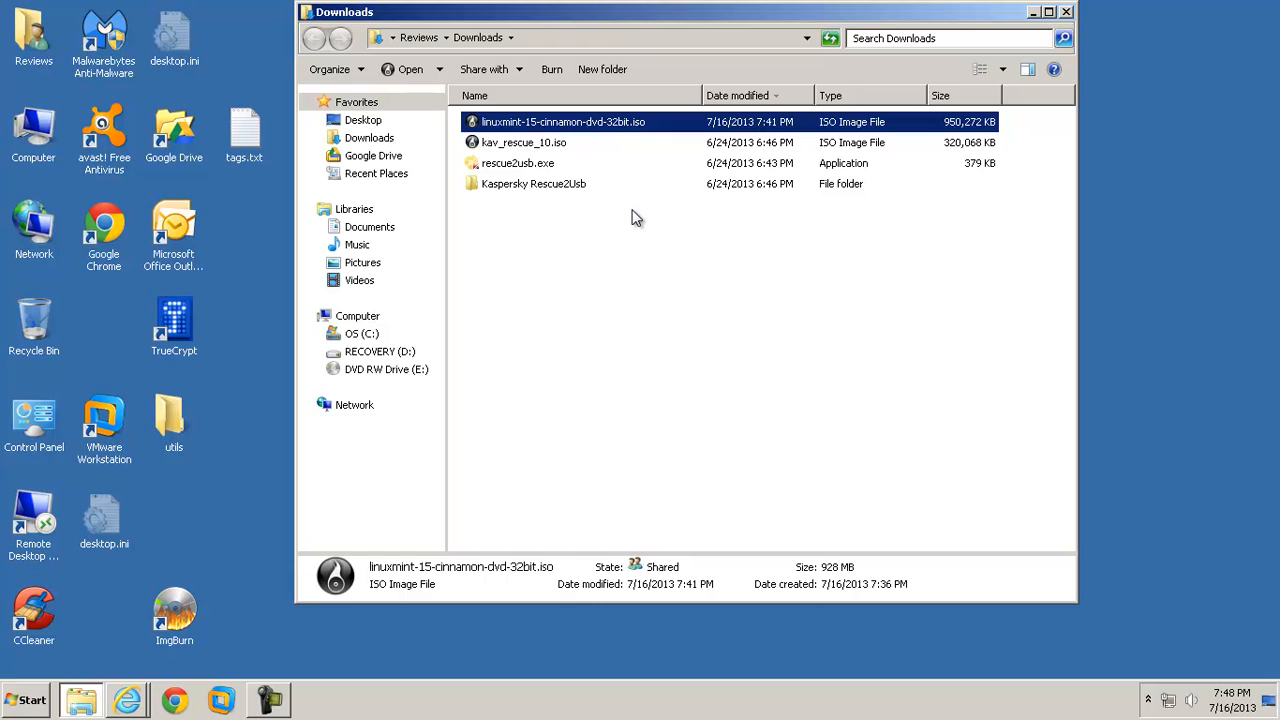
right_click(563, 121)
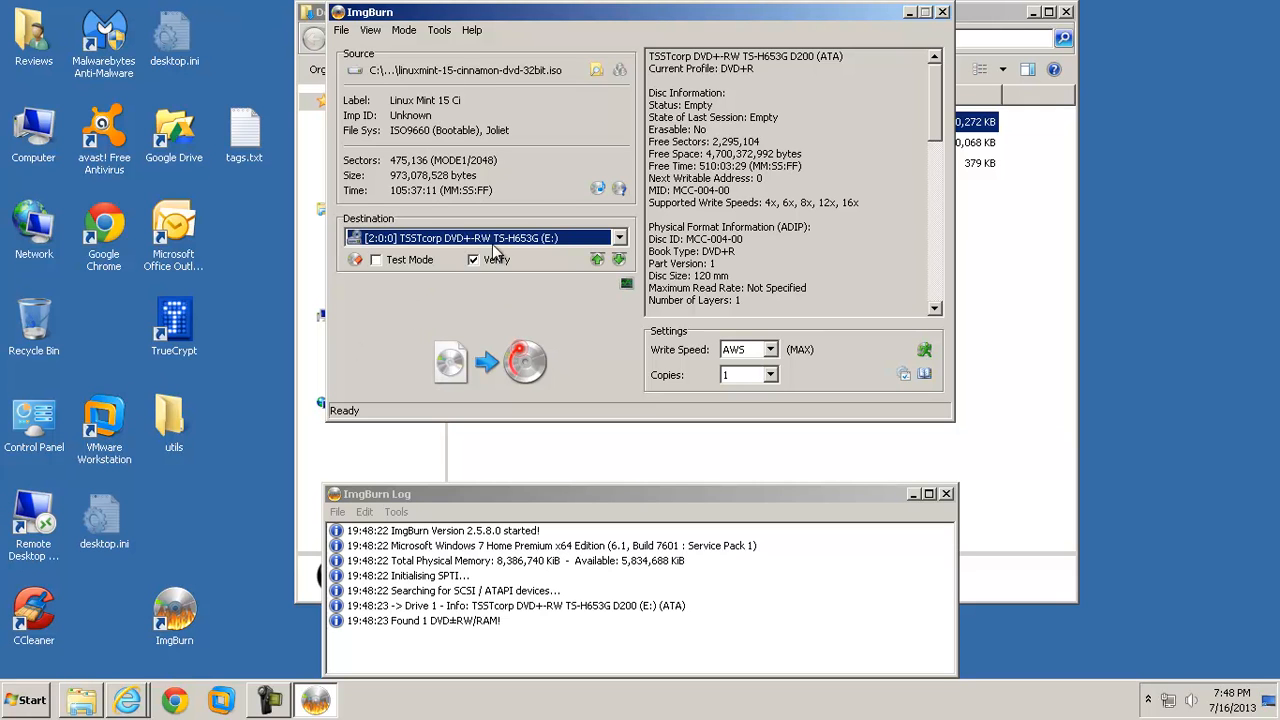
mouse_move(490, 265)
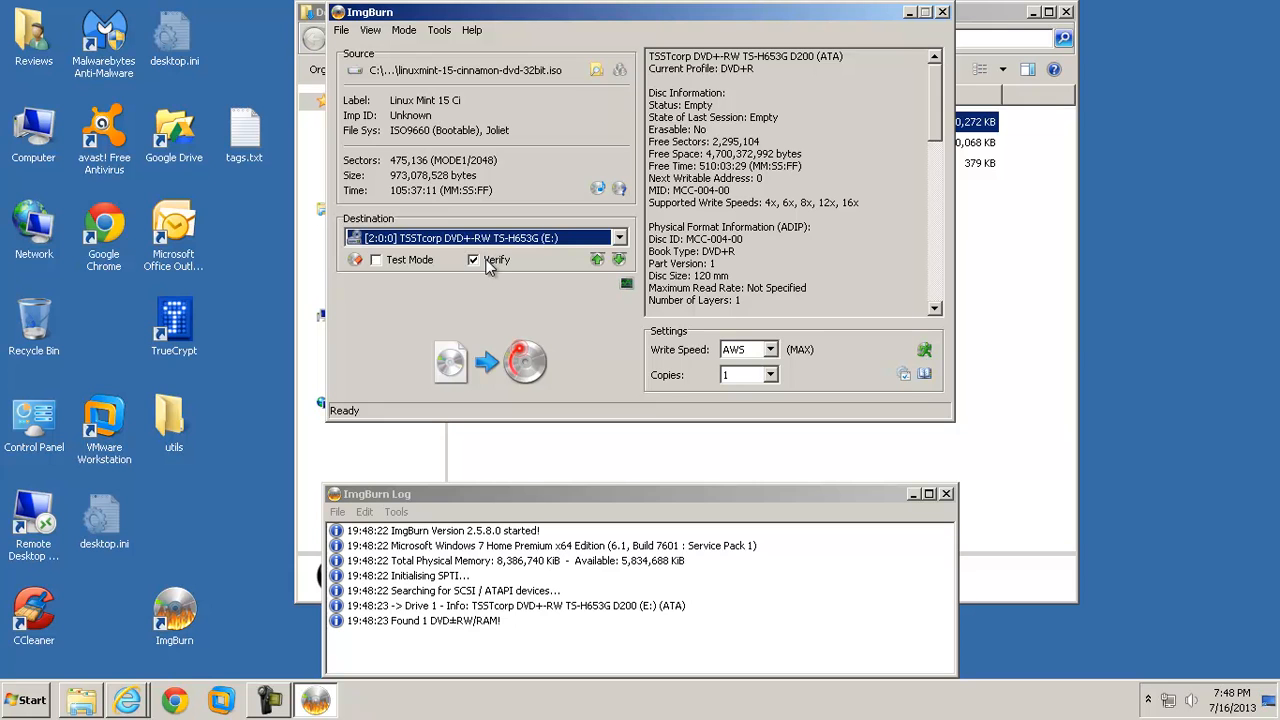
mouse_move(500, 362)
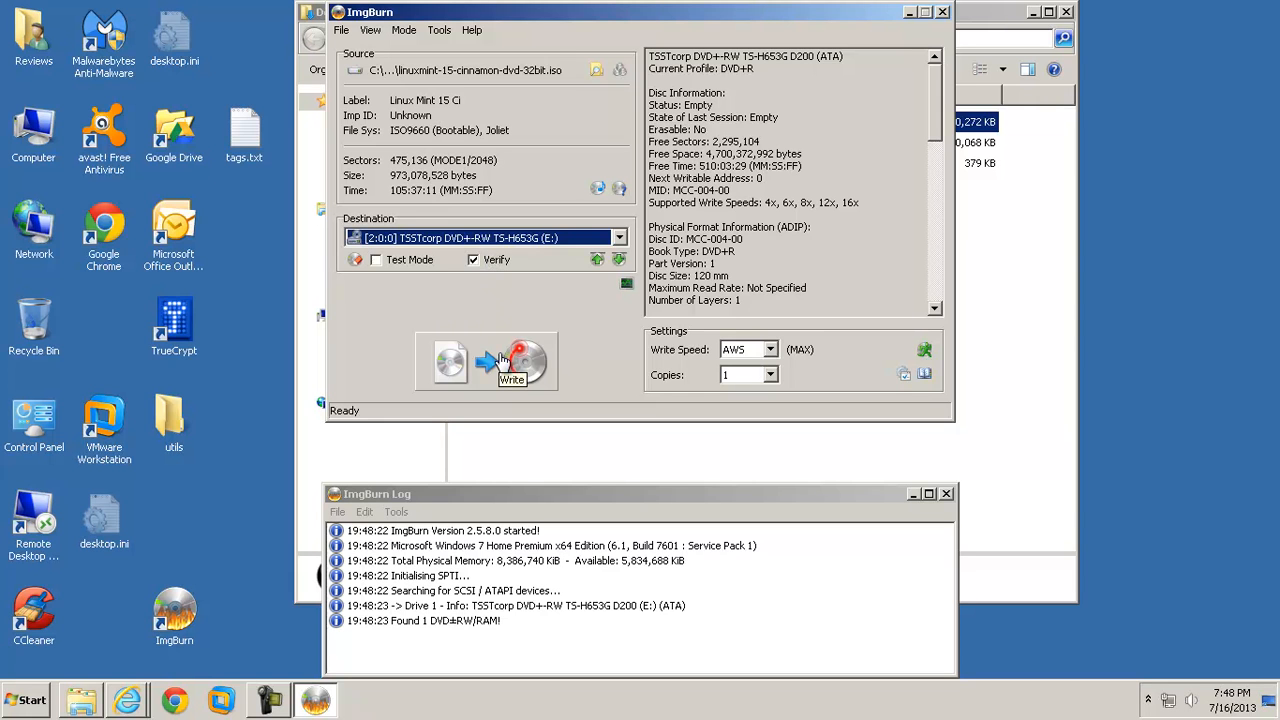
Burn the Linux Mint ISO to the blank DVD in drive E, with Verify kept on.
left_click(511, 362)
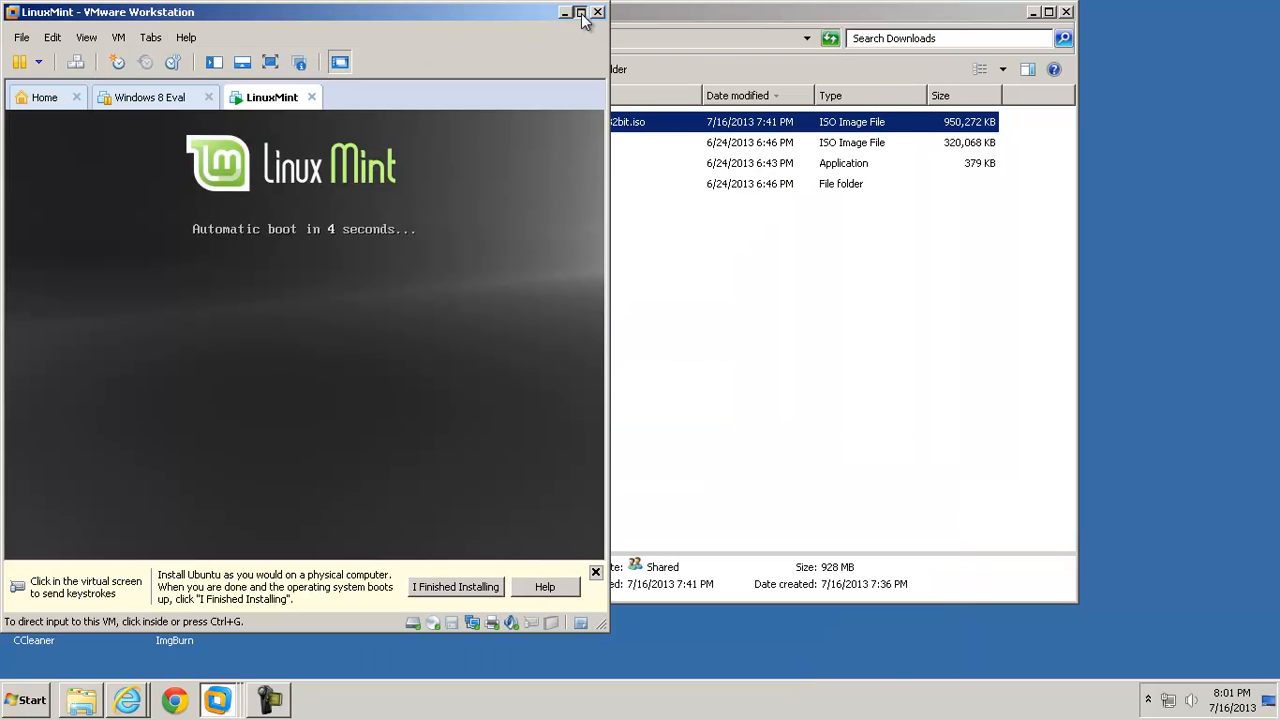
Maximize VMware Workstation and put the LinuxMint VM in full screen while it boots.
left_click(581, 12)
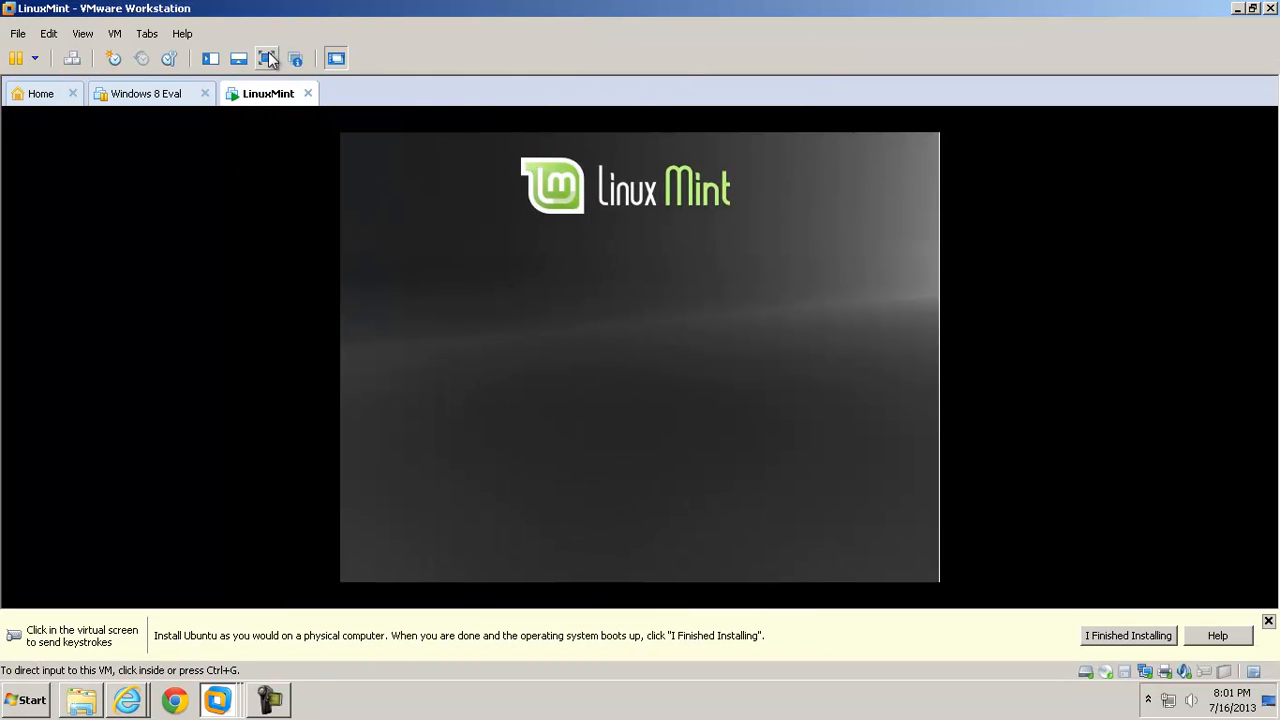
left_click(640, 355)
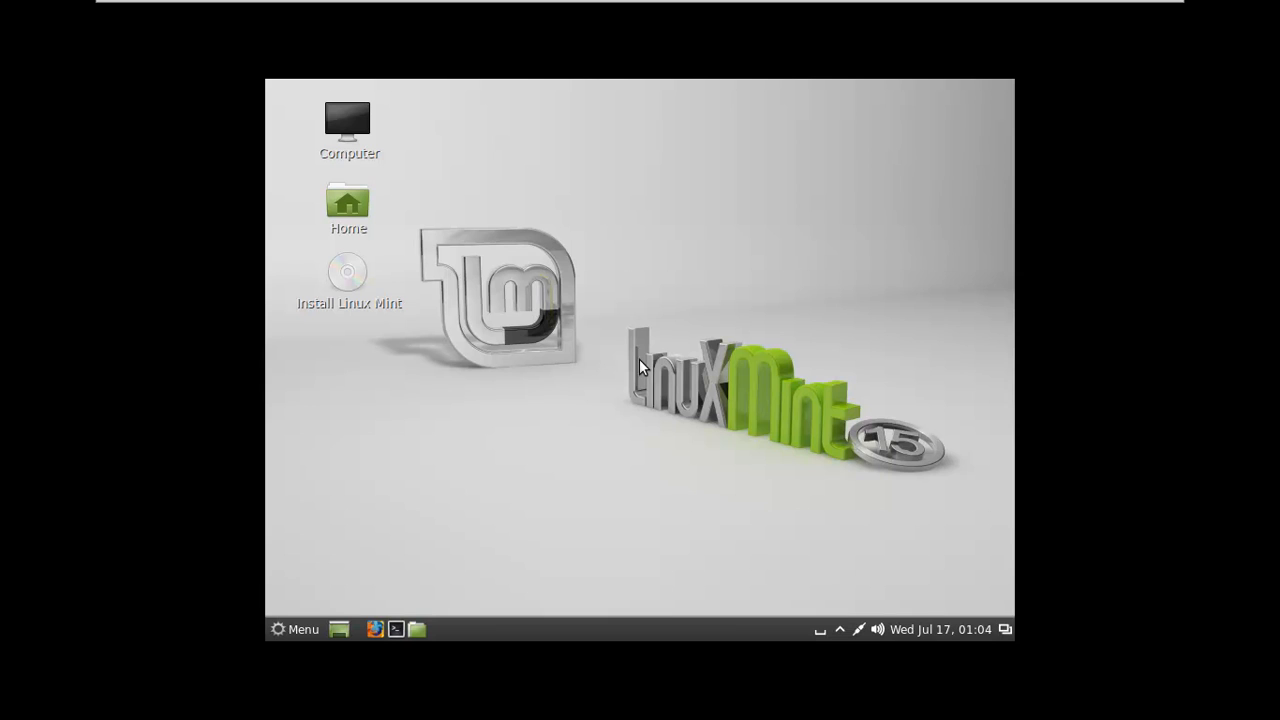
mouse_move(248, 172)
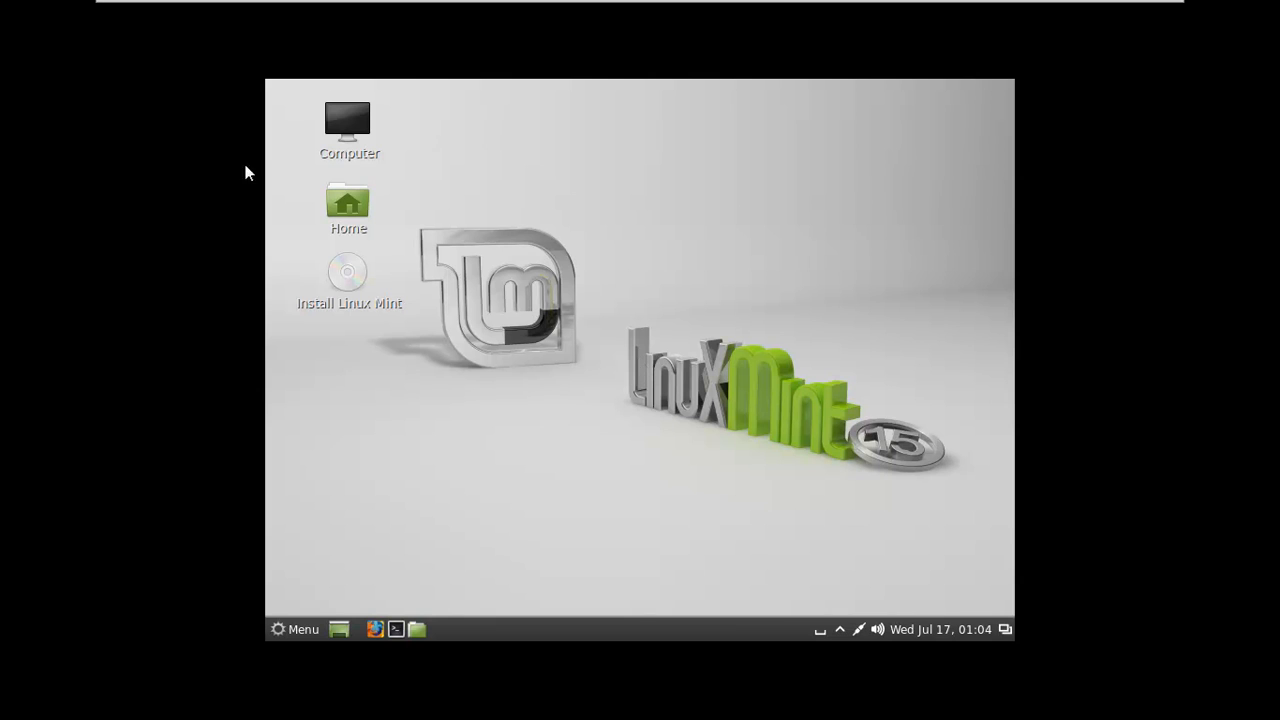
Click into the Linux Mint live desktop so the VM grabs keyboard and mouse.
left_click(348, 125)
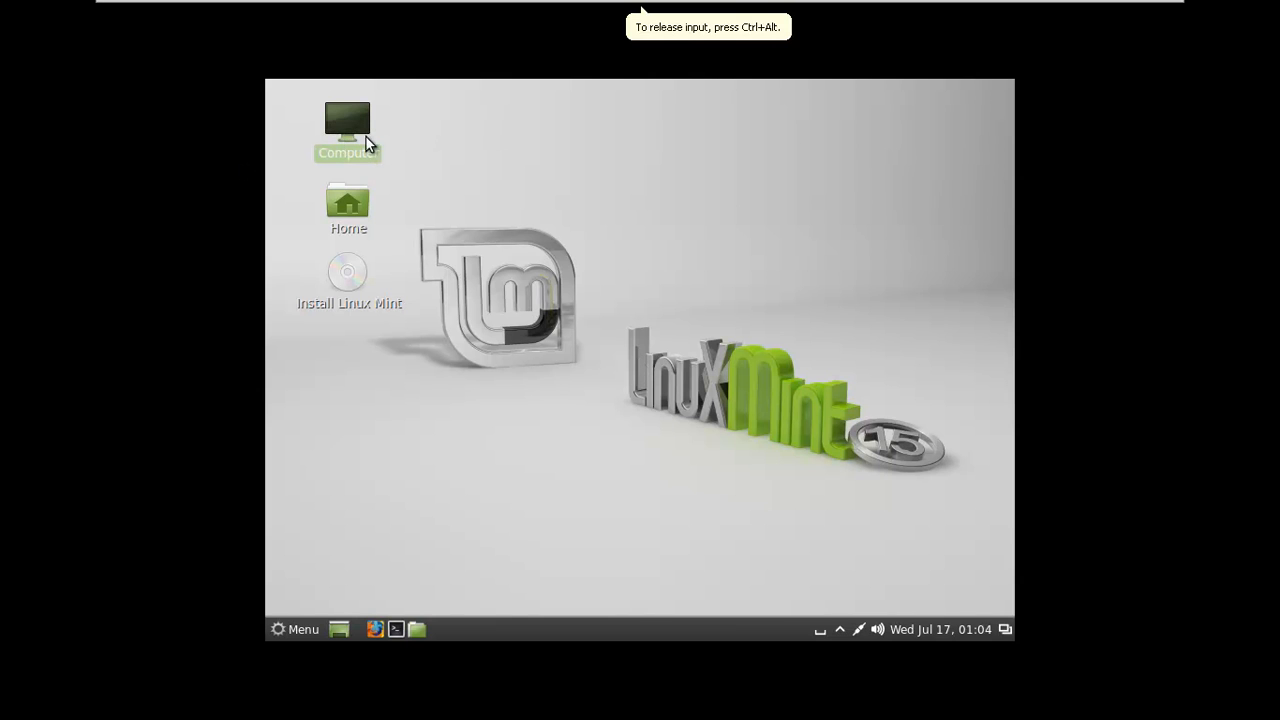
double_click(347, 120)
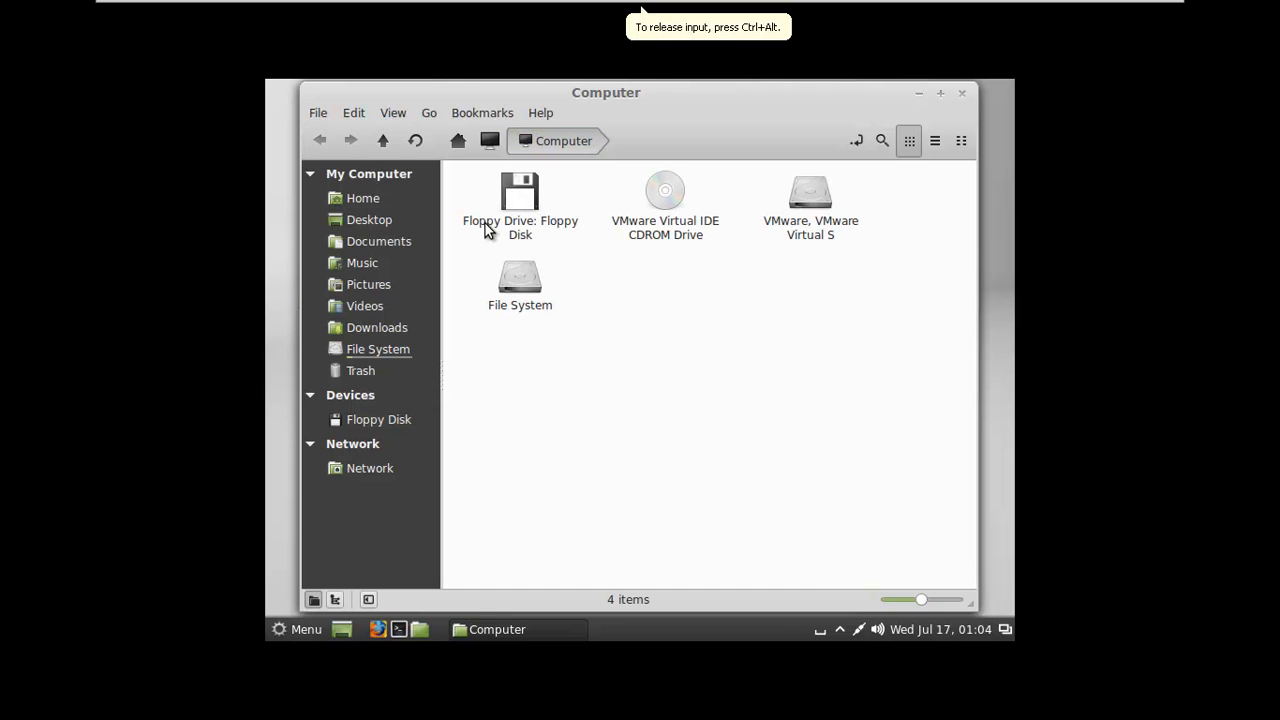
mouse_move(548, 330)
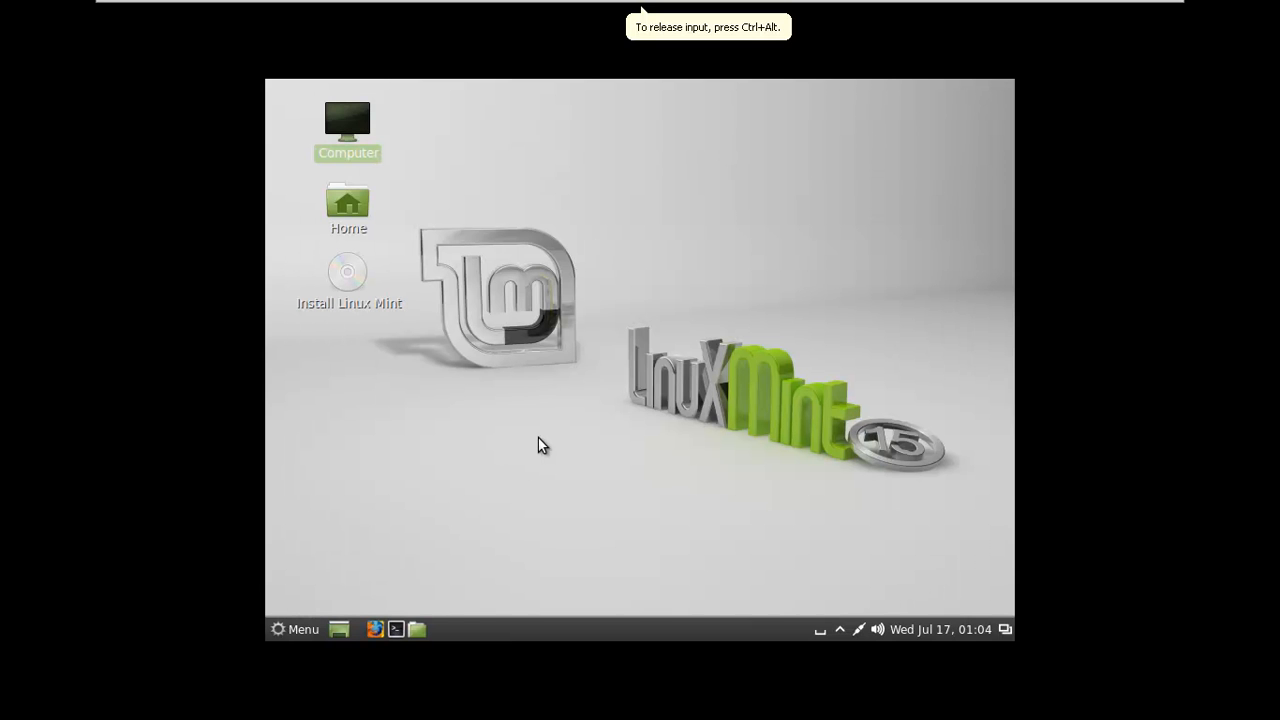
mouse_move(508, 415)
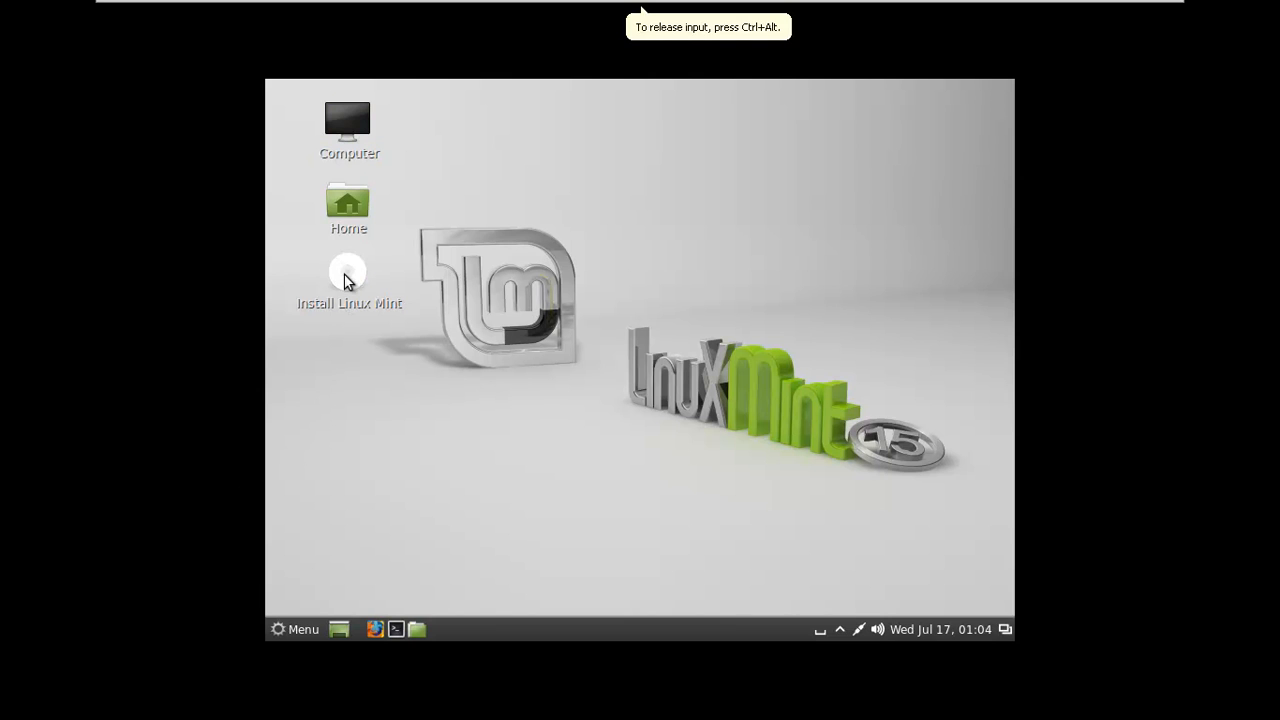
left_click(348, 275)
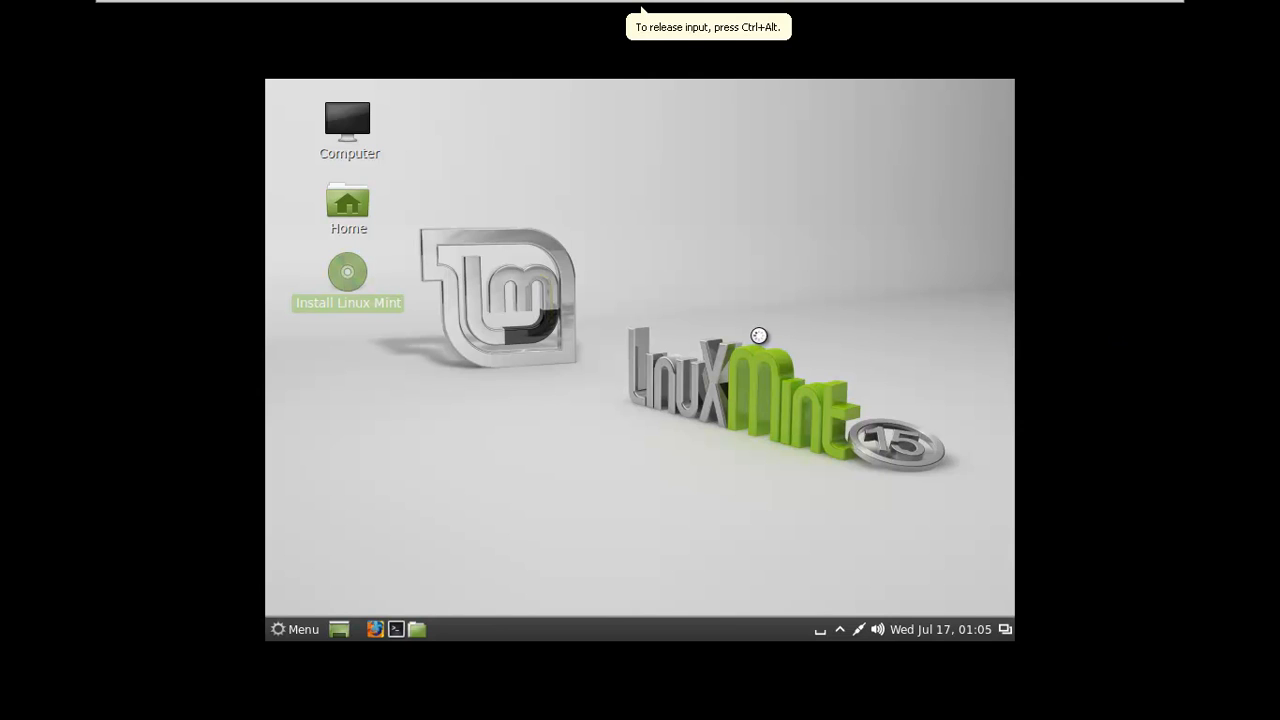
mouse_move(770, 347)
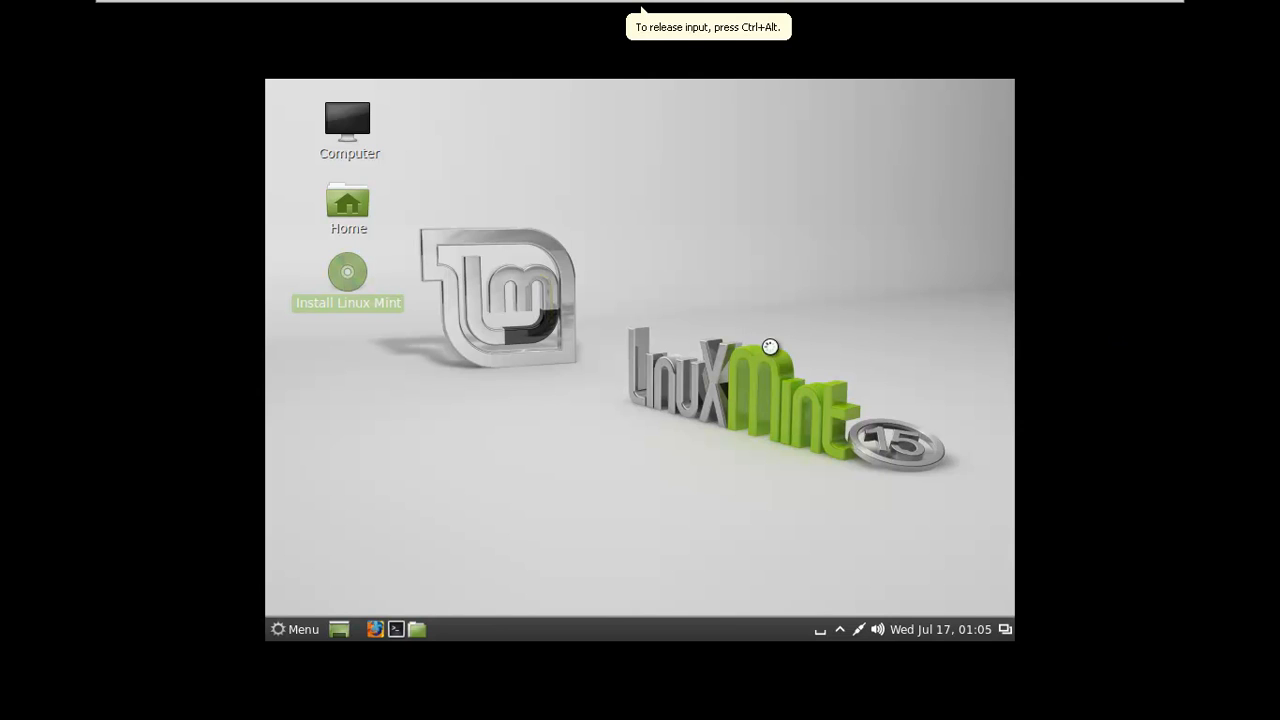
mouse_move(760, 335)
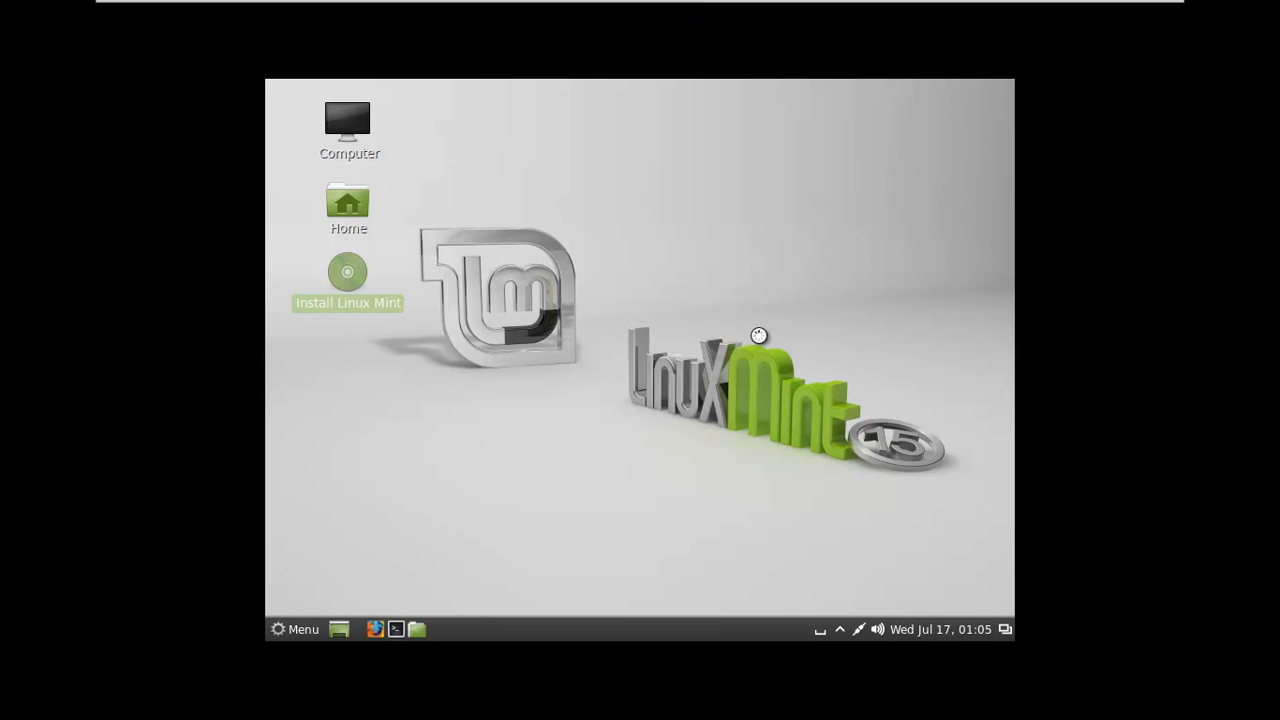
mouse_move(334, 615)
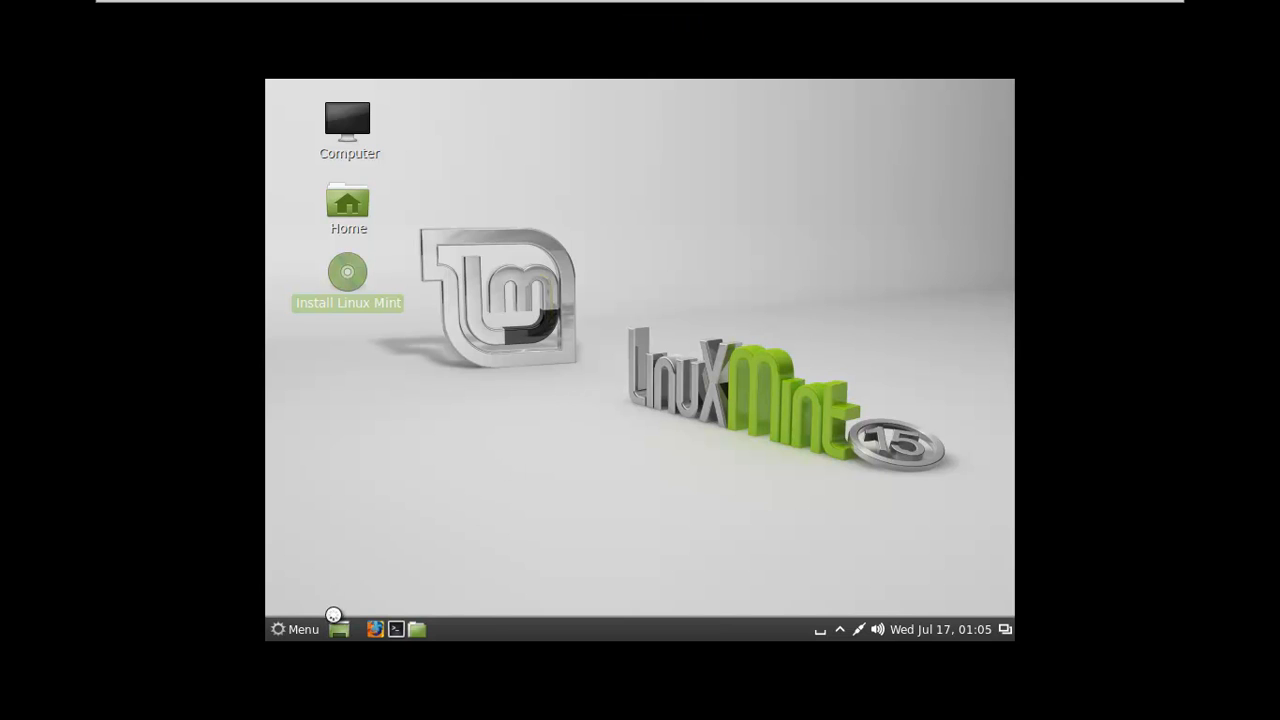
mouse_move(375, 536)
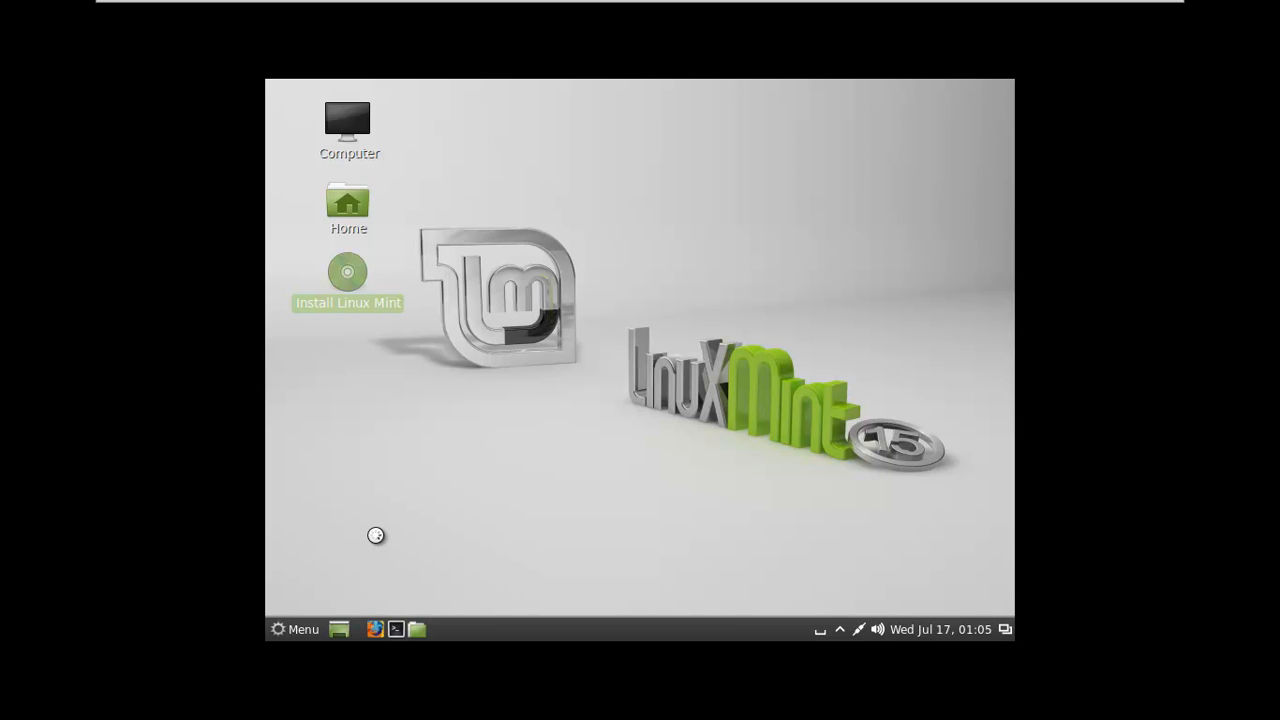
mouse_move(542, 223)
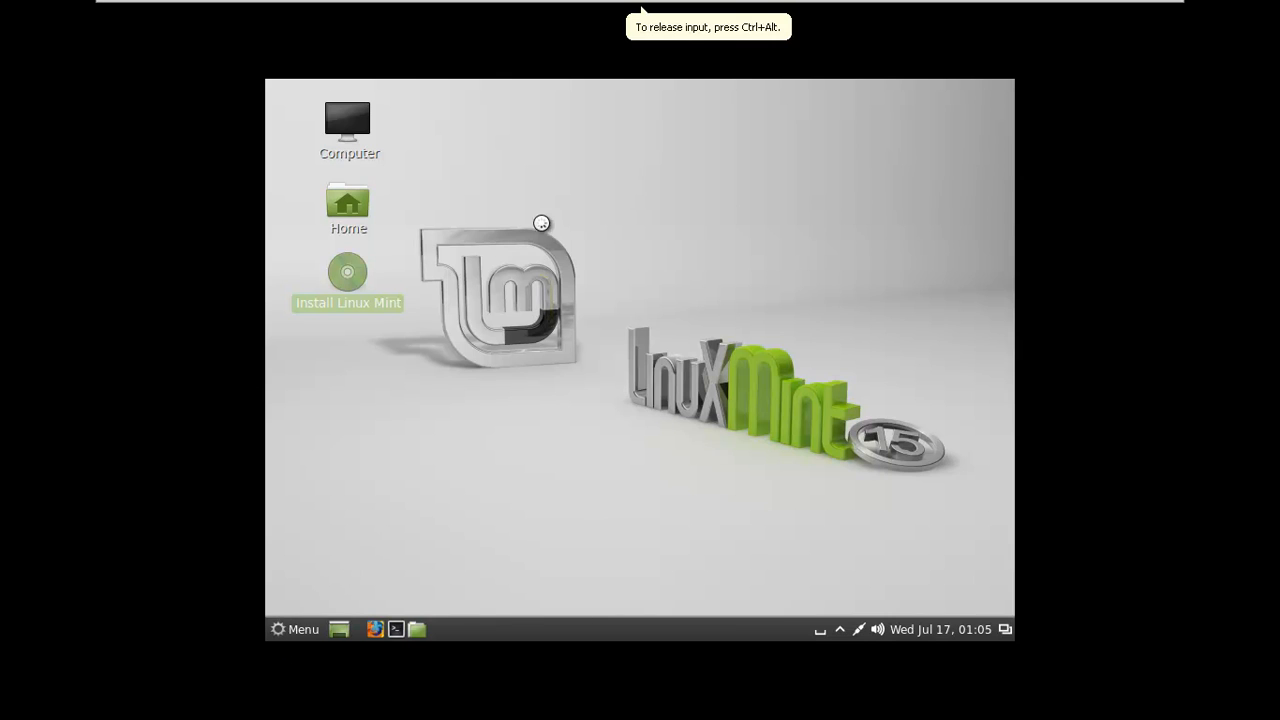
Launch Install Linux Mint, keep English, and pass the drive space and Internet checks.
double_click(348, 271)
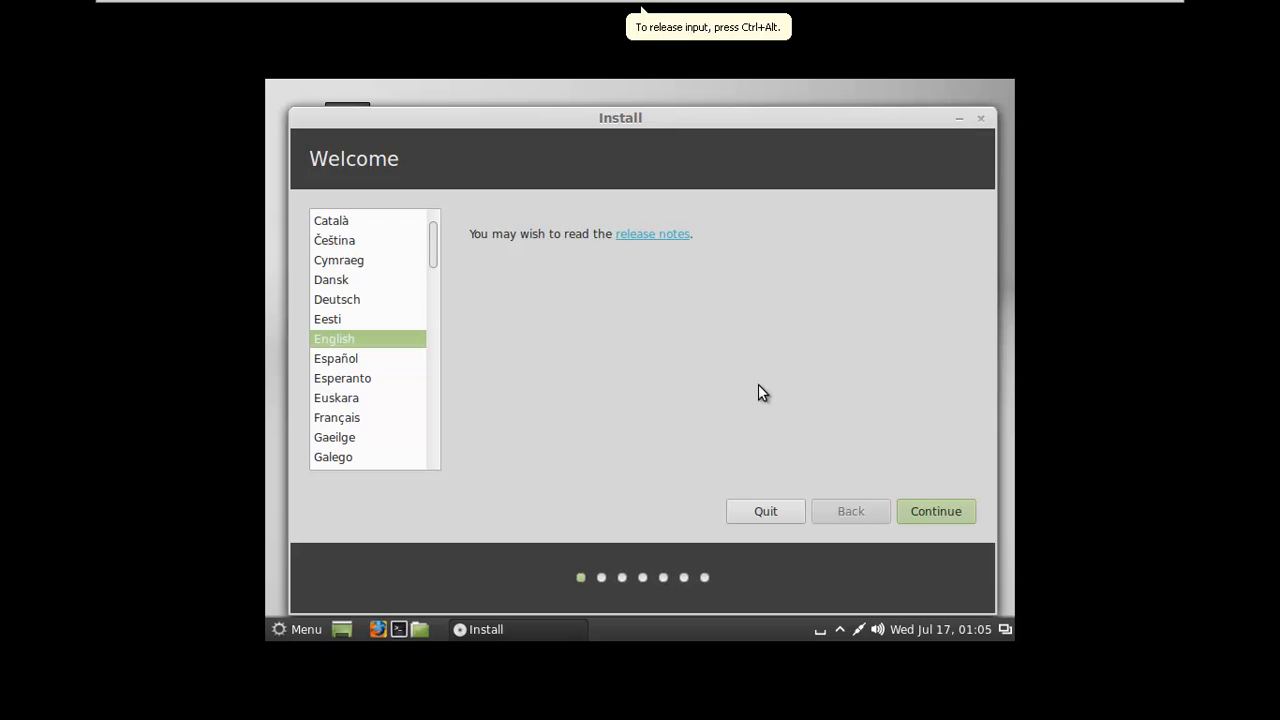
mouse_move(525, 118)
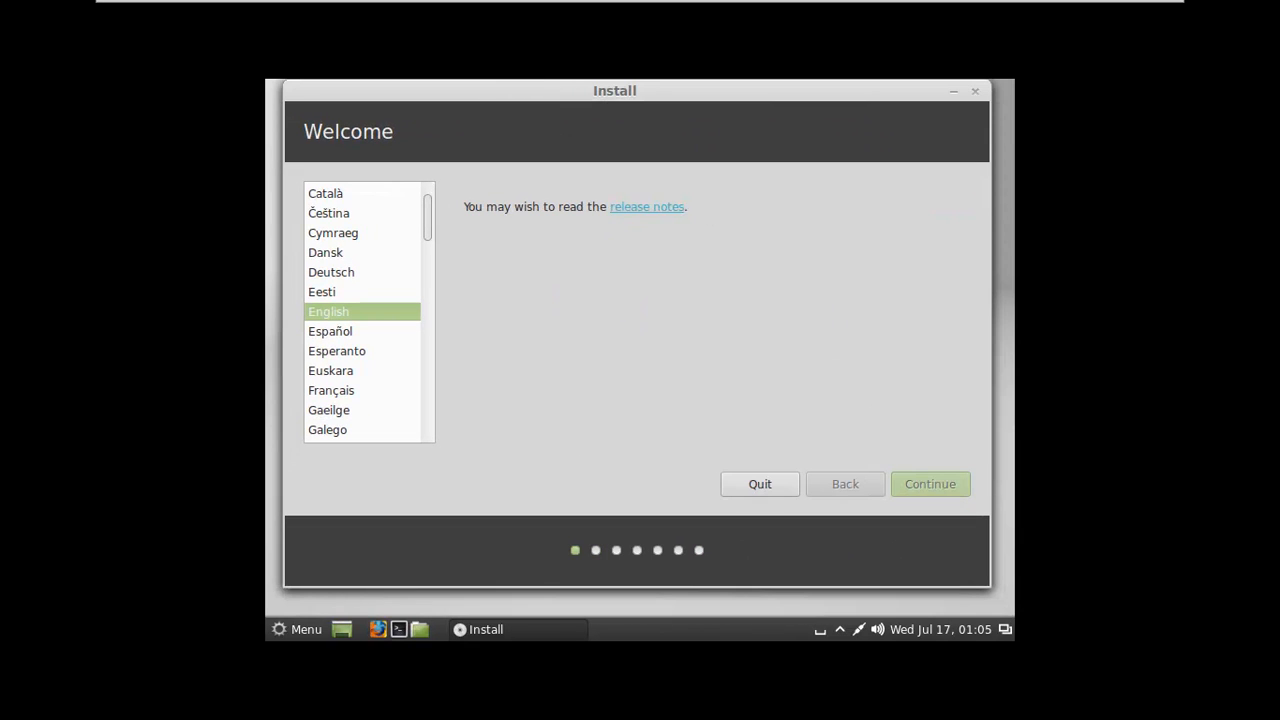
left_click(929, 483)
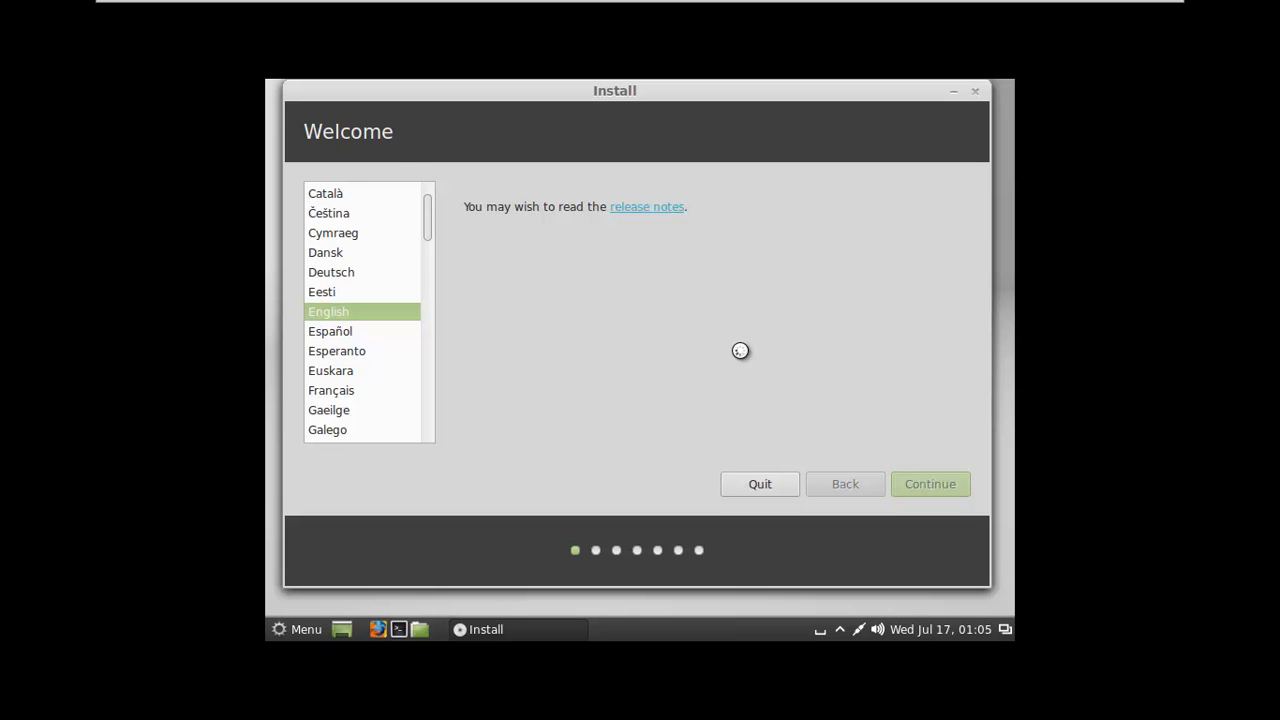
left_click(929, 483)
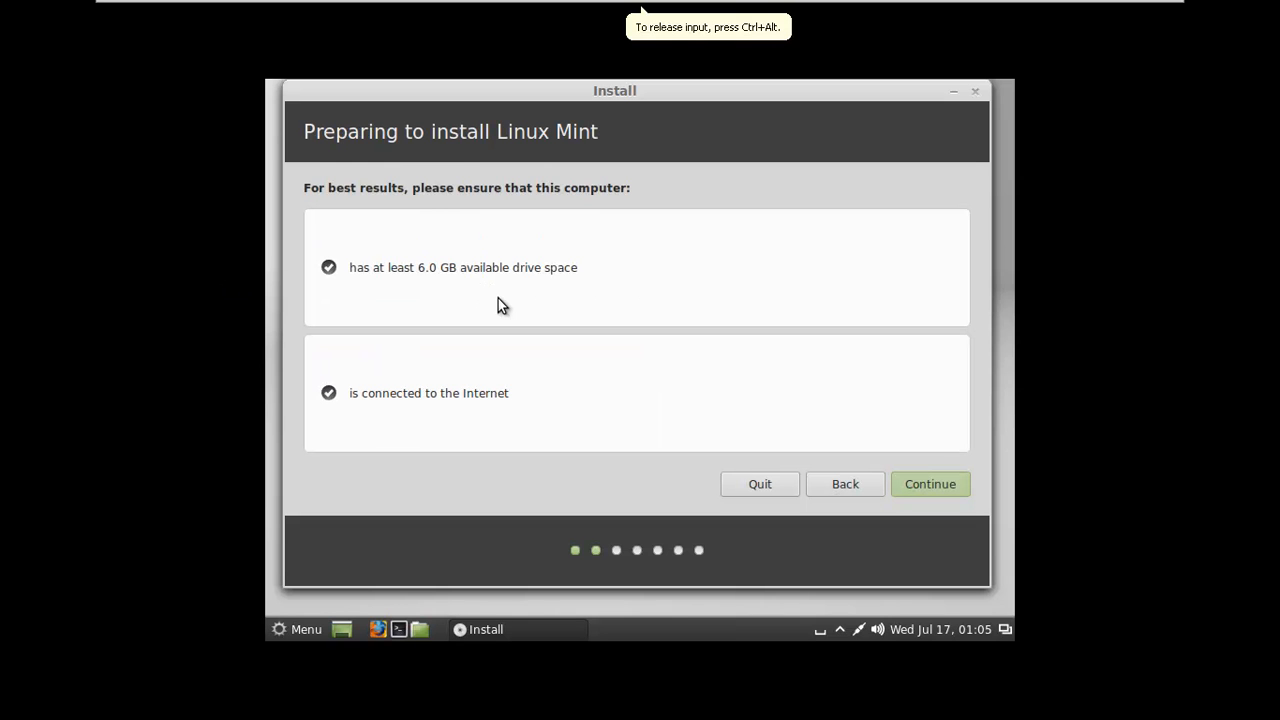
mouse_move(445, 173)
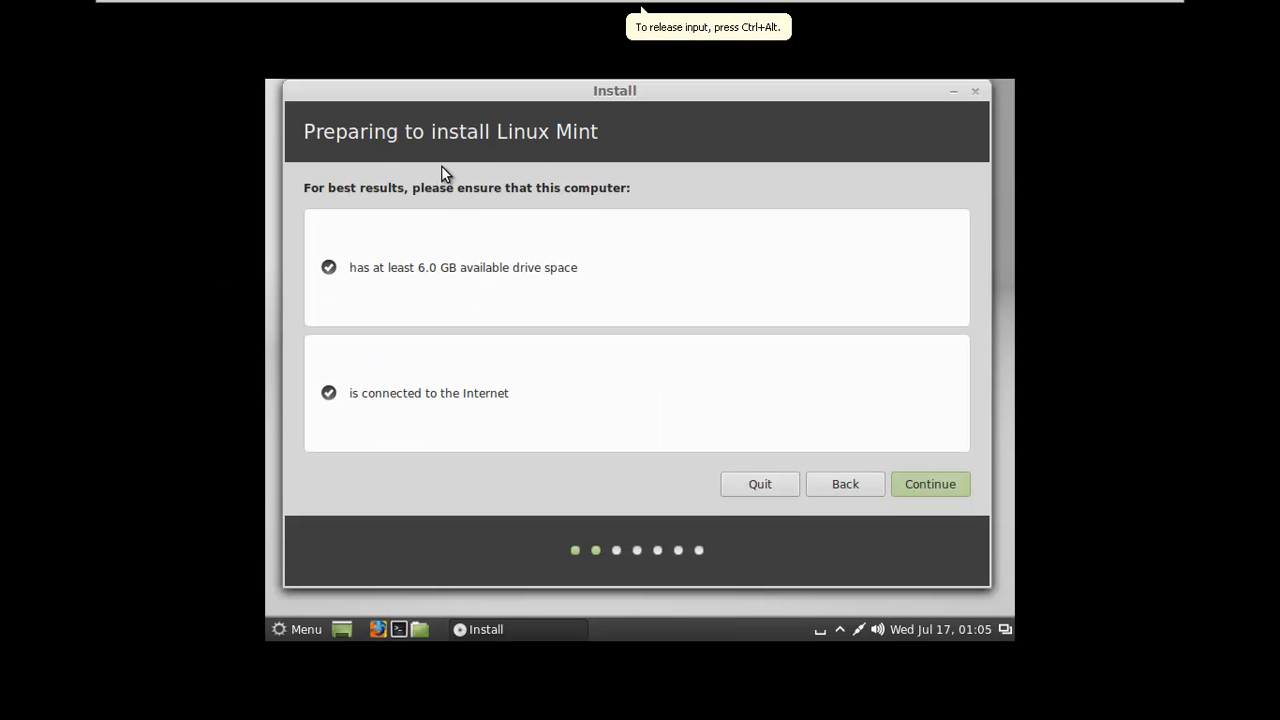
mouse_move(464, 193)
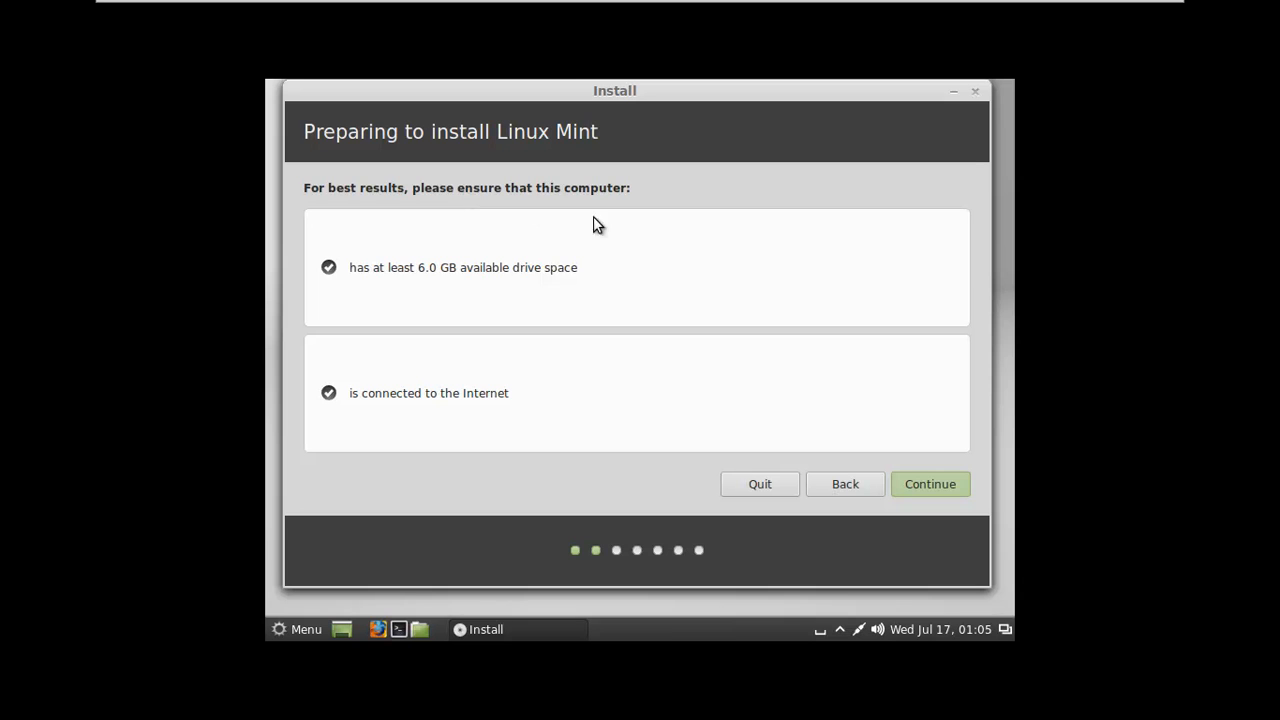
left_click(930, 484)
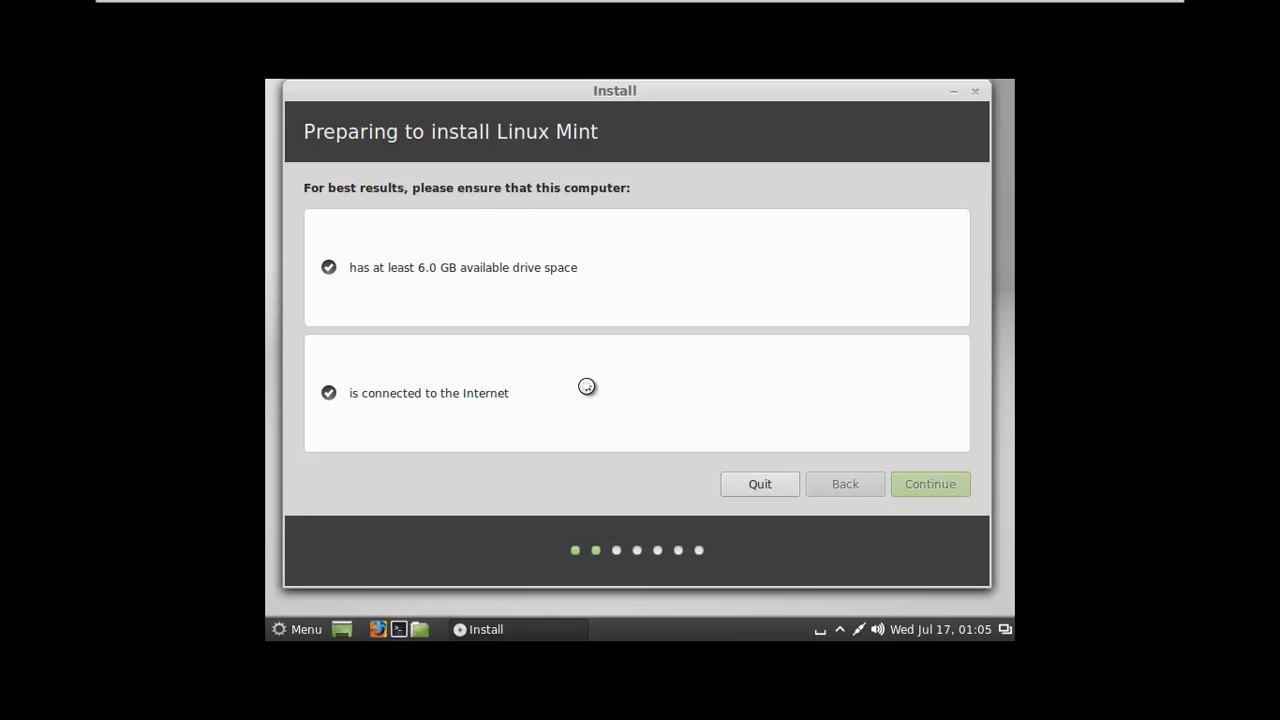
Choose 'Erase disk and install Linux Mint' as the installation type.
left_click(928, 483)
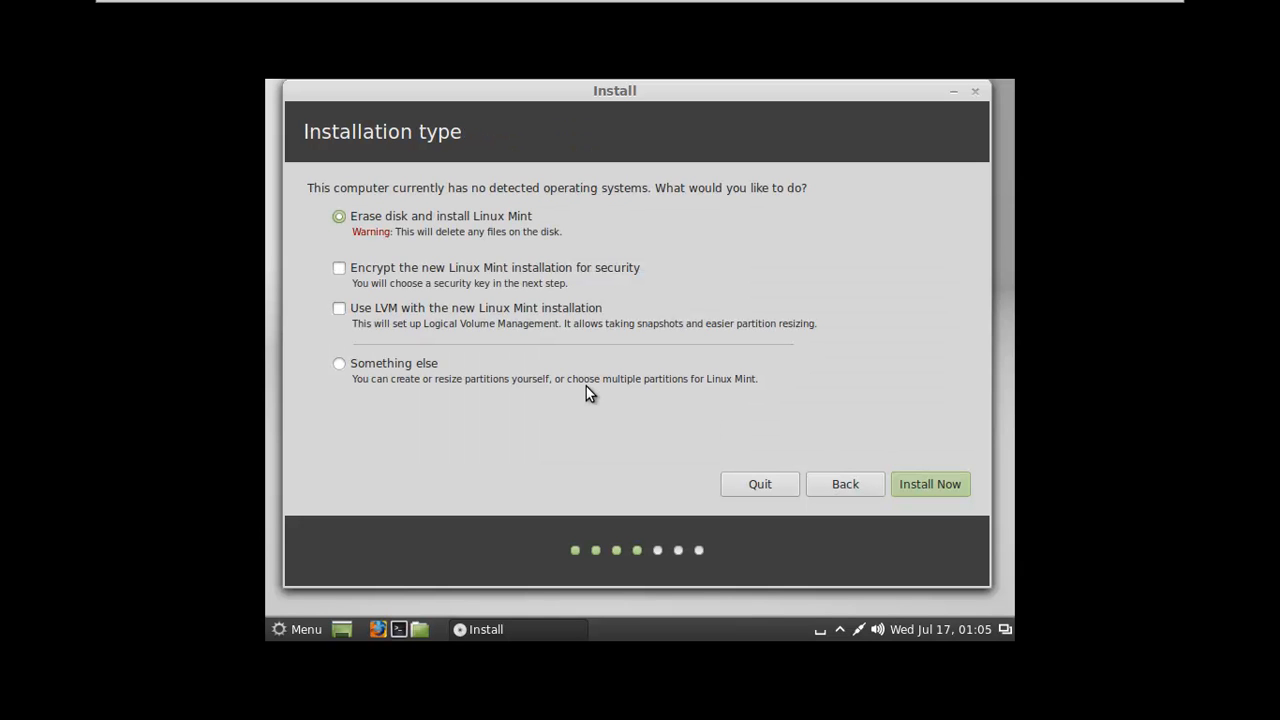
mouse_move(590, 382)
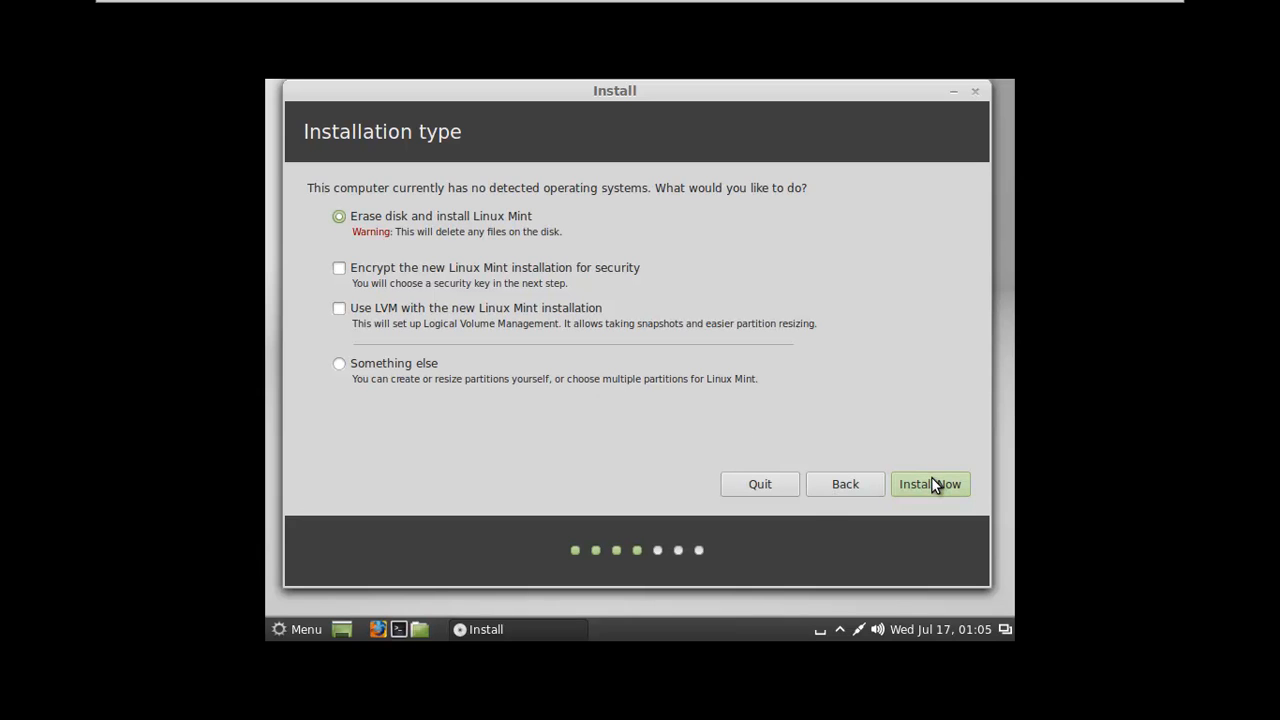
left_click(929, 483)
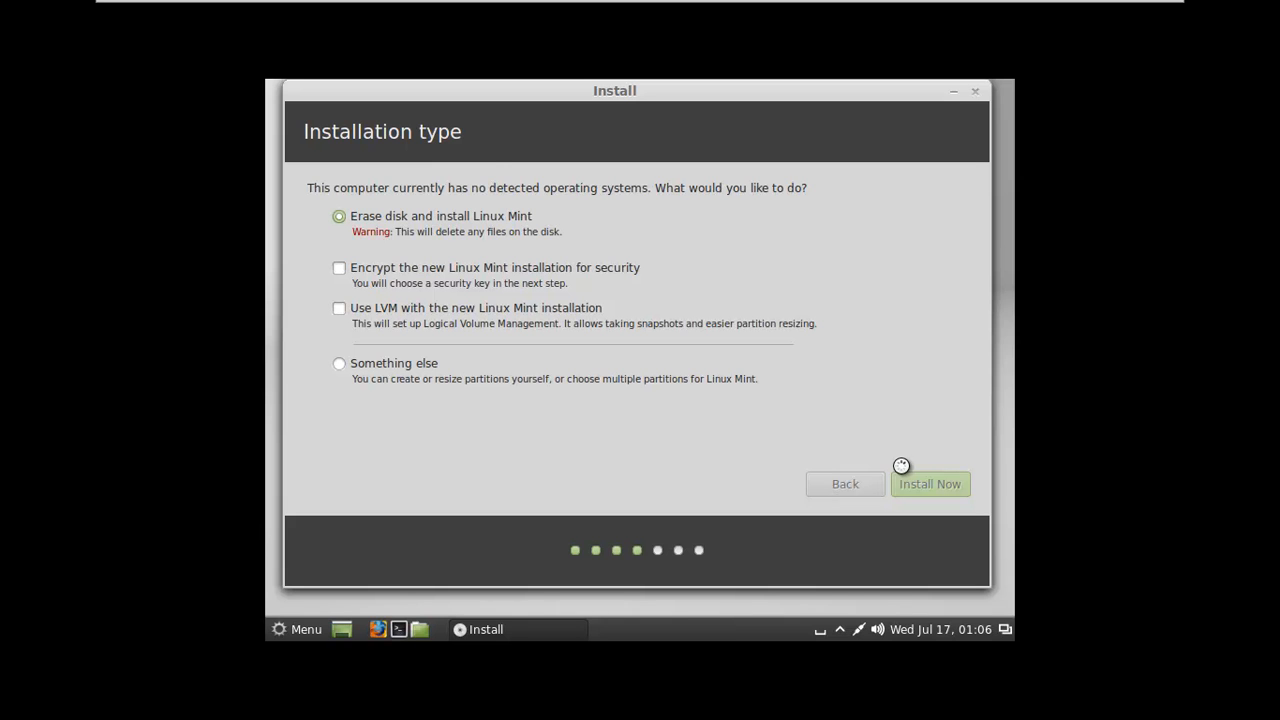
Start Install Now, accept Chicago as the time zone, and reach the English (US) keyboard layout.
left_click(929, 483)
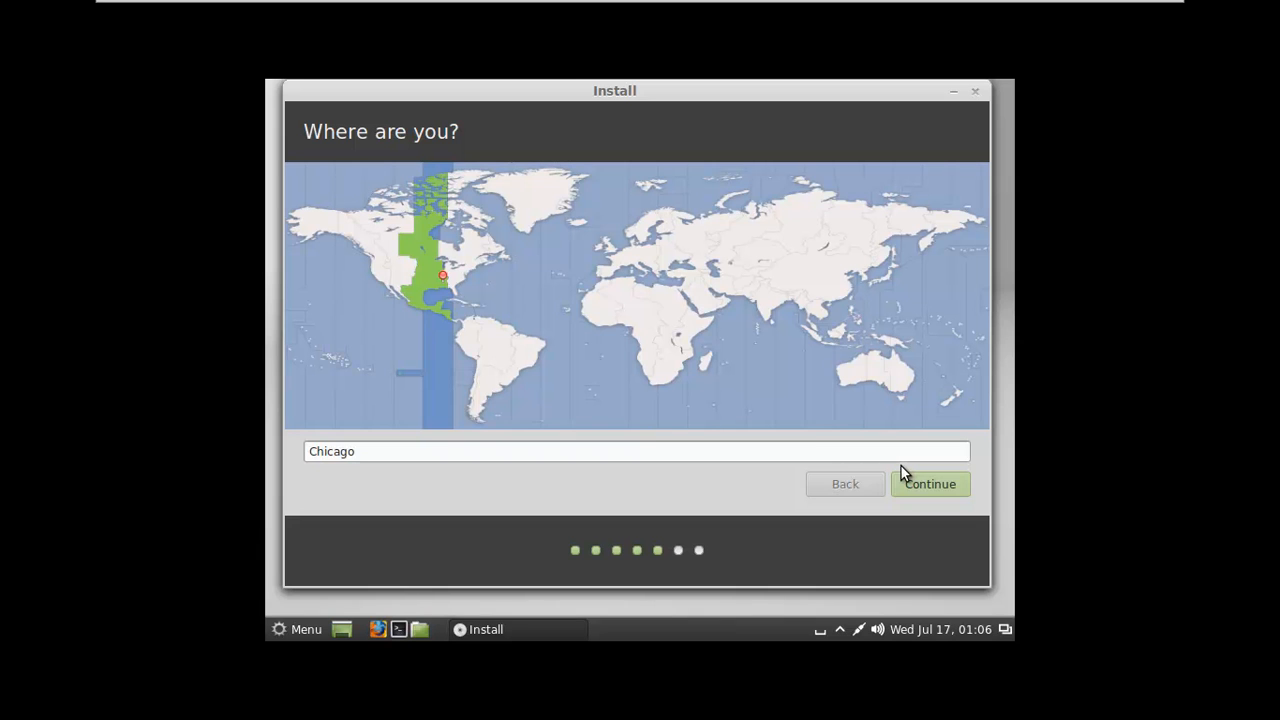
mouse_move(938, 472)
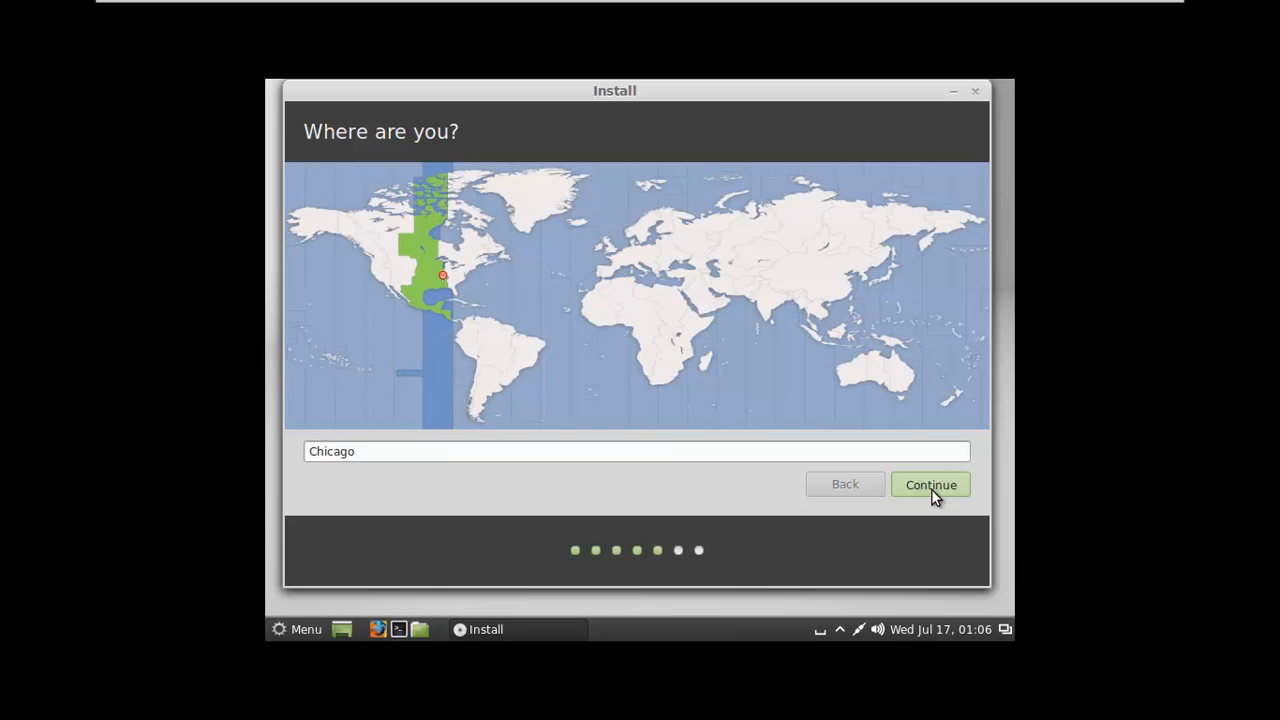
left_click(929, 484)
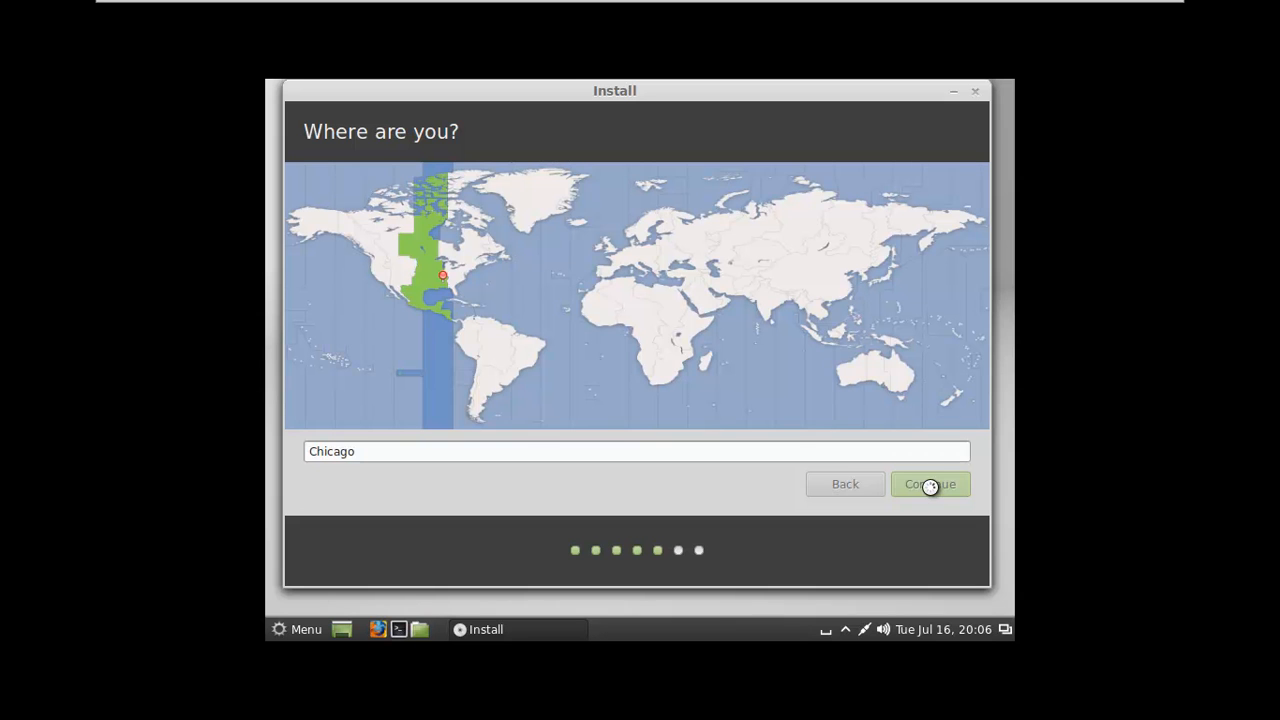
left_click(929, 484)
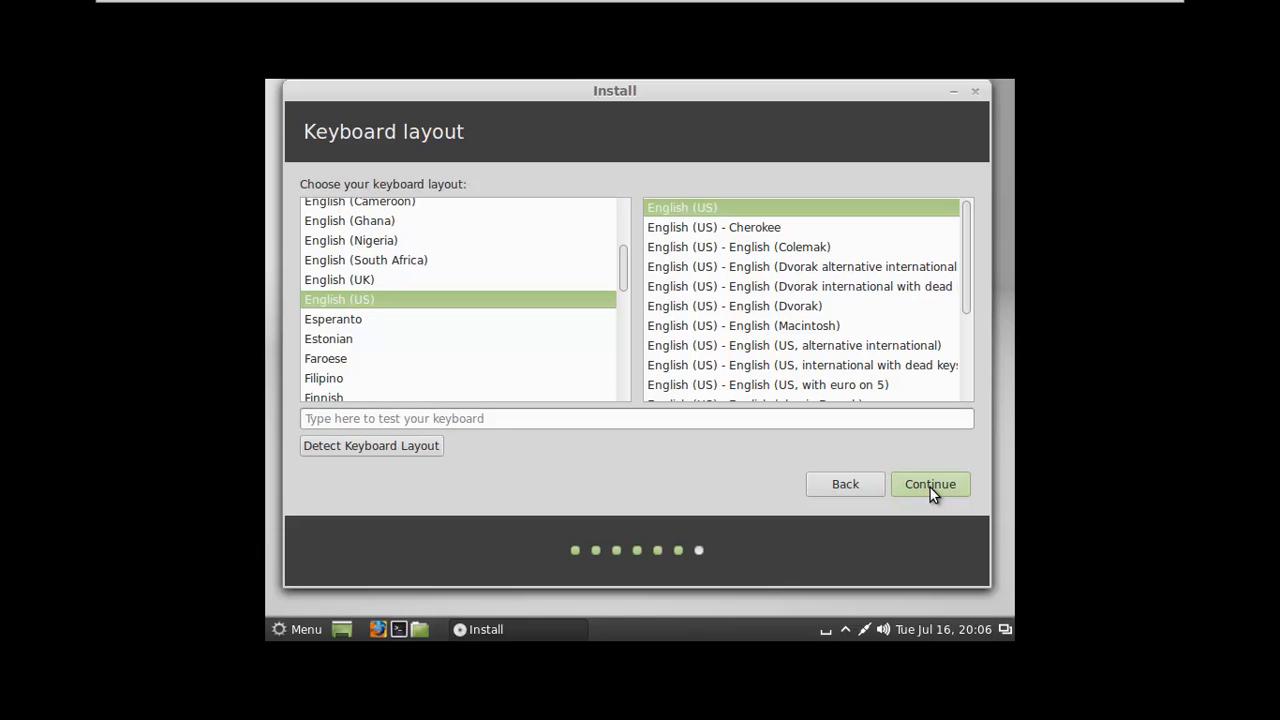
left_click(929, 484)
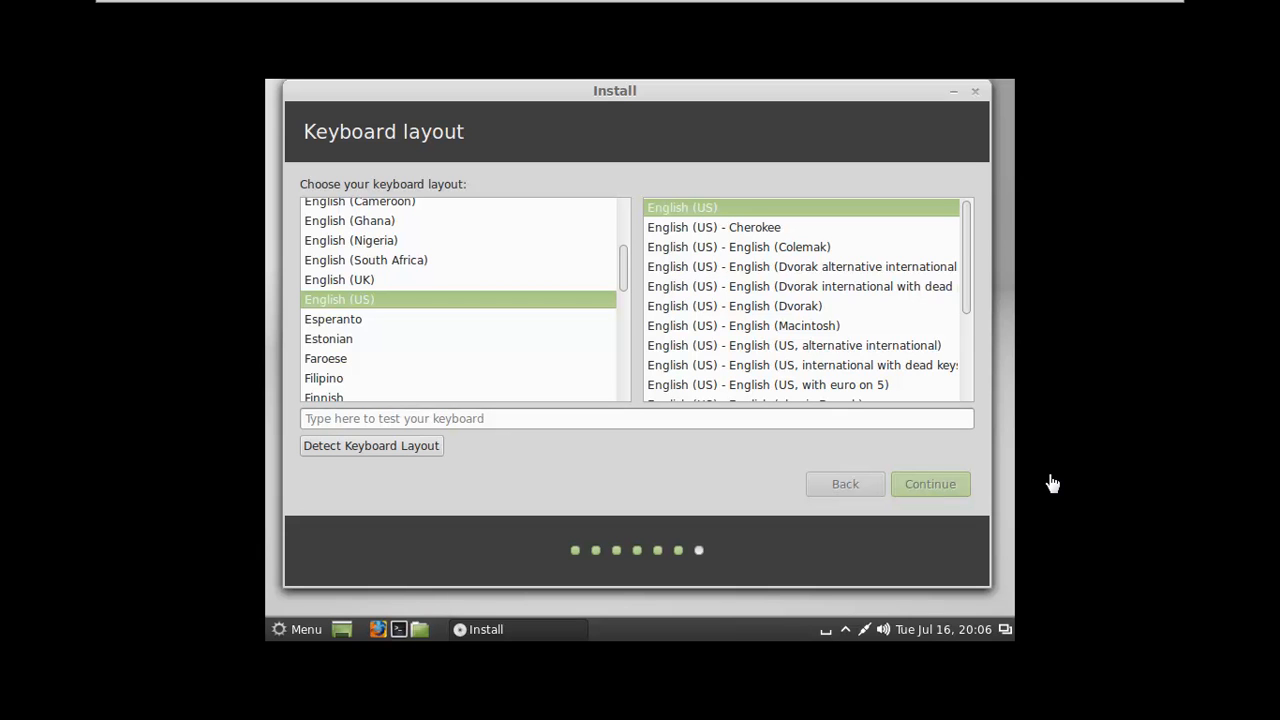
Accept the English (US) keyboard, enter Matt's name, computer name, username and password, and submit.
left_click(929, 483)
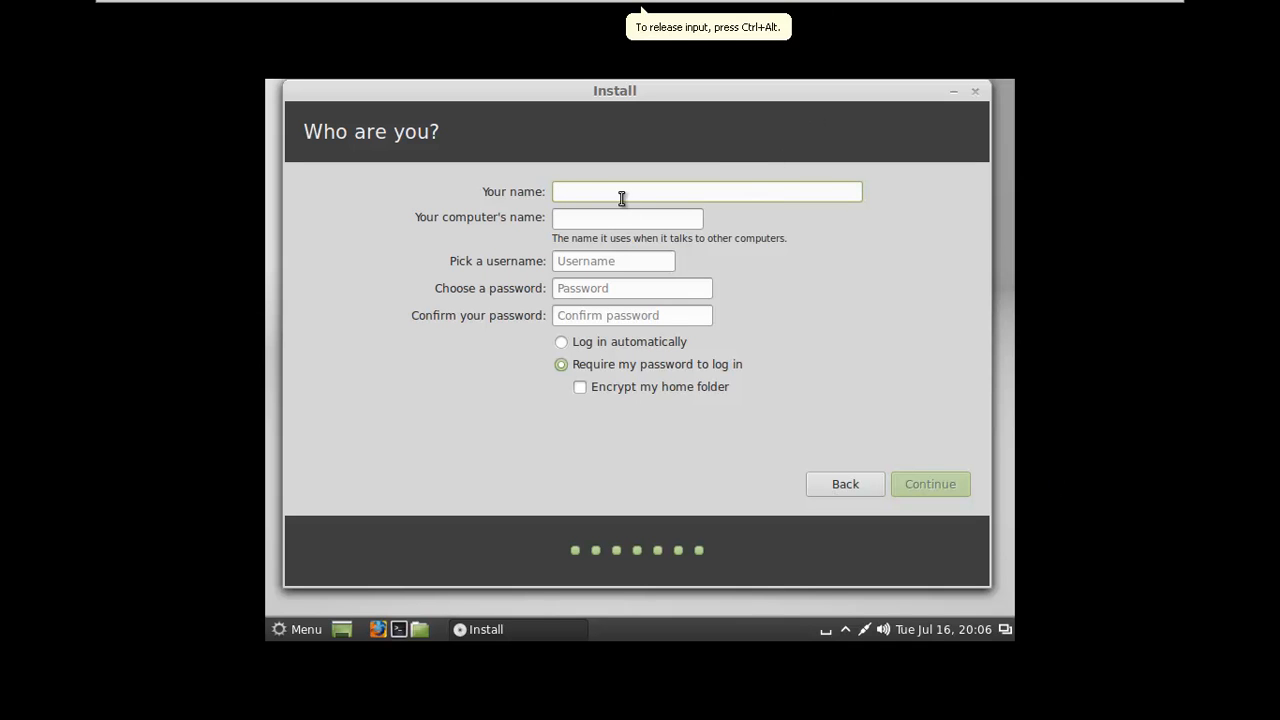
type("Mm")
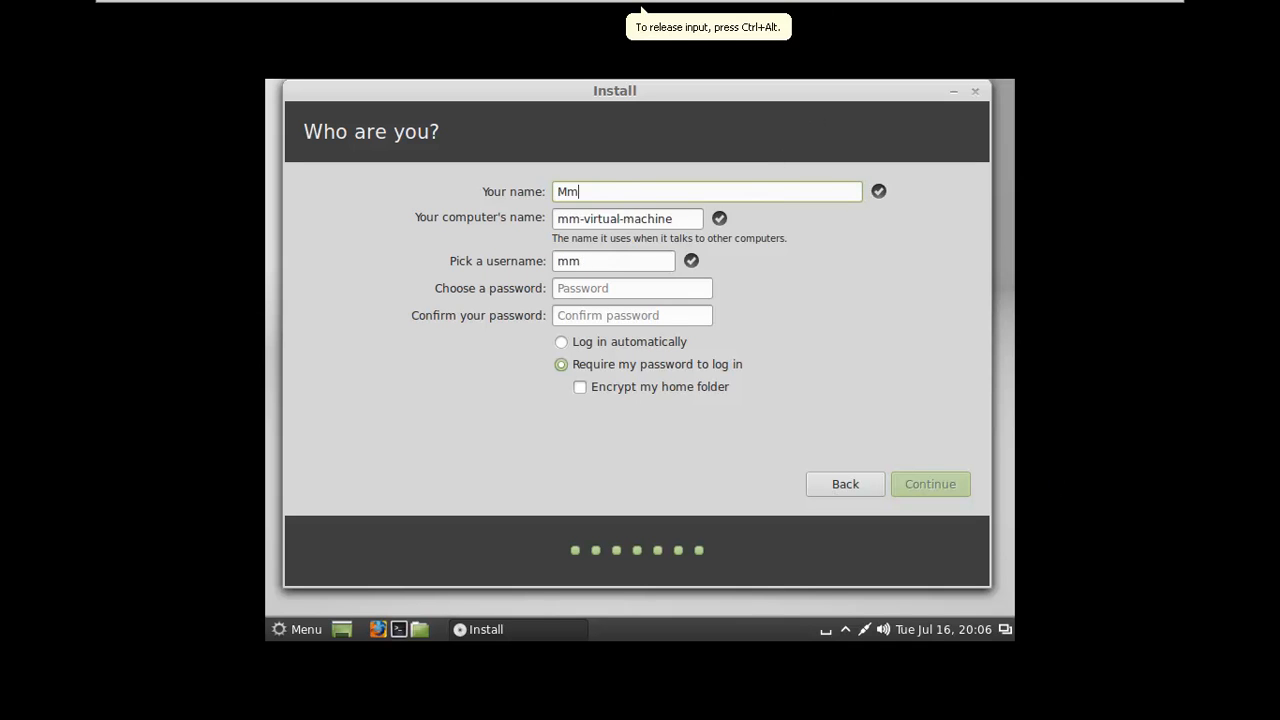
type("a")
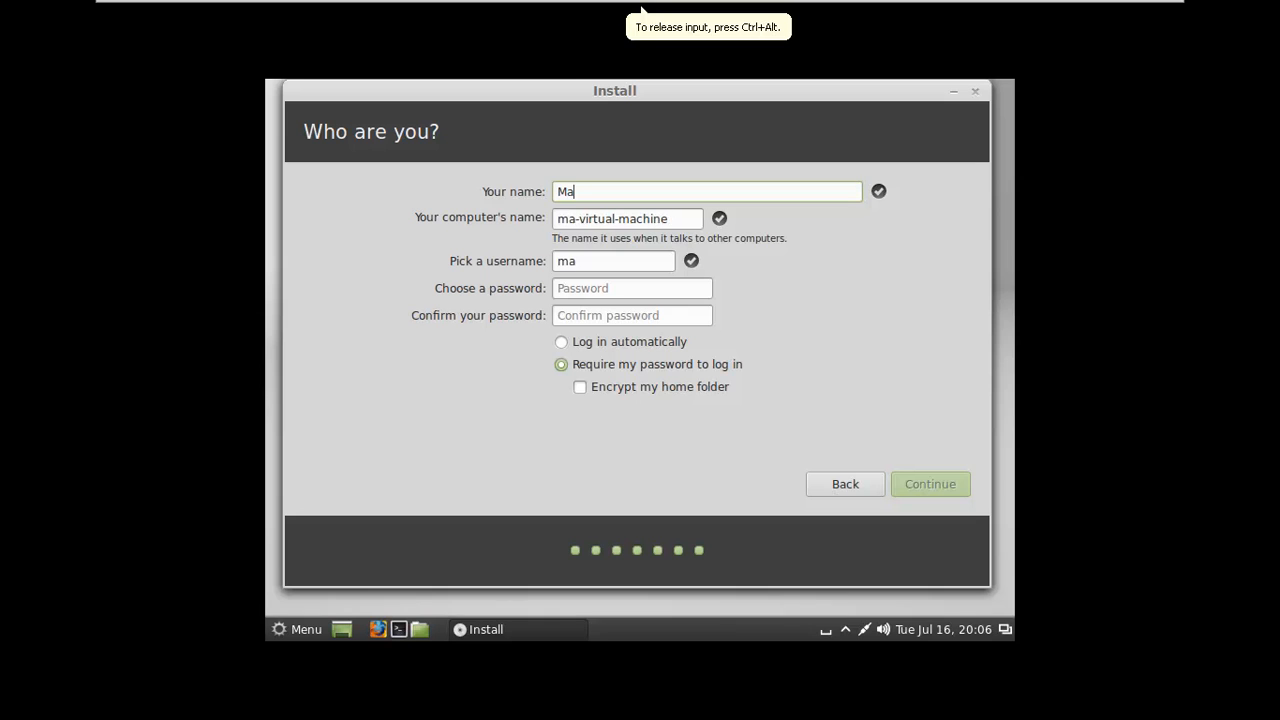
type("tt")
left_click(627, 218)
type("M")
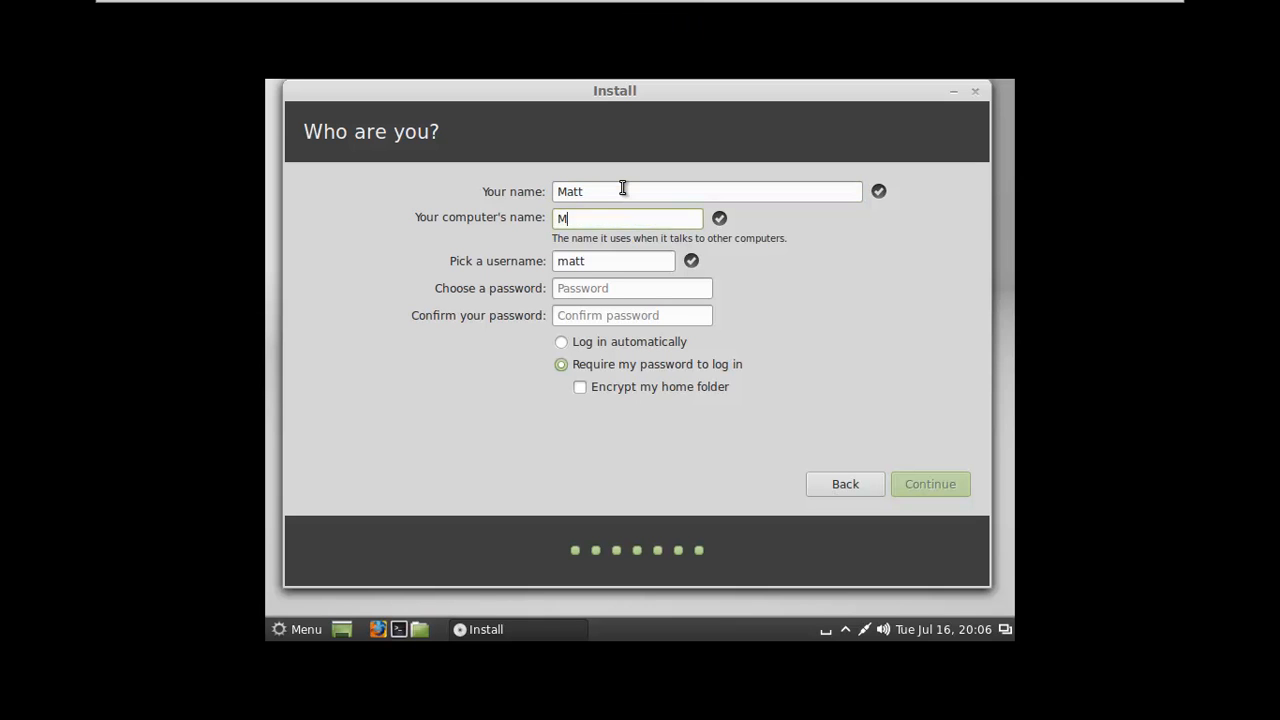
type("attMint")
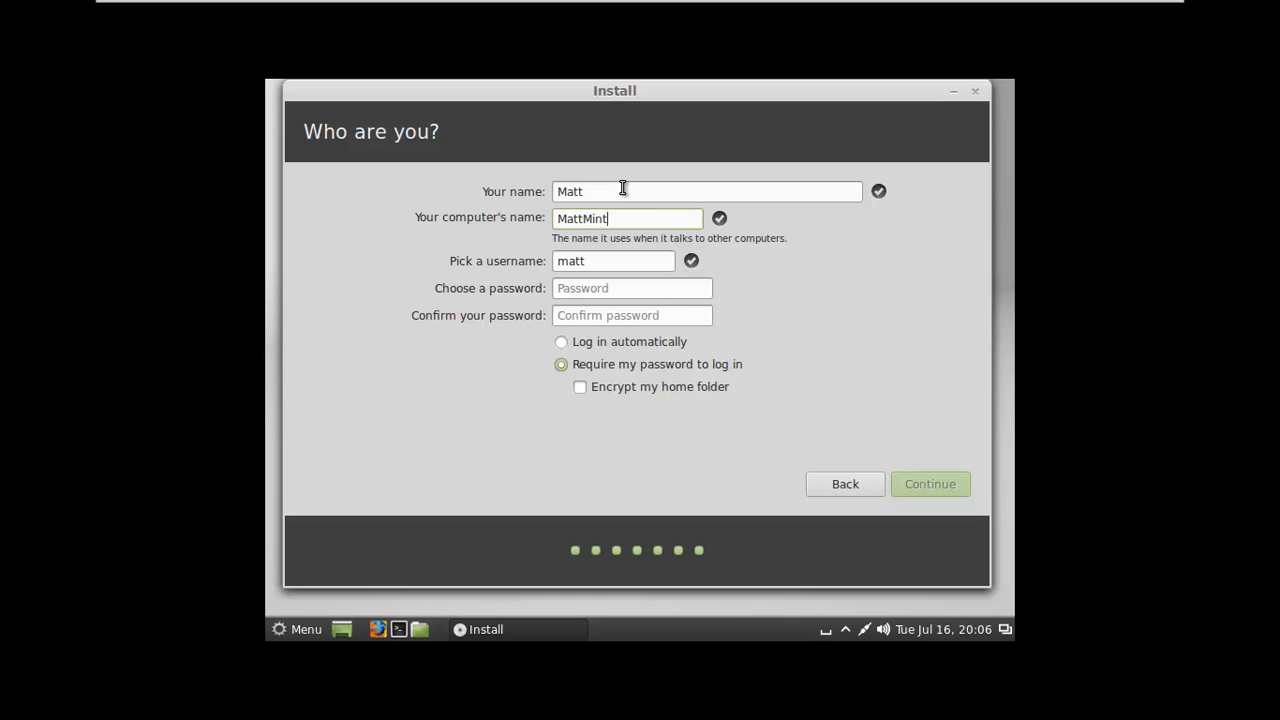
left_click(631, 288)
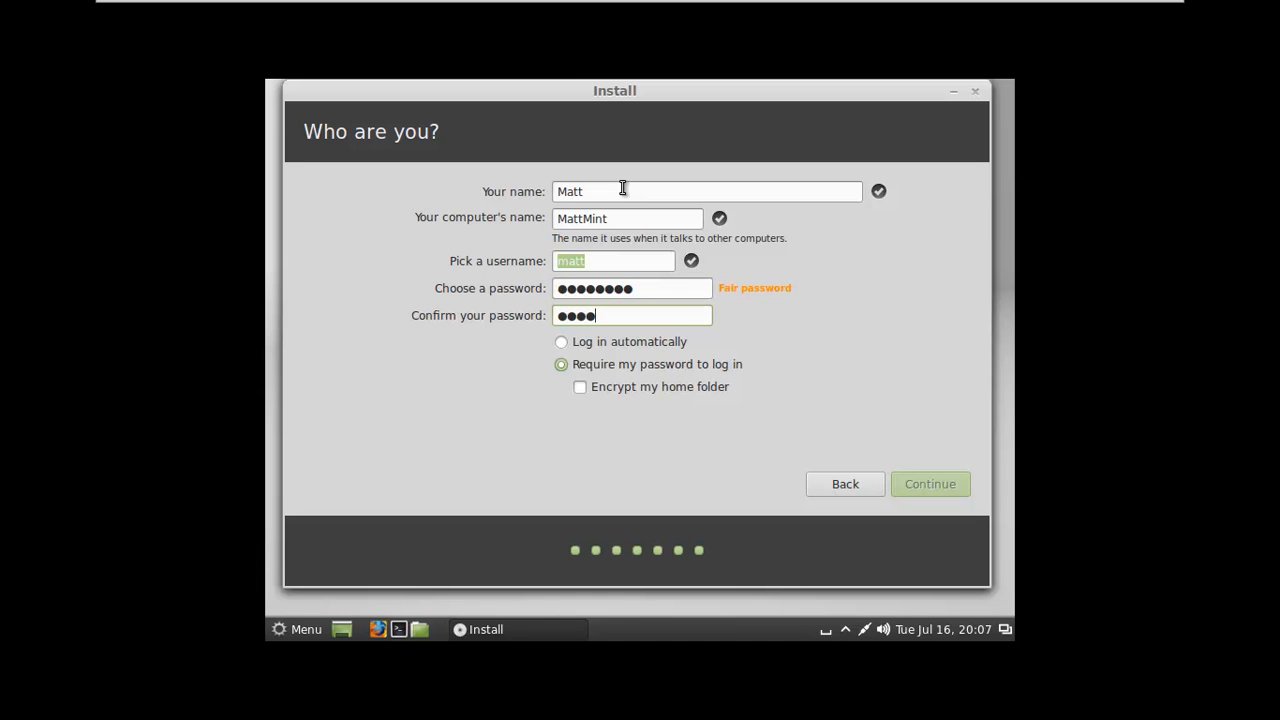
type("●●●●")
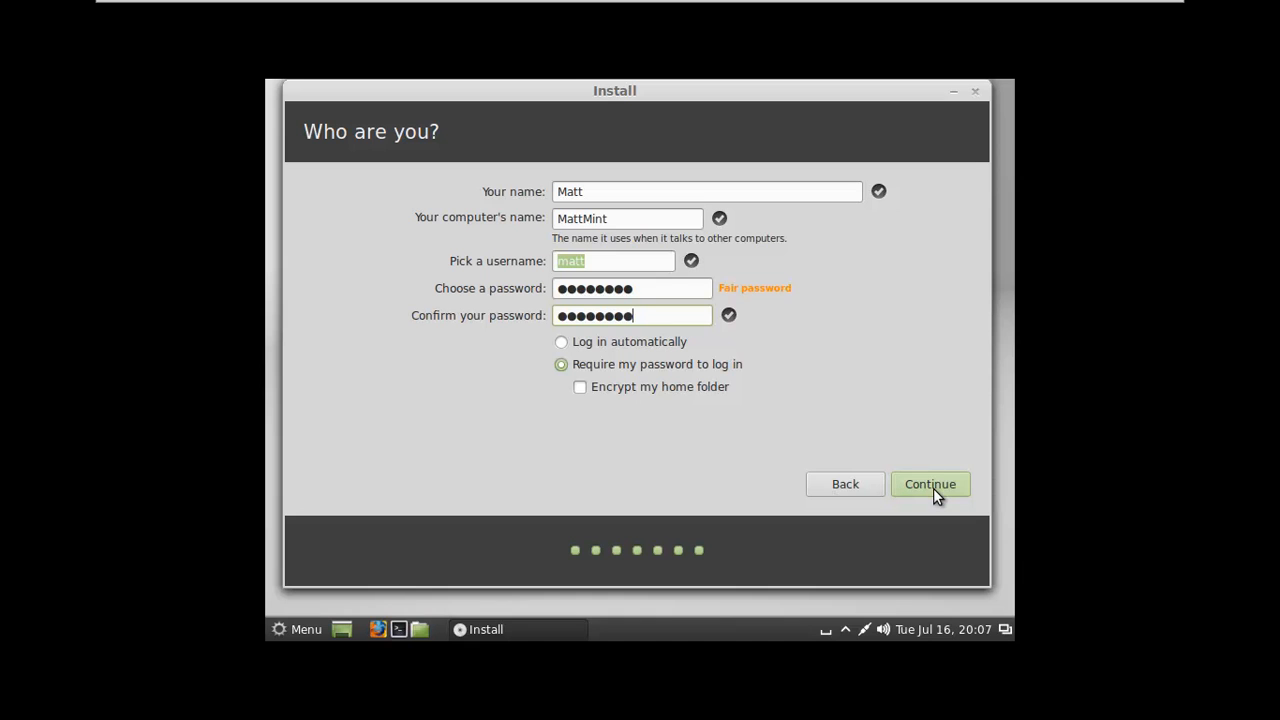
left_click(929, 484)
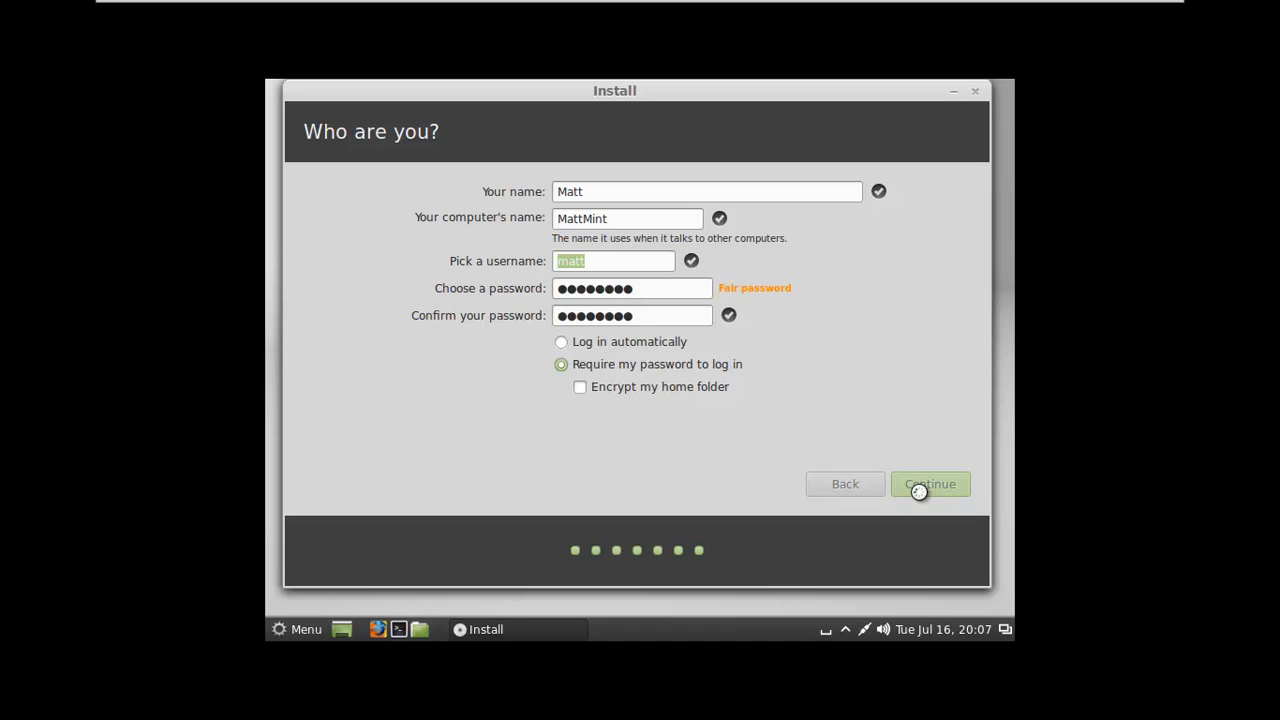
left_click(929, 484)
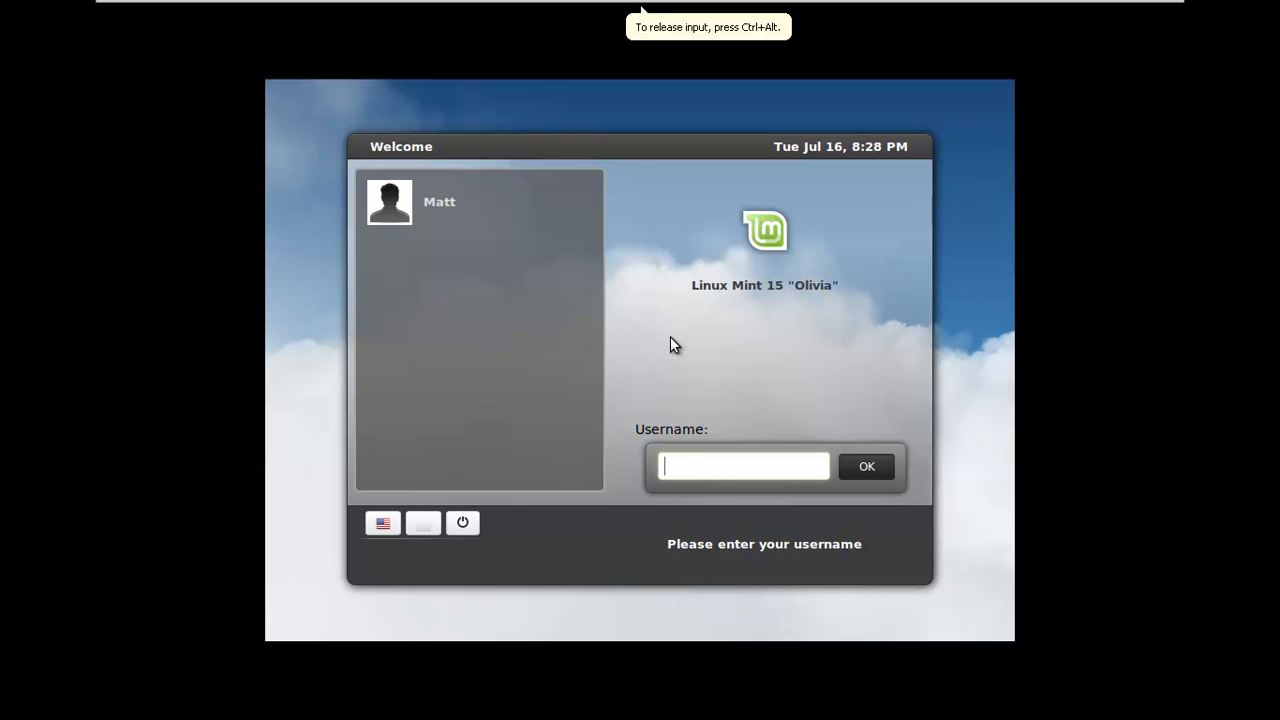
mouse_move(245, 120)
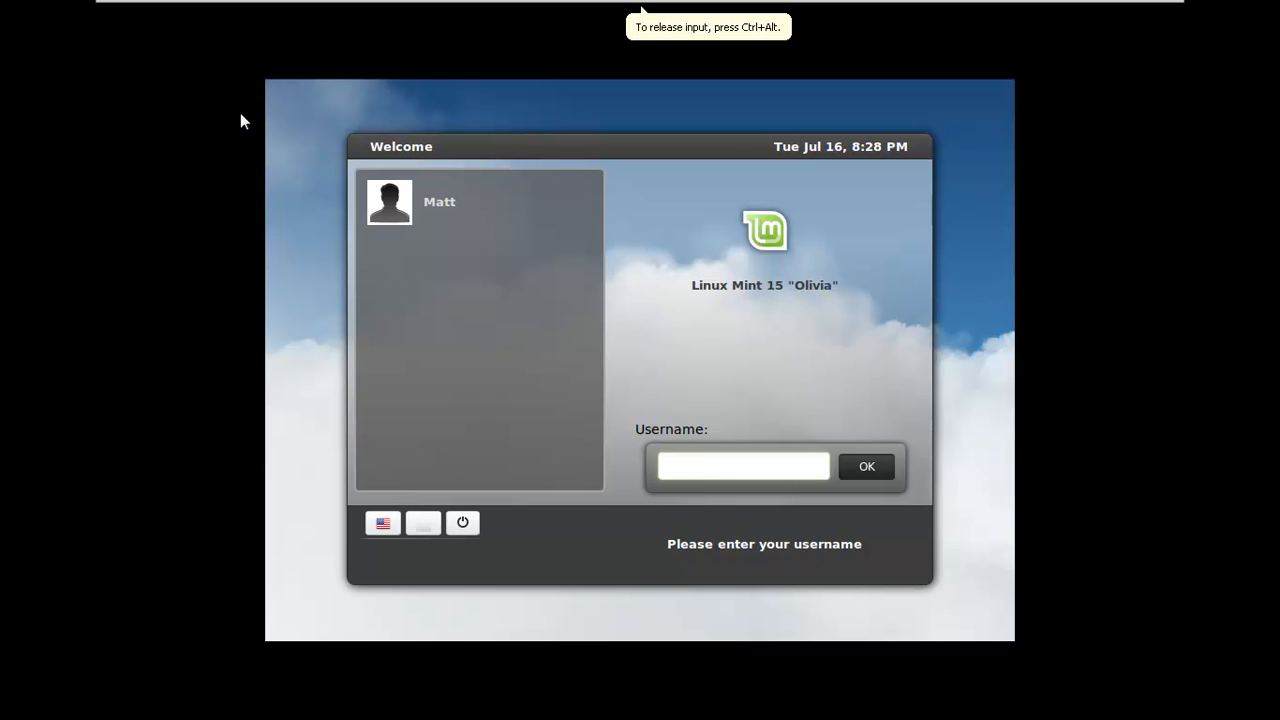
mouse_move(1037, 68)
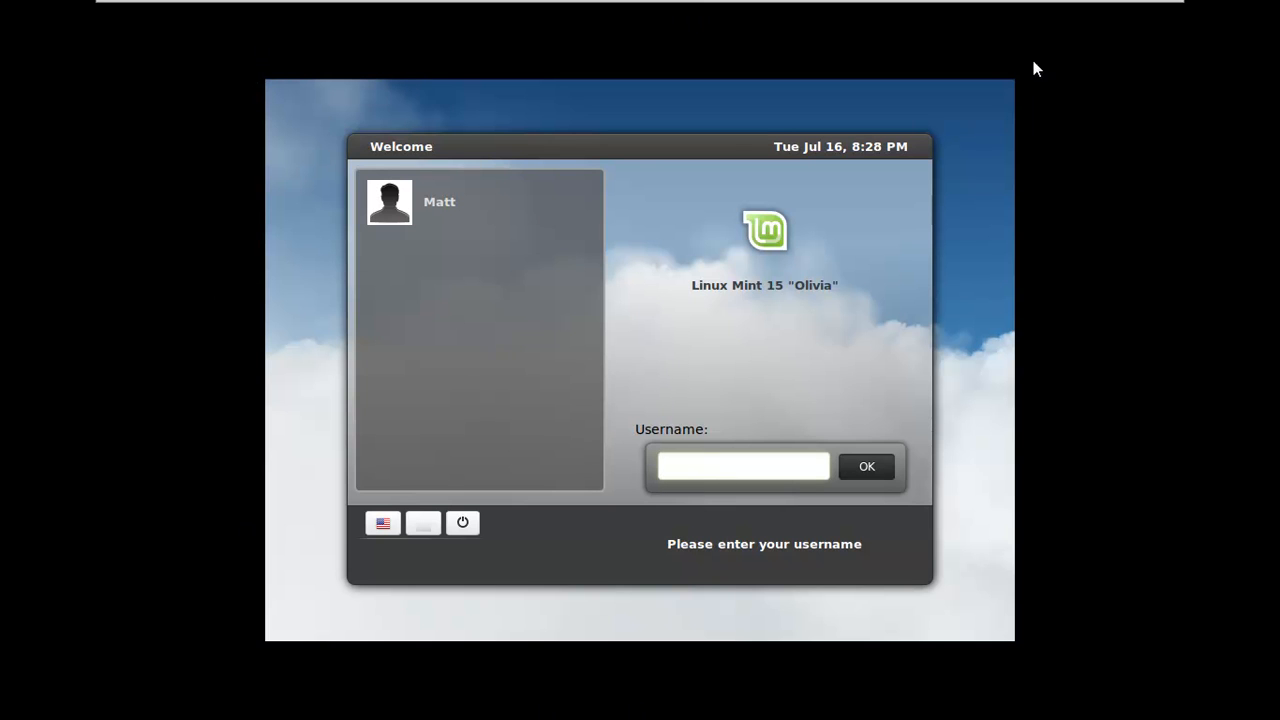
Log in to Linux Mint as user 'matt' with the account password.
left_click(742, 466)
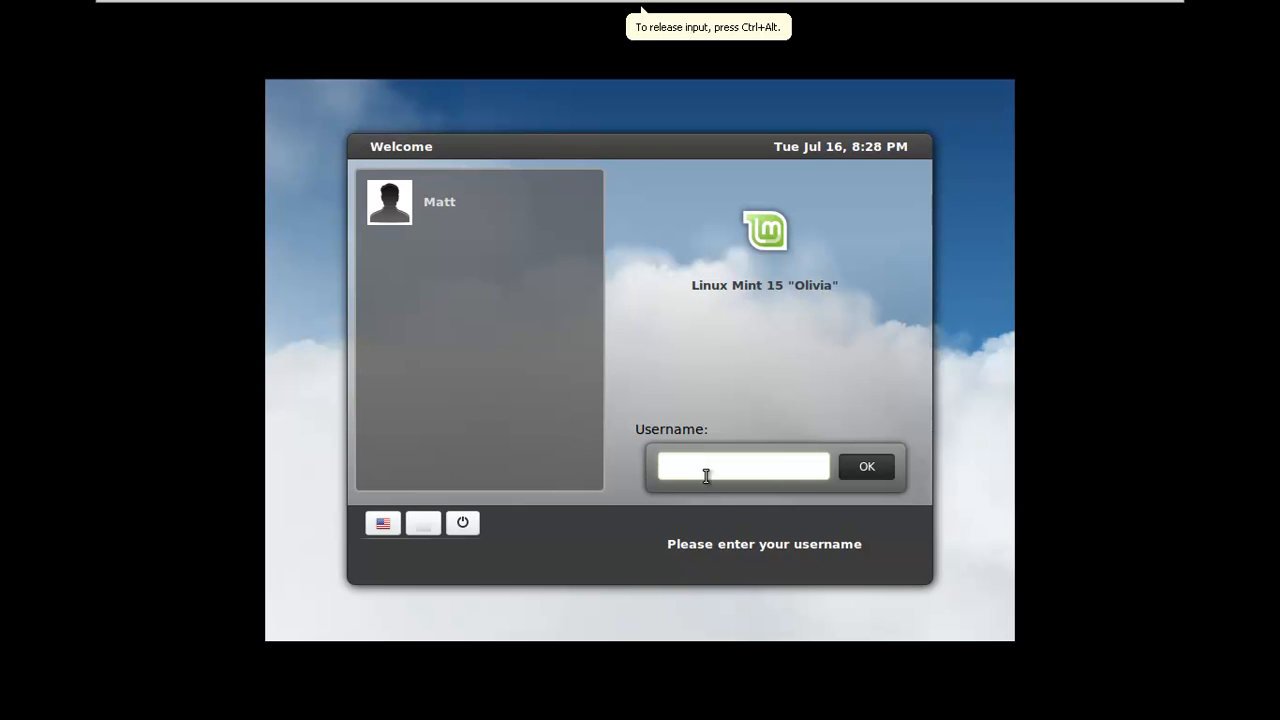
left_click(742, 466)
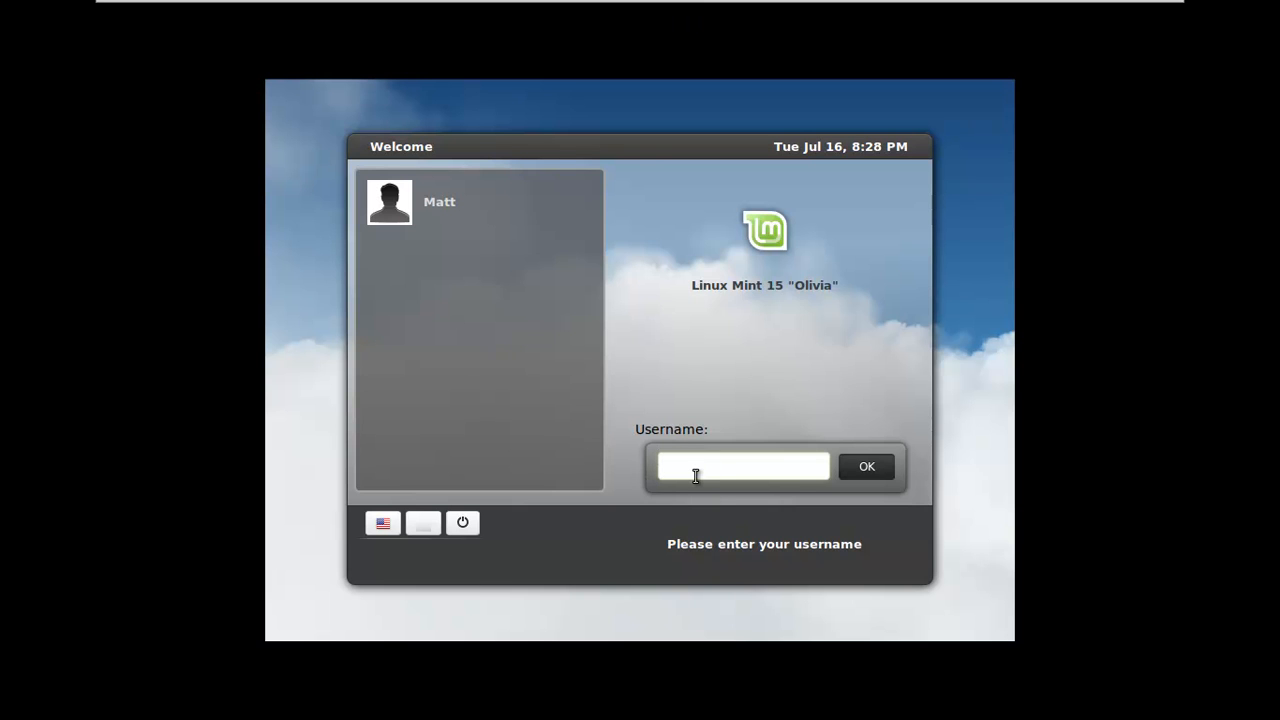
type("matt")
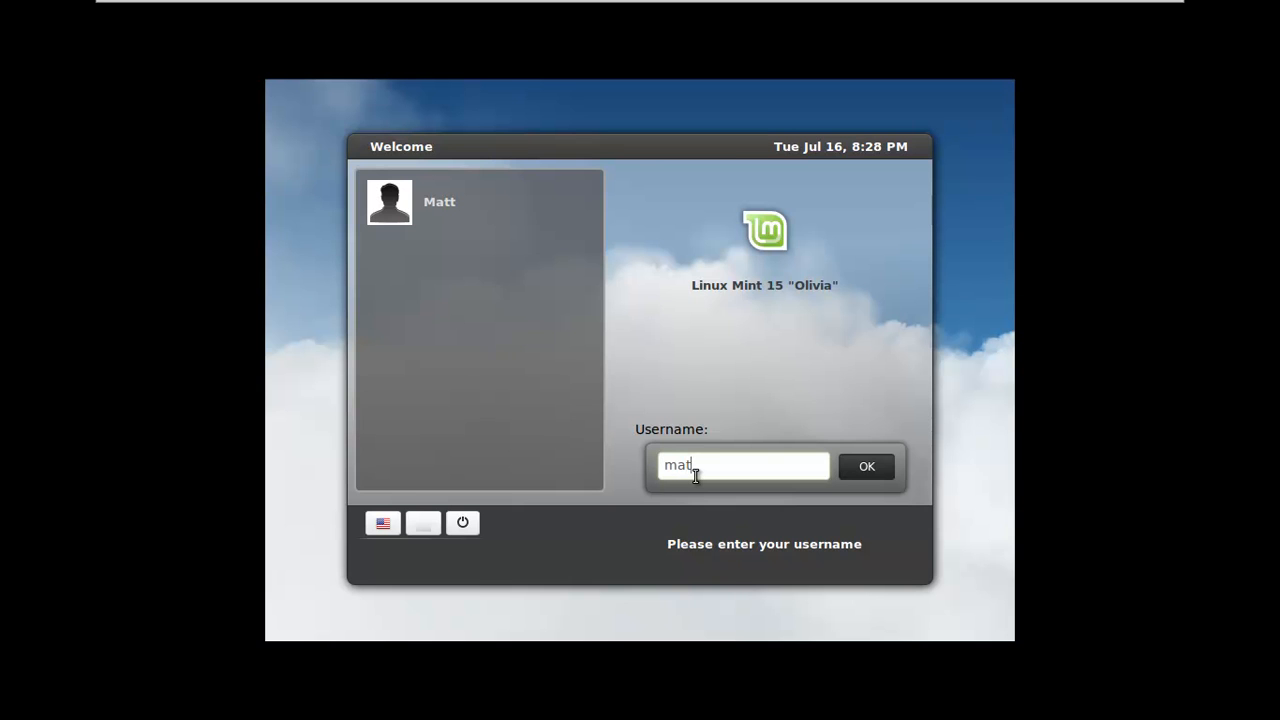
left_click(866, 466)
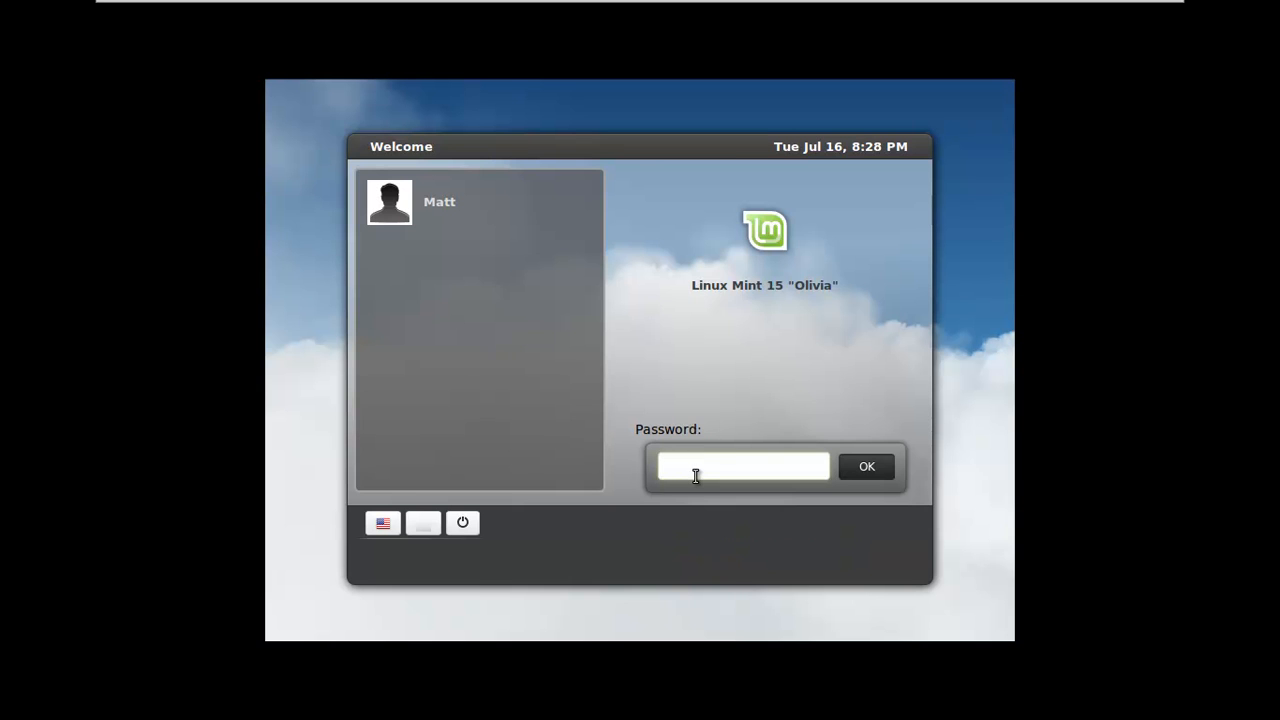
type("••")
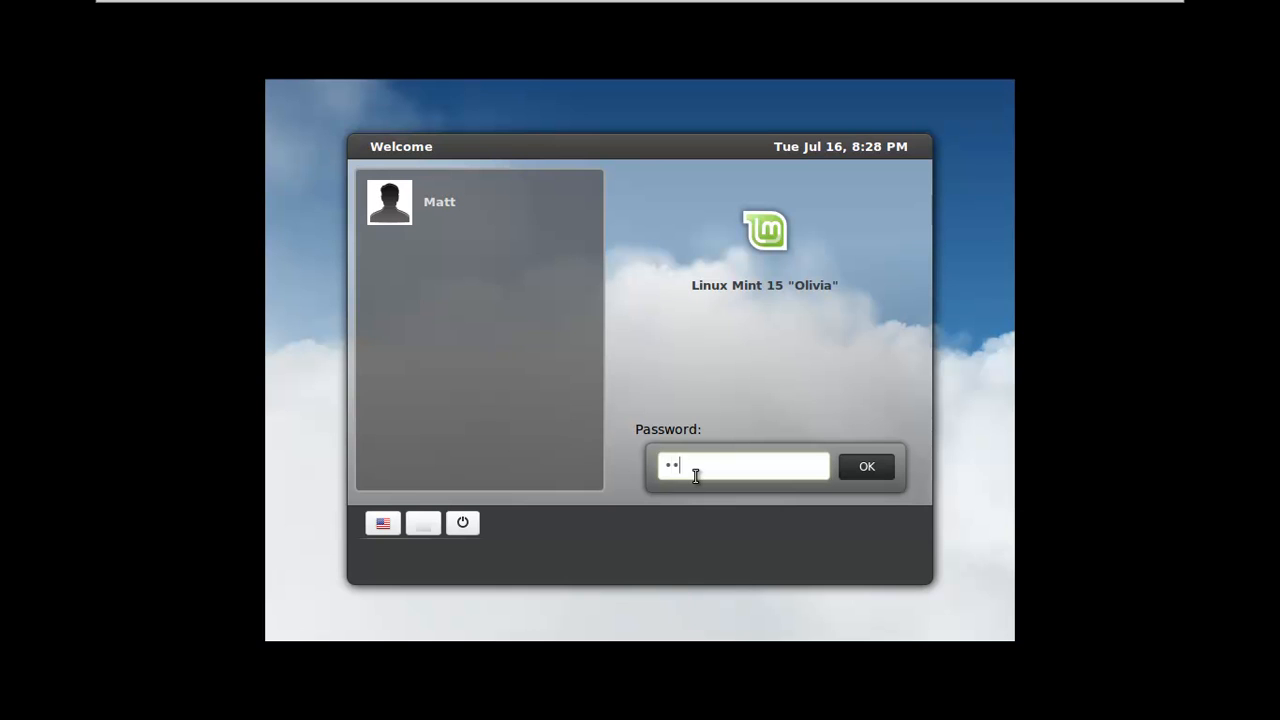
left_click(866, 466)
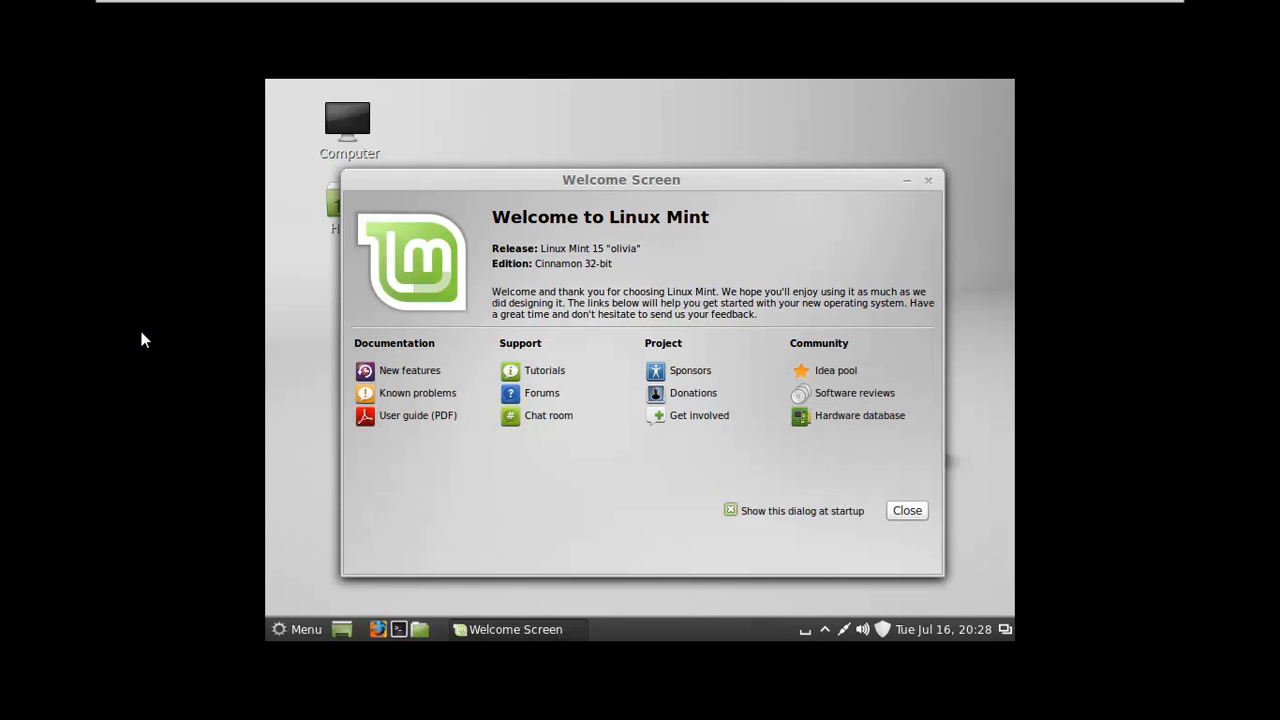
mouse_move(996, 500)
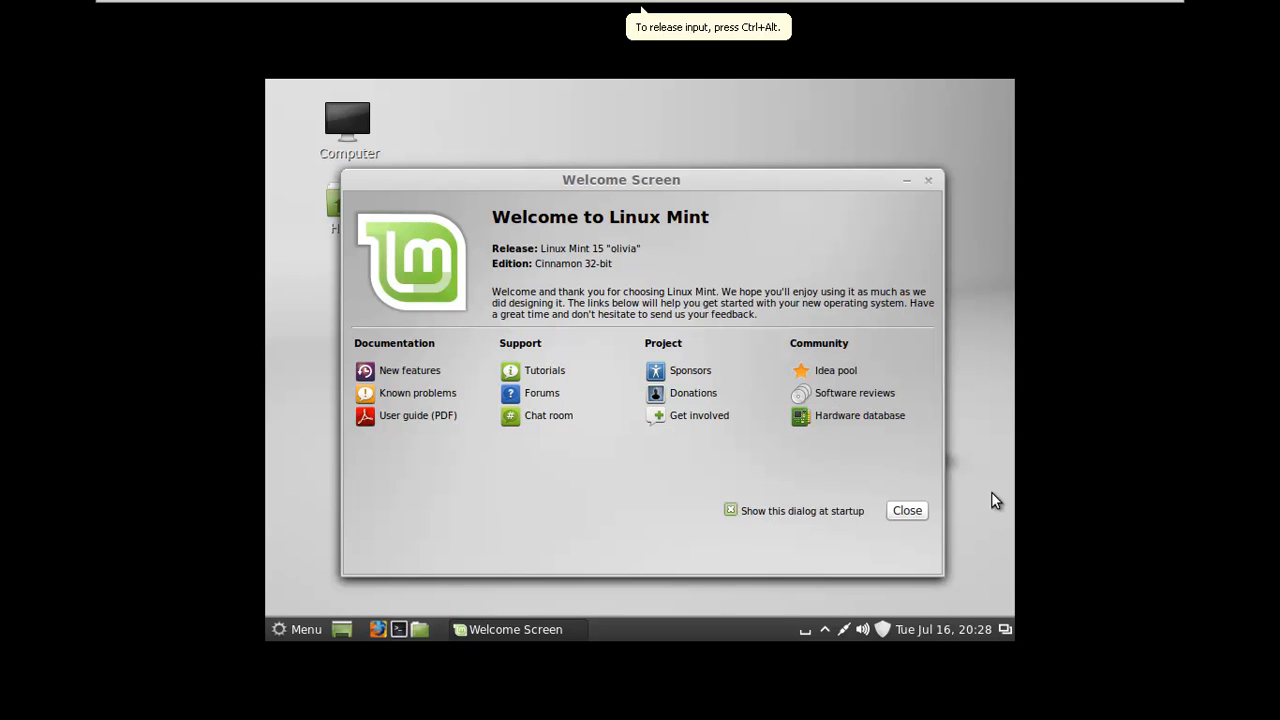
Close the Welcome to Linux Mint screen.
left_click(906, 510)
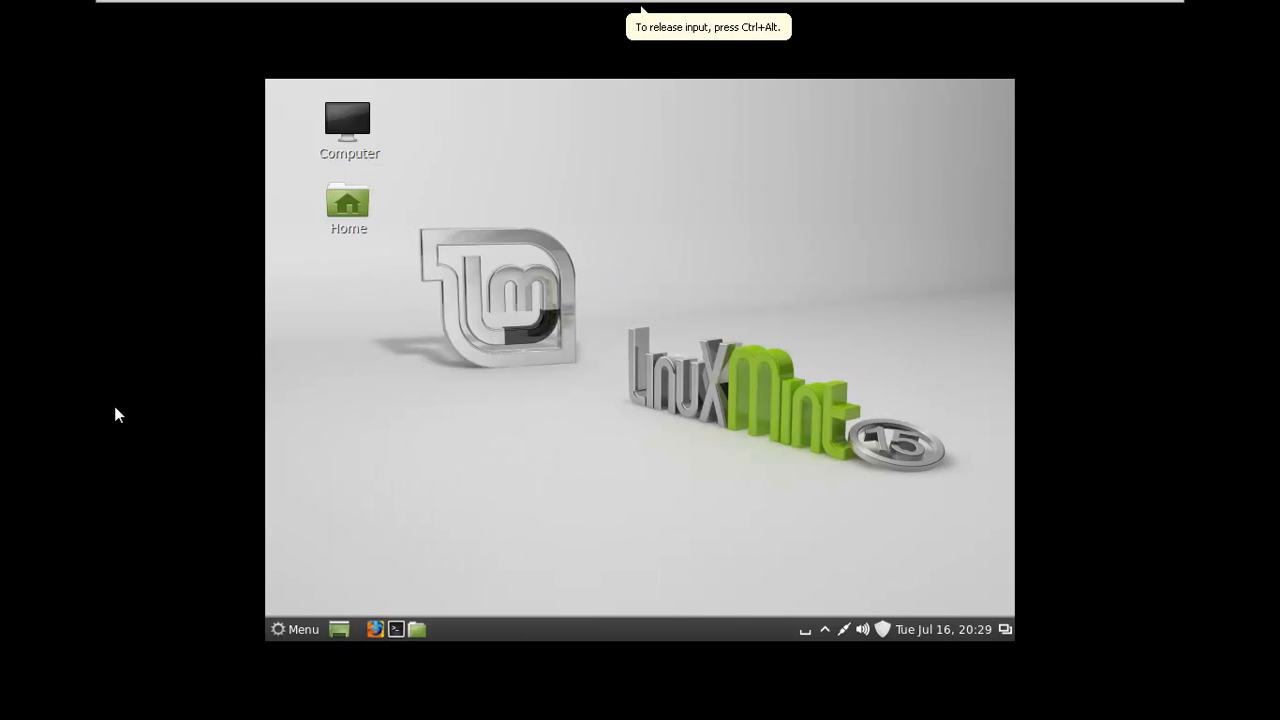
mouse_move(316, 400)
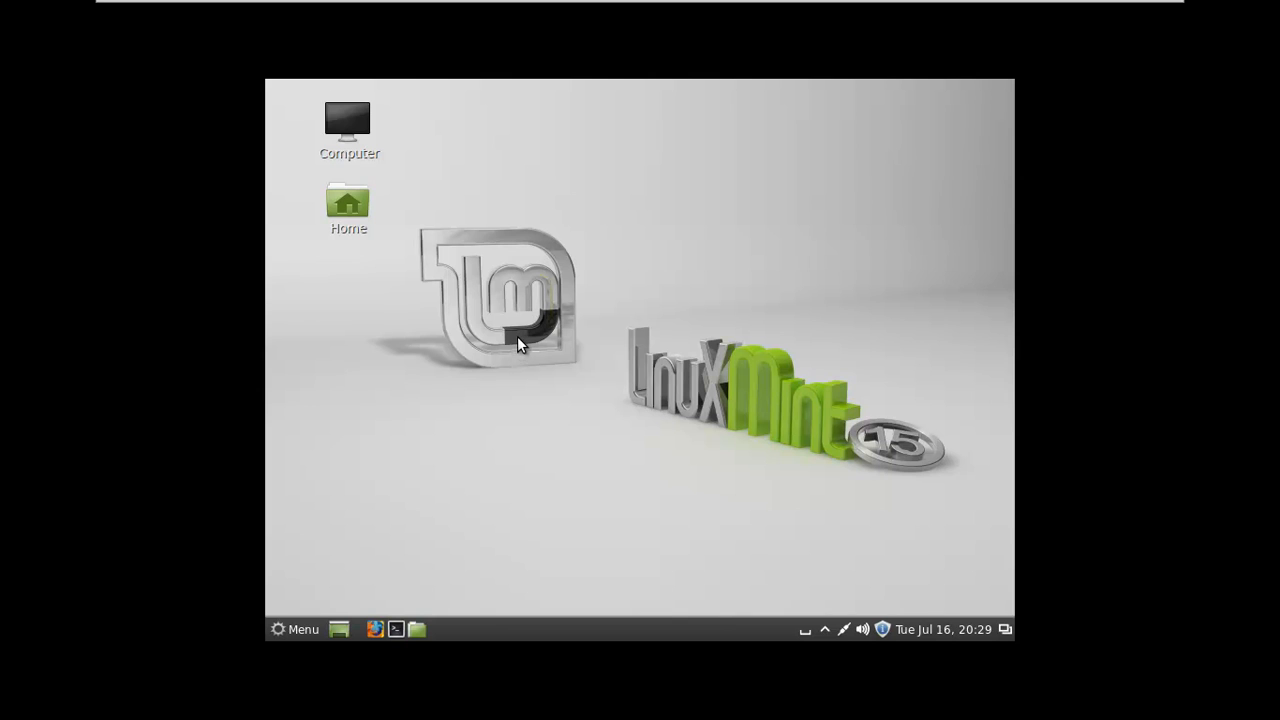
mouse_move(376, 629)
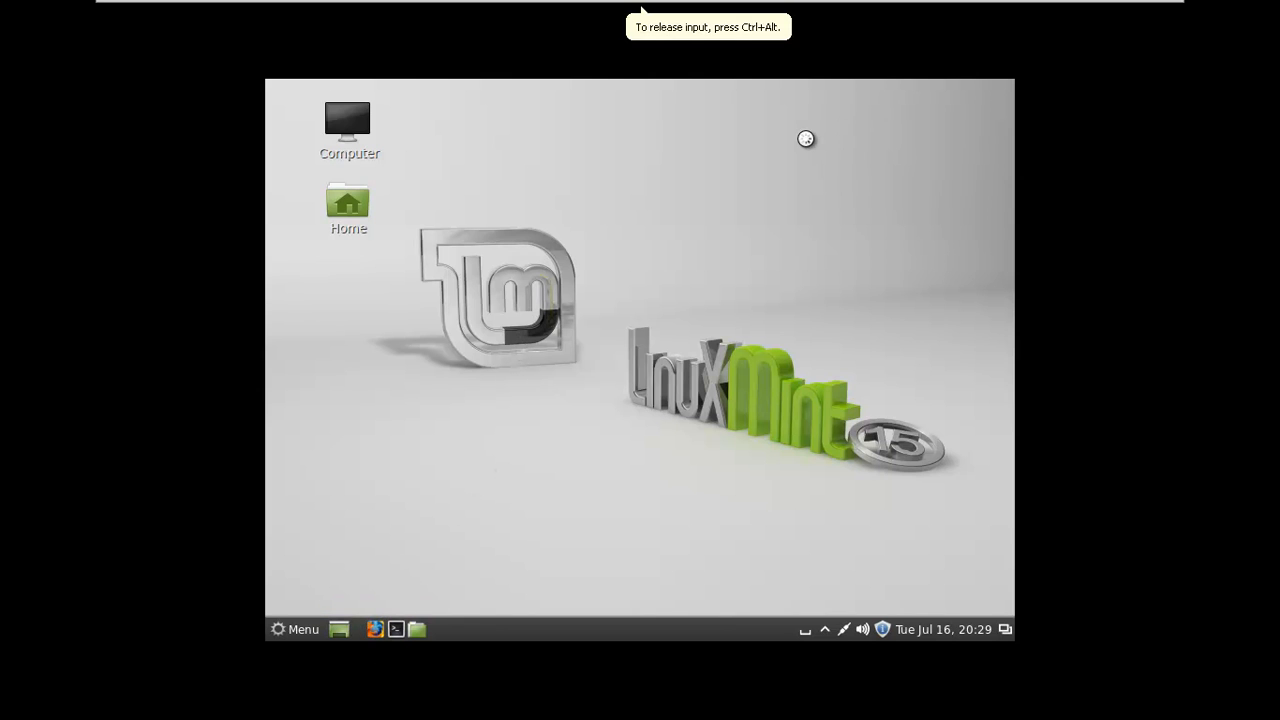
mouse_move(358, 597)
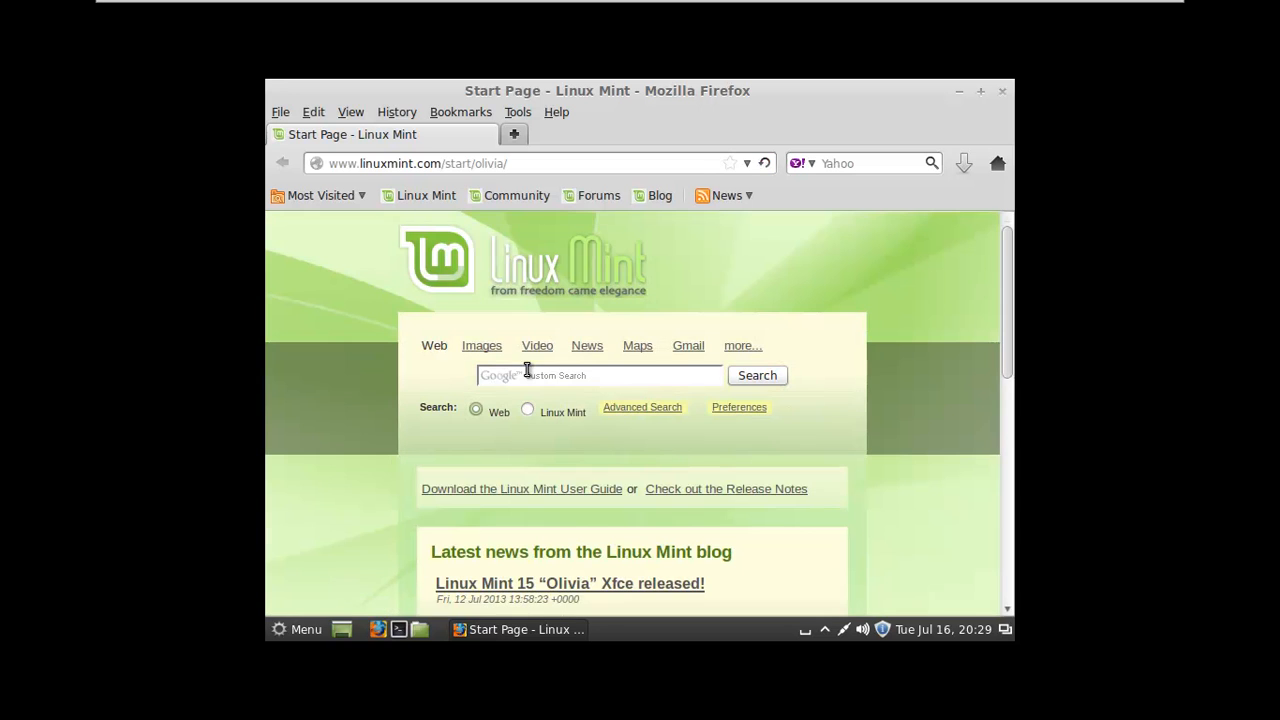
mouse_move(435, 175)
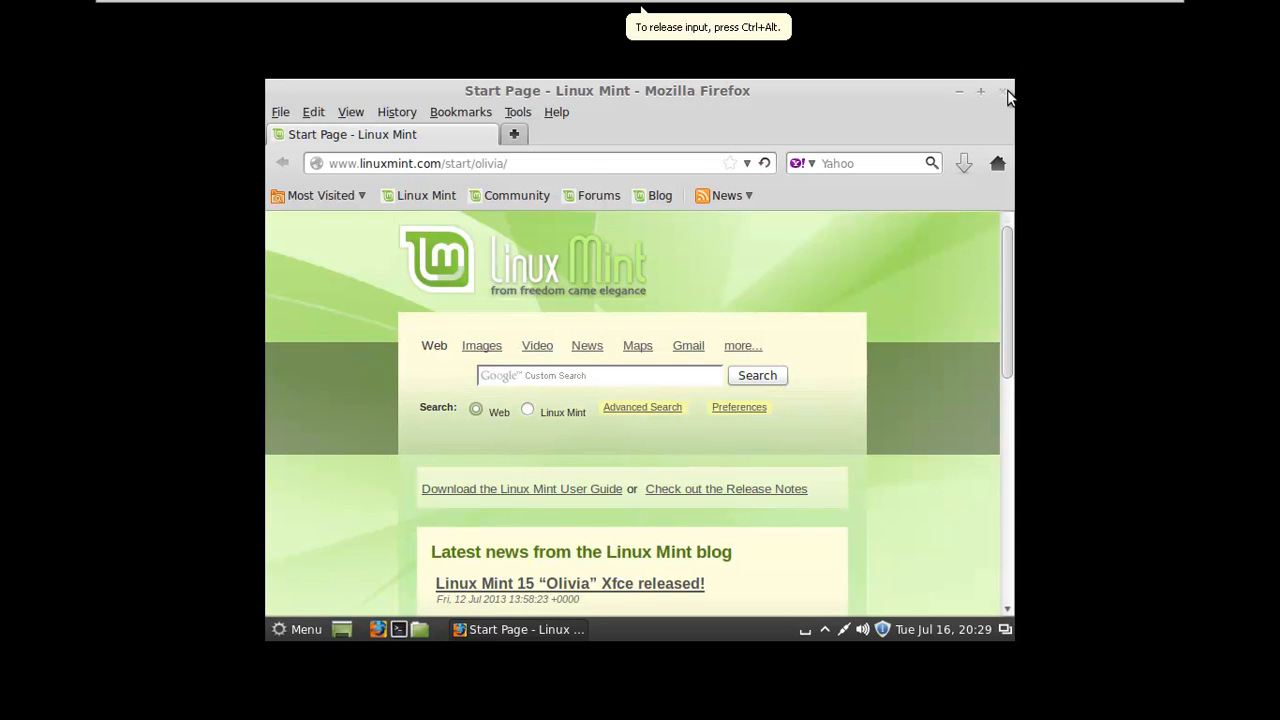
Close Firefox and browse the Menu's All Applications list.
left_click(1004, 91)
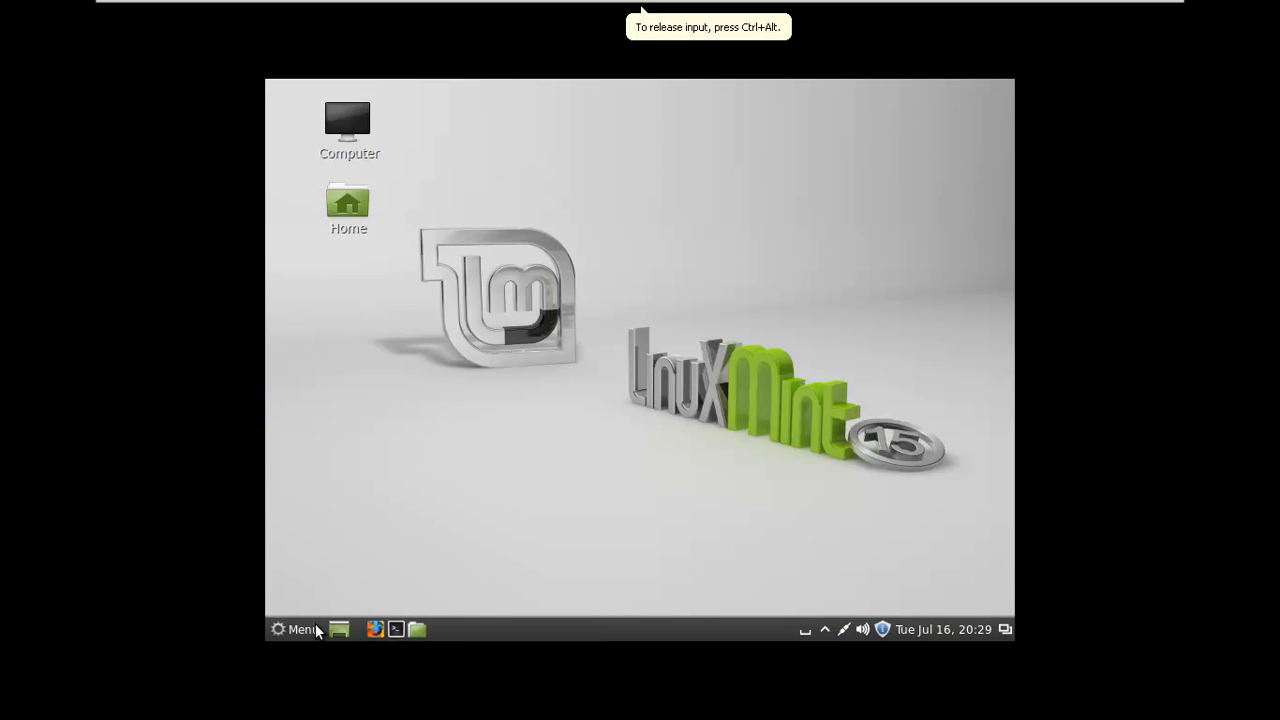
left_click(293, 629)
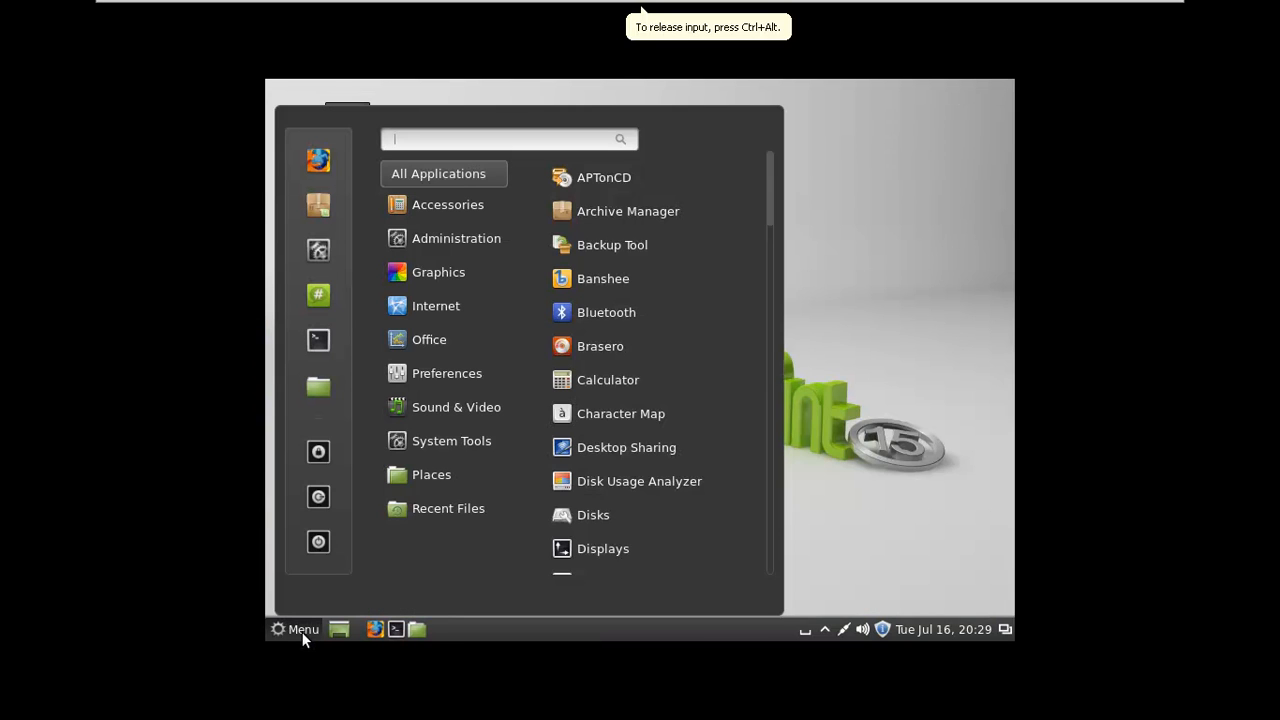
mouse_move(620, 413)
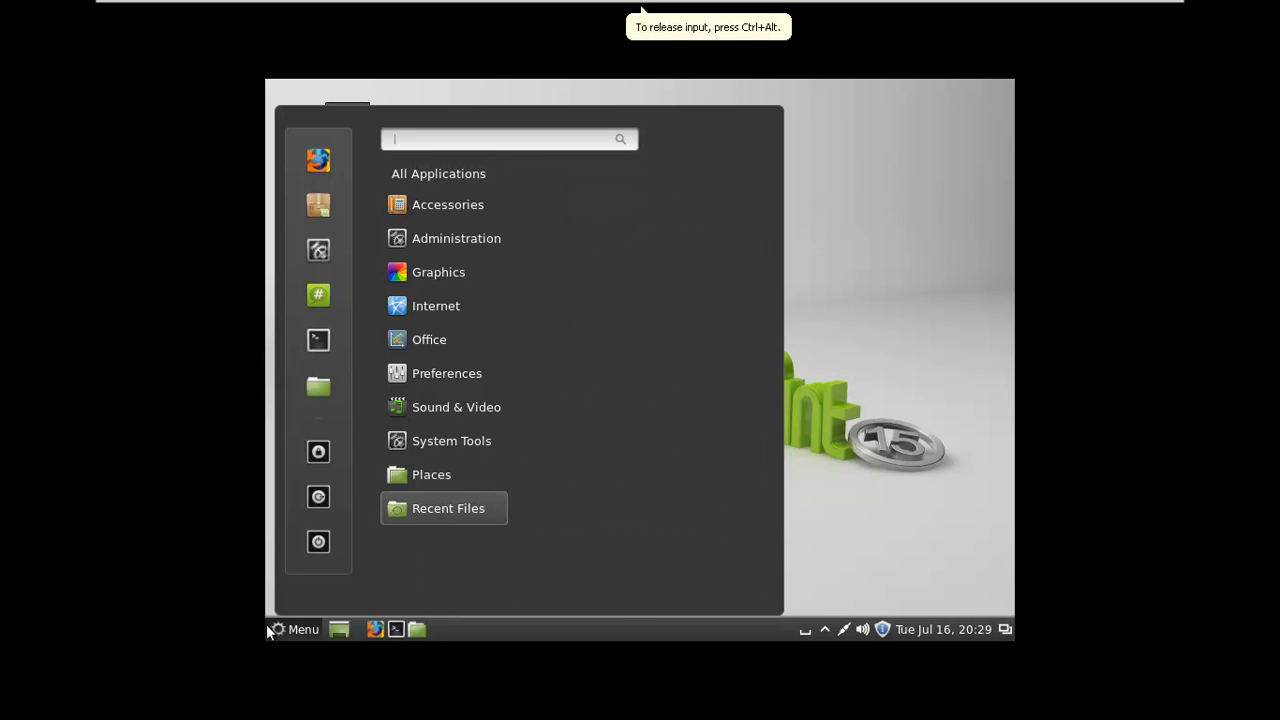
left_click(438, 173)
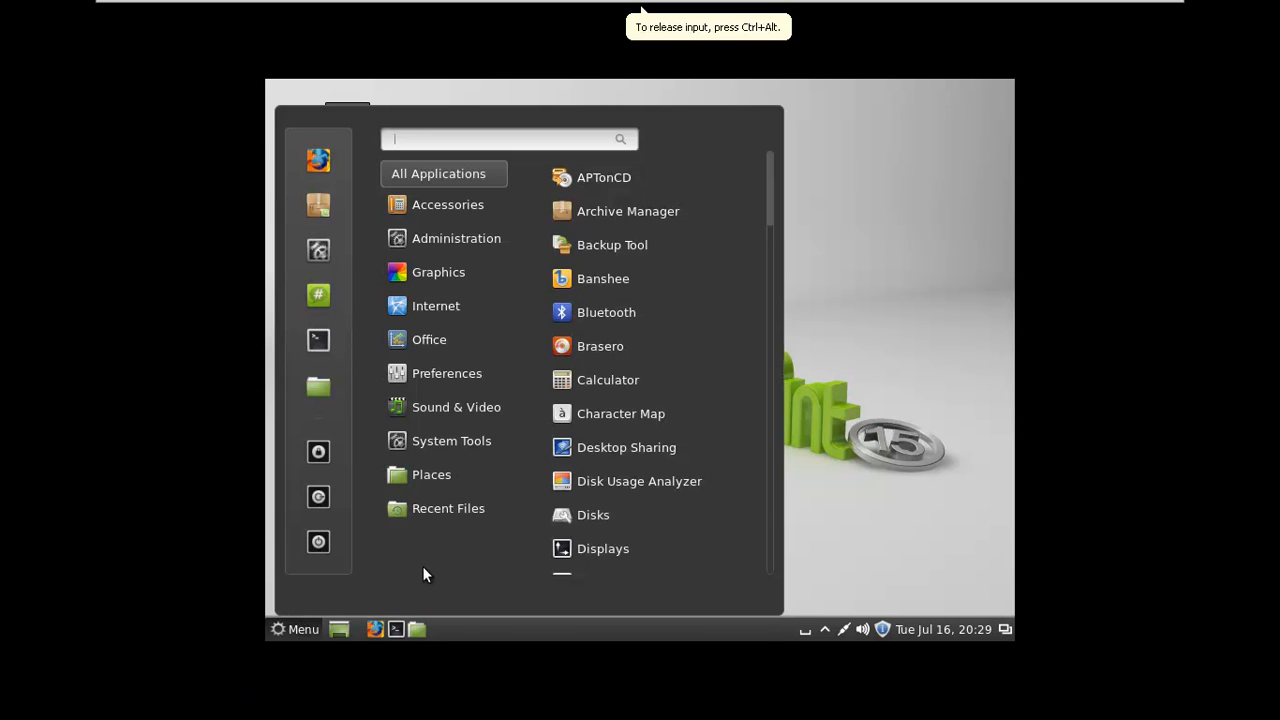
scroll("down", 3)
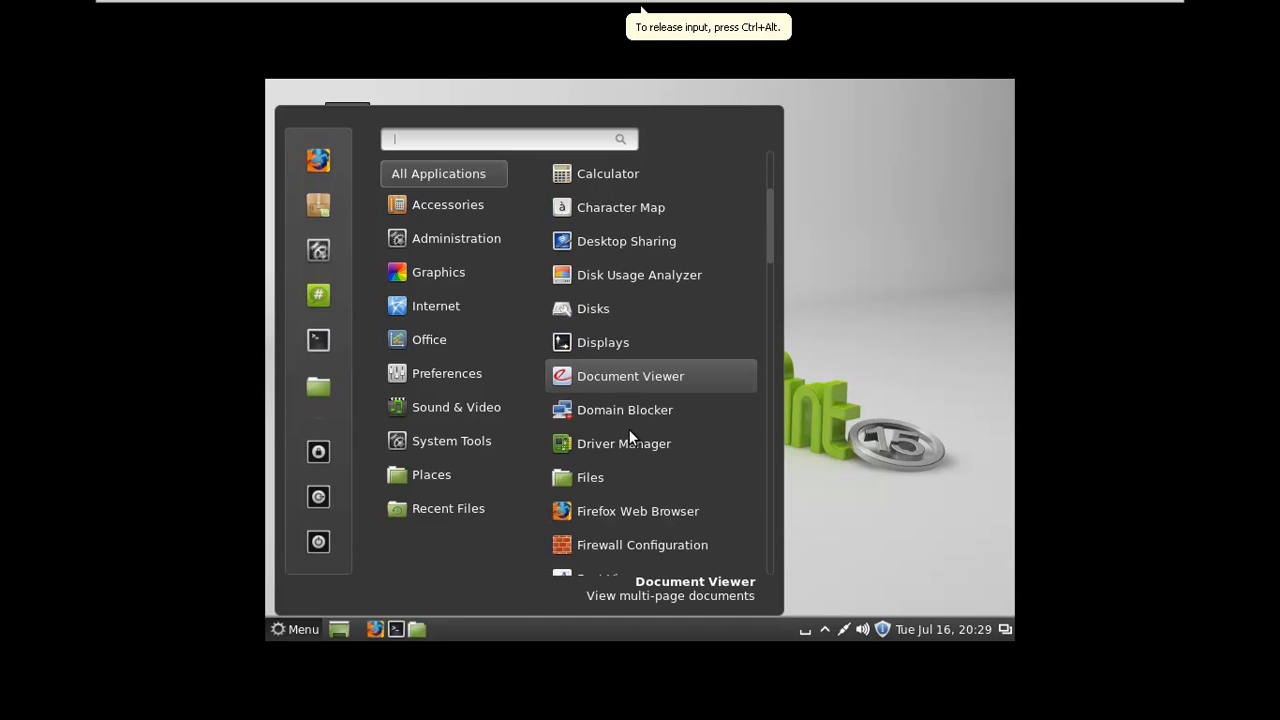
scroll("down", 3)
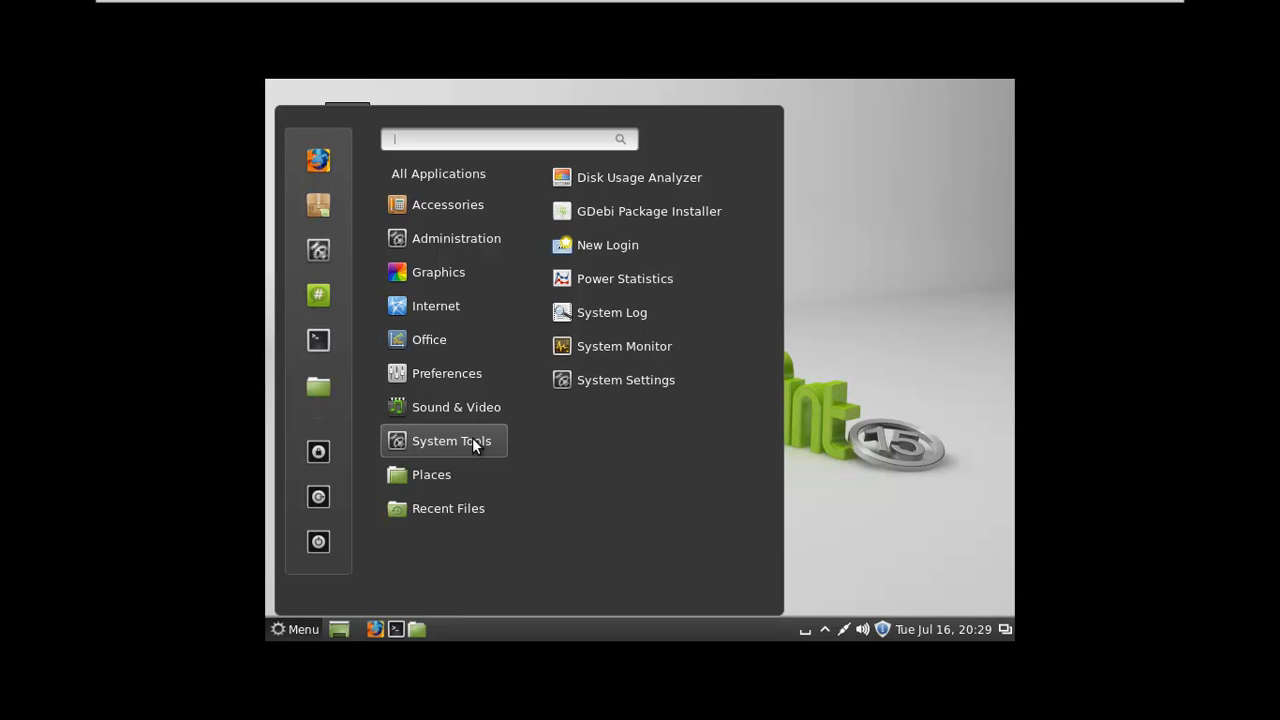
Reopen the Menu and scroll the application list down to Update Manager.
left_click(296, 629)
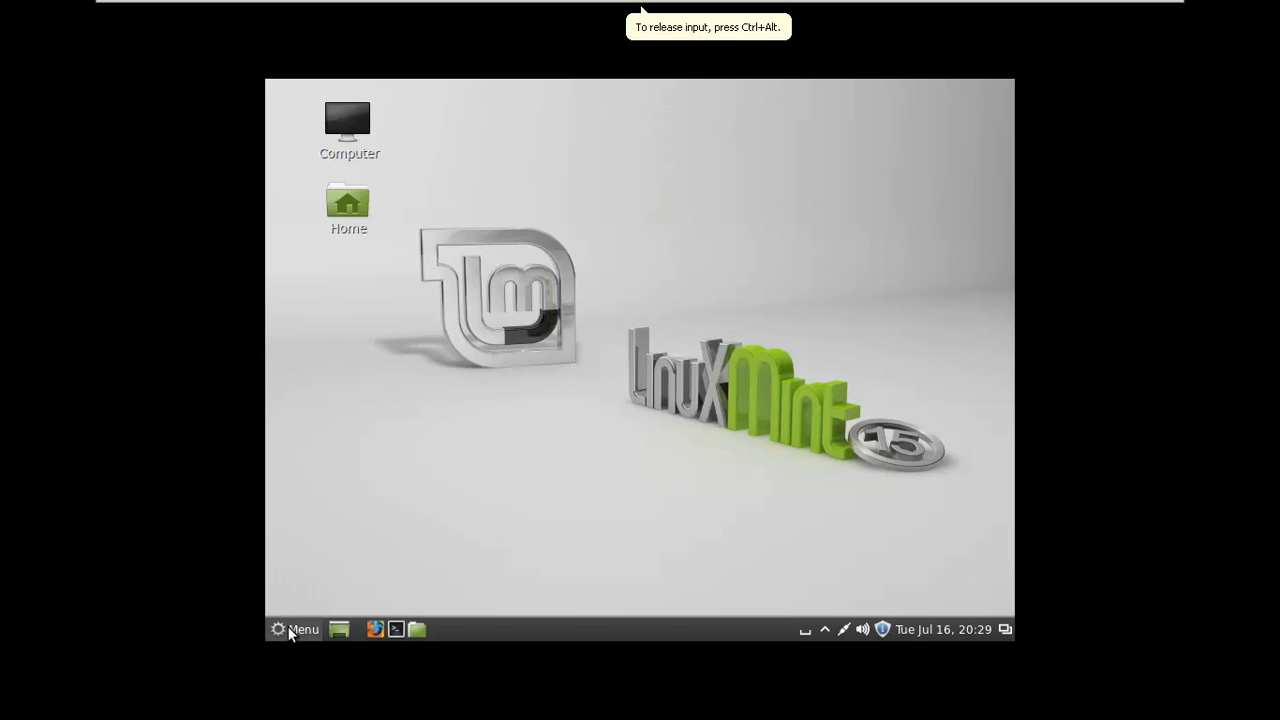
left_click(297, 629)
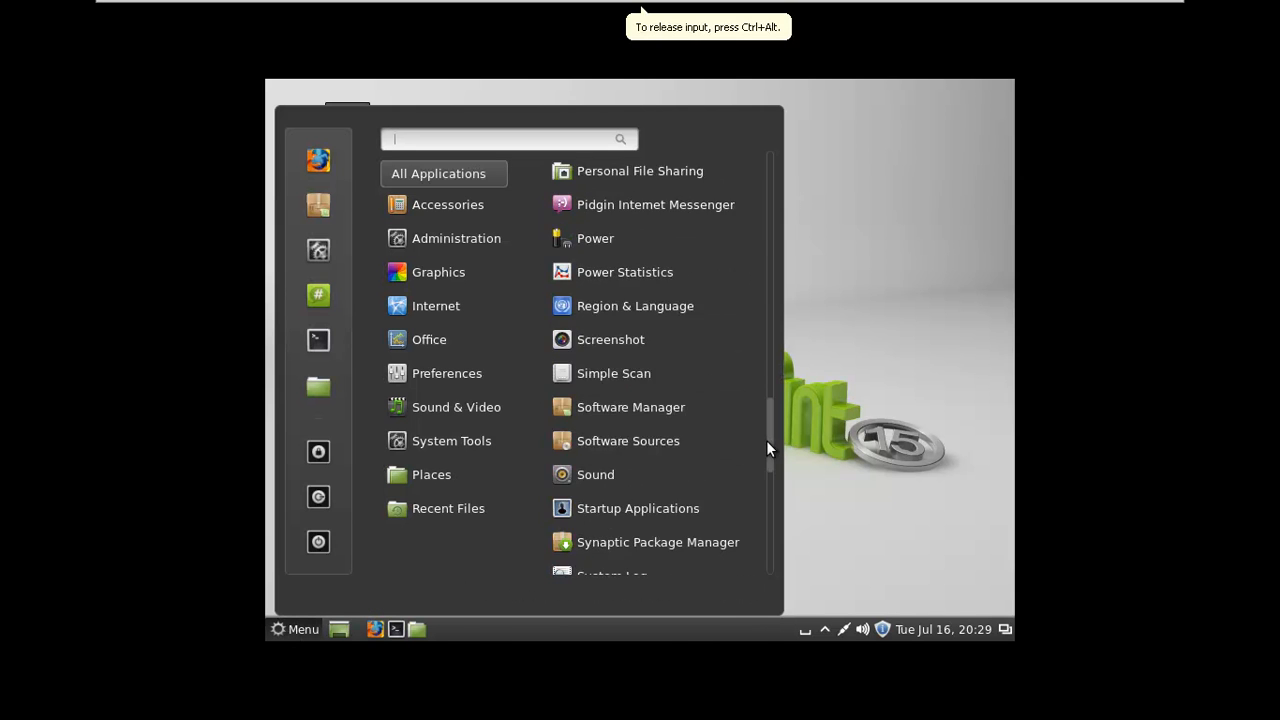
scroll("down", 3)
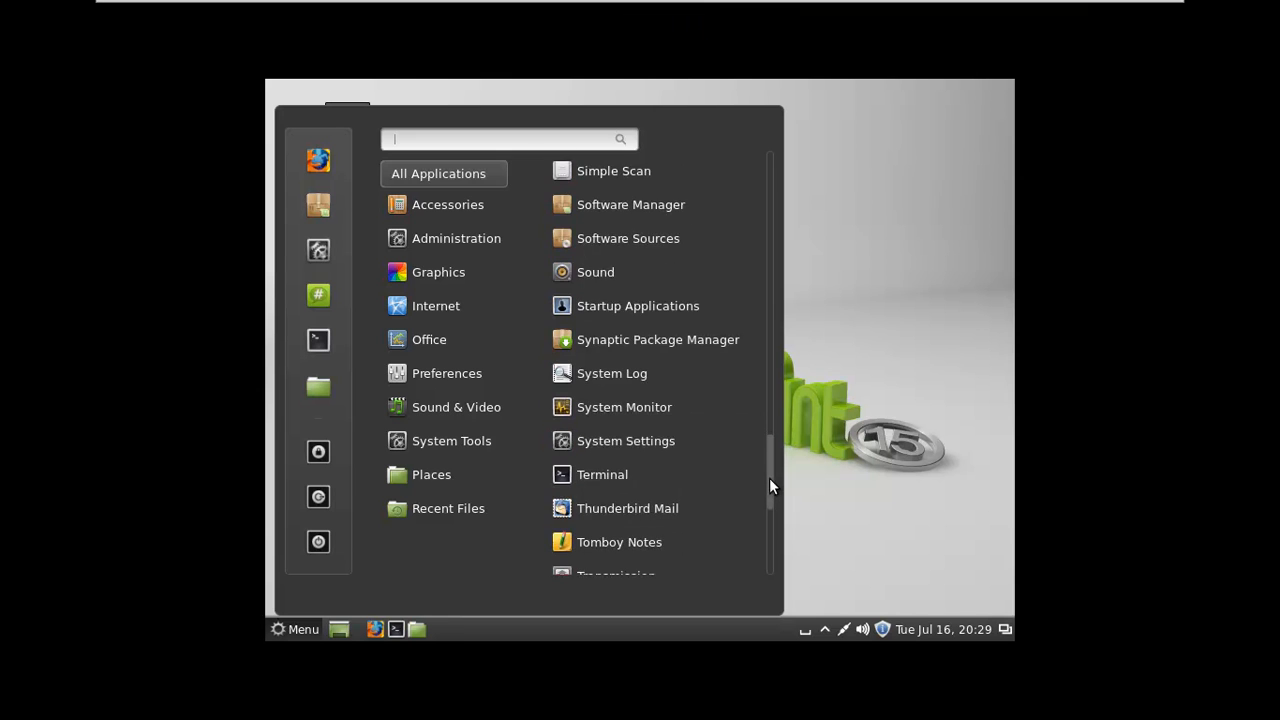
scroll("down", 3)
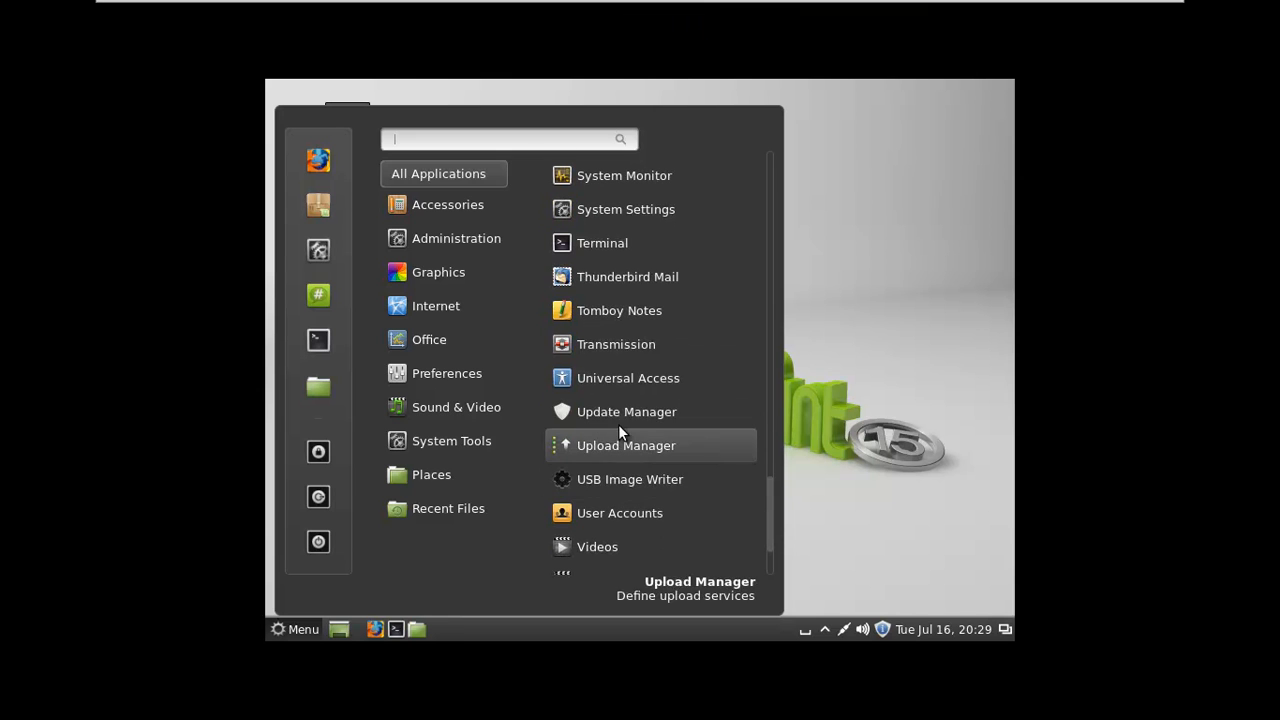
Launch Update Manager and authenticate with the user's password.
left_click(626, 411)
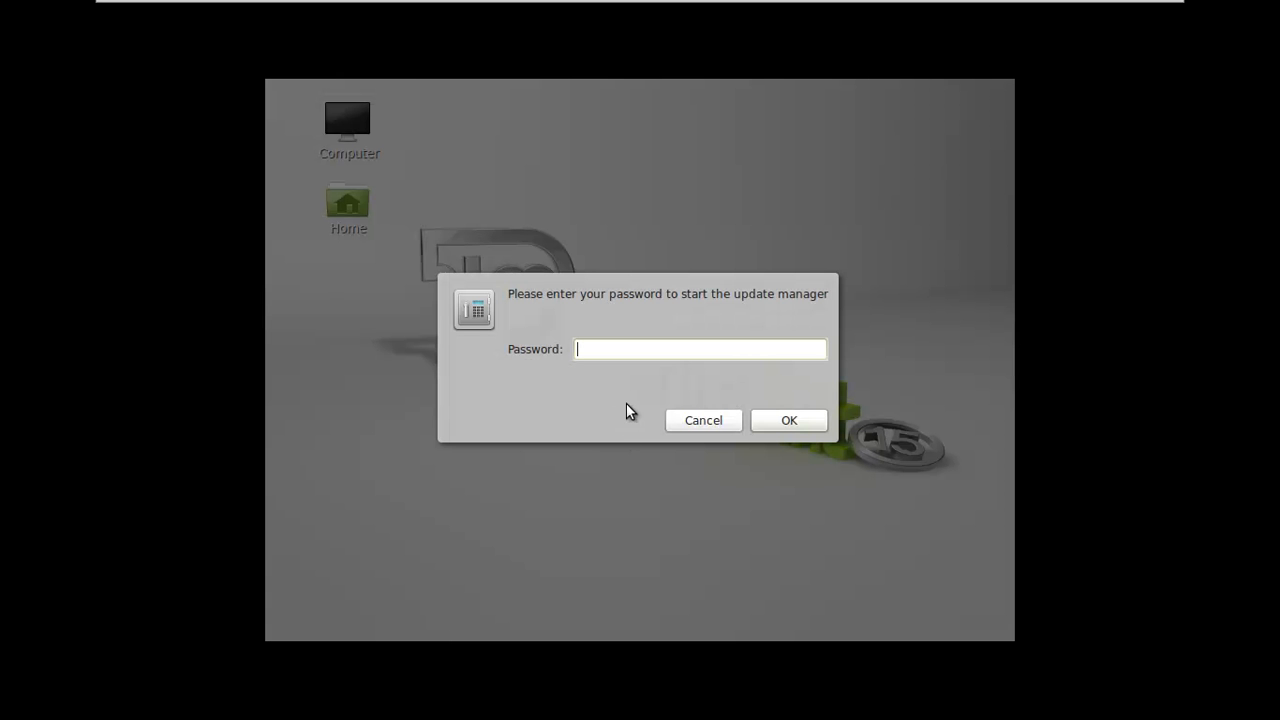
type("••")
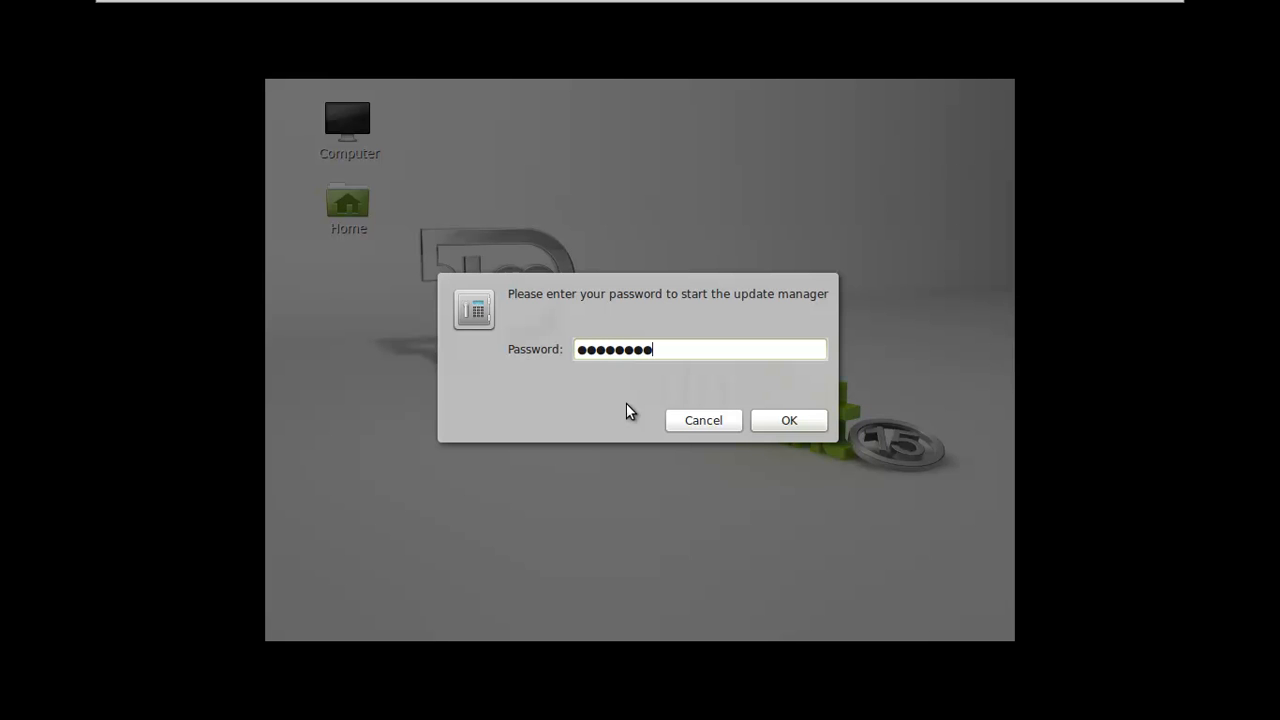
left_click(788, 420)
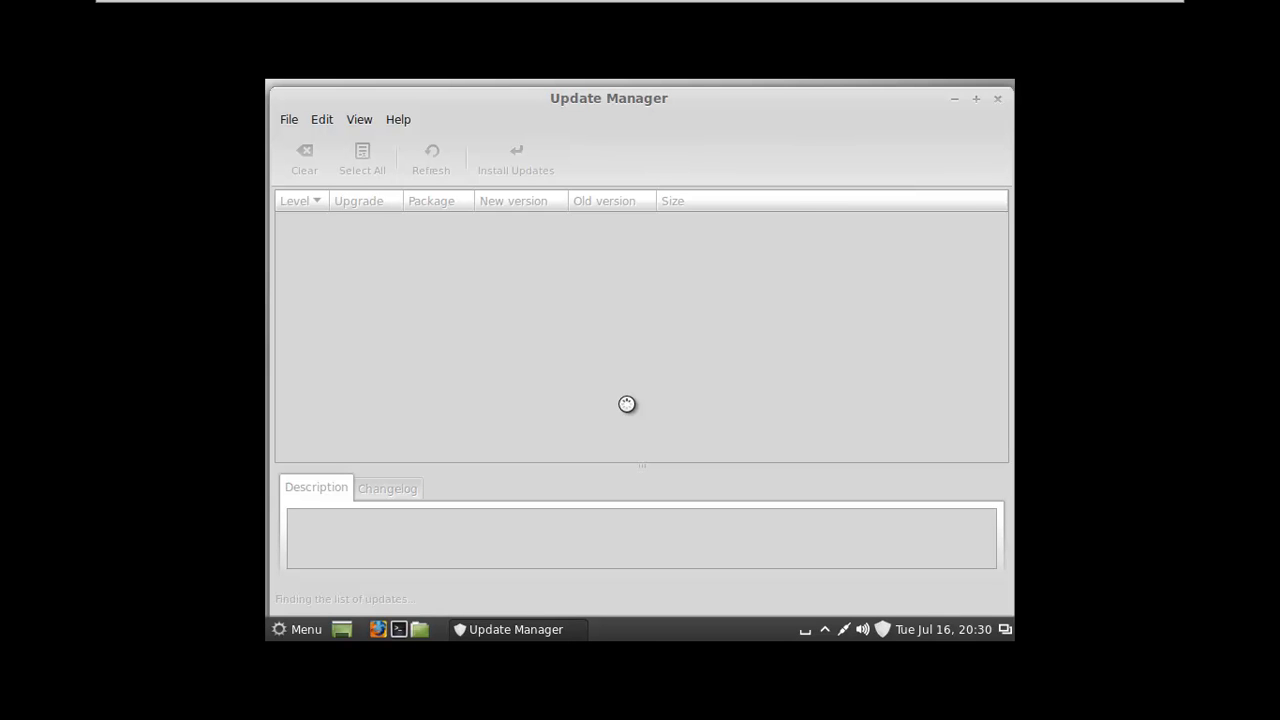
mouse_move(628, 408)
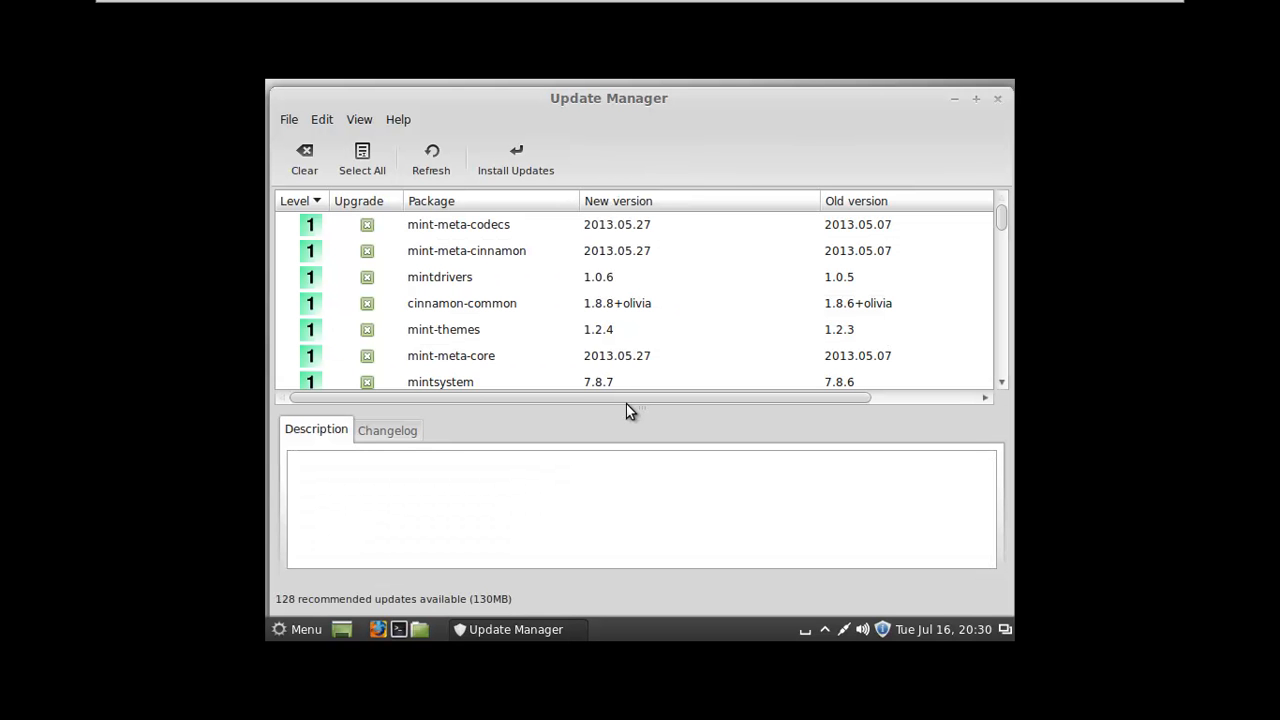
mouse_move(730, 260)
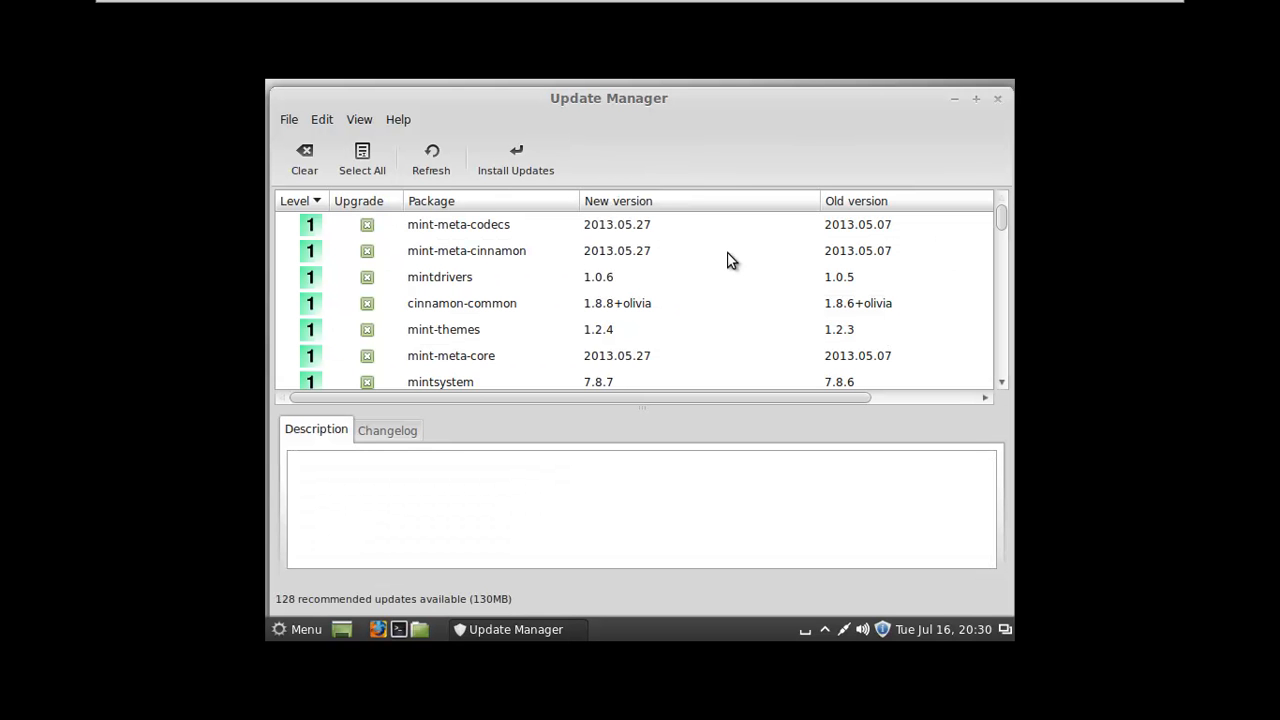
Read the descriptions of mint-meta-codecs, mint-meta-cinnamon, mintdrivers and cinnamon-common.
left_click(458, 224)
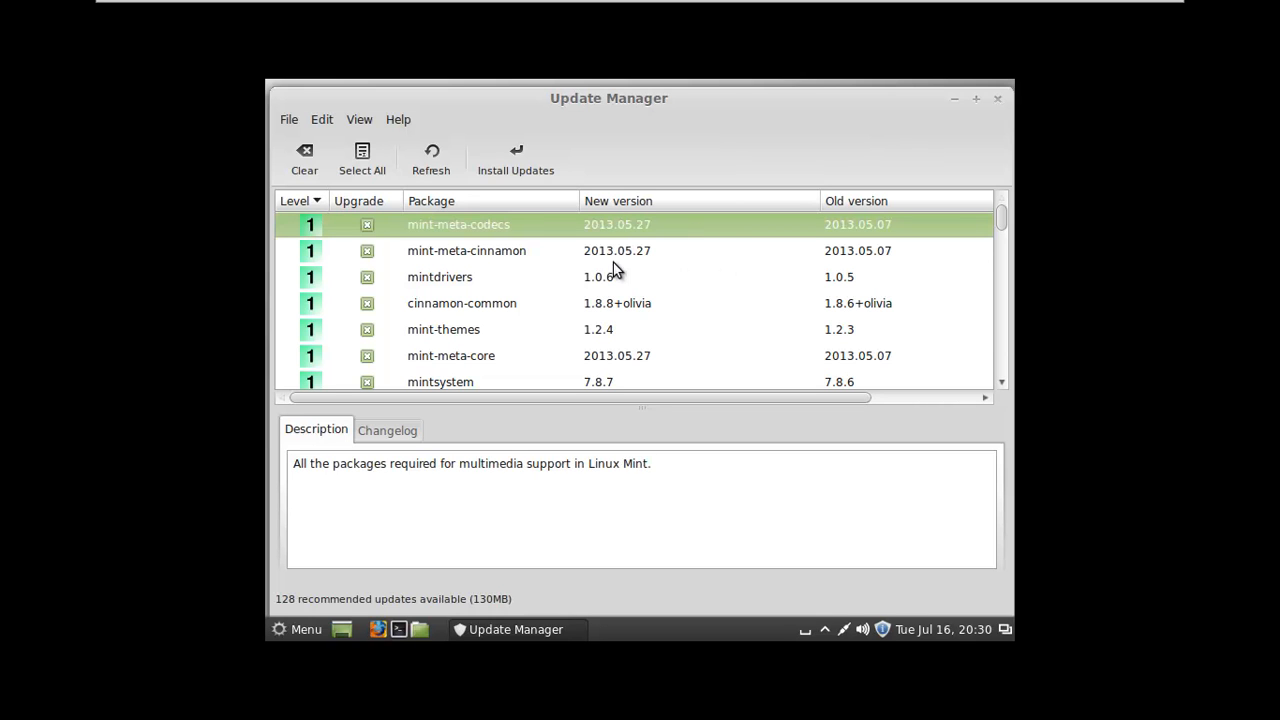
left_click(466, 250)
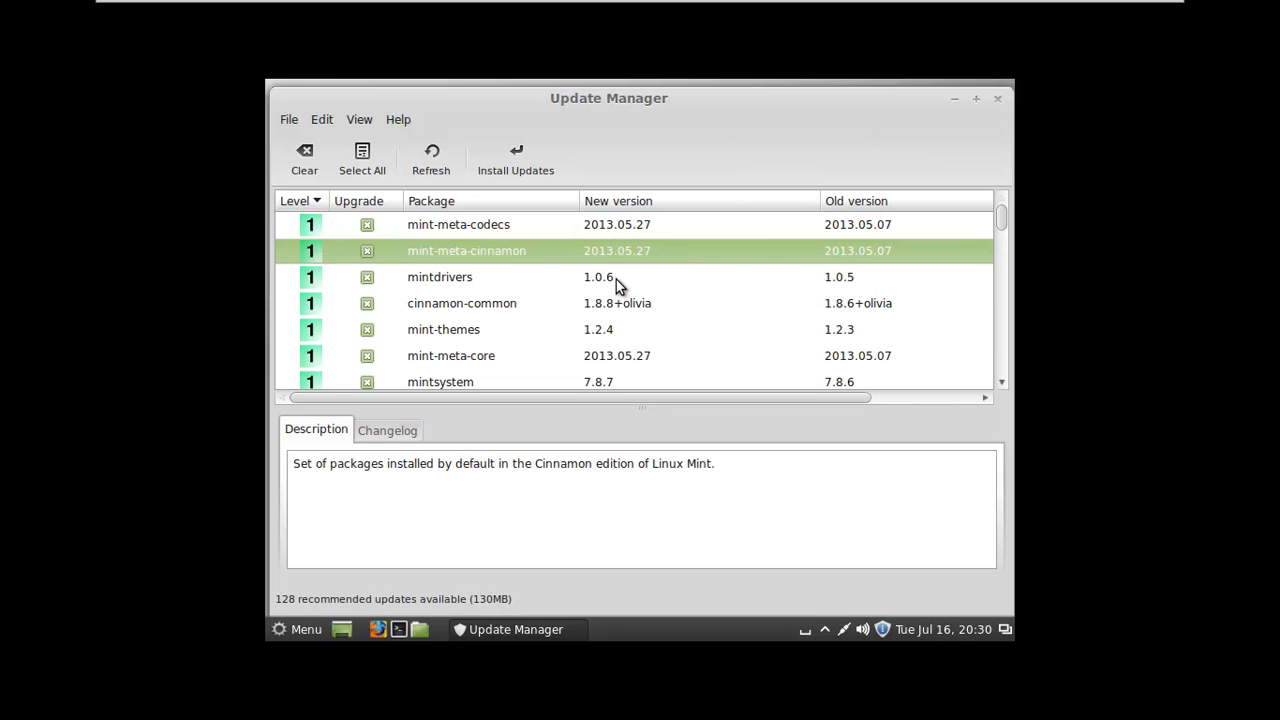
left_click(440, 277)
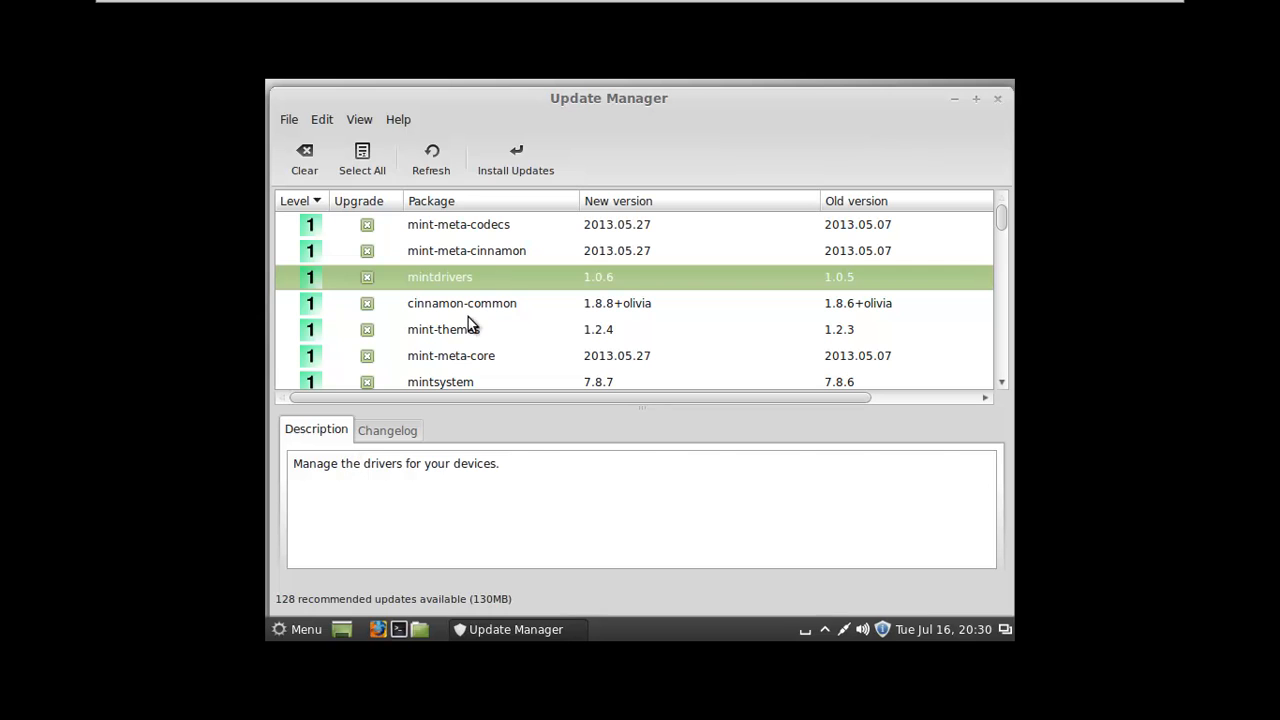
left_click(462, 303)
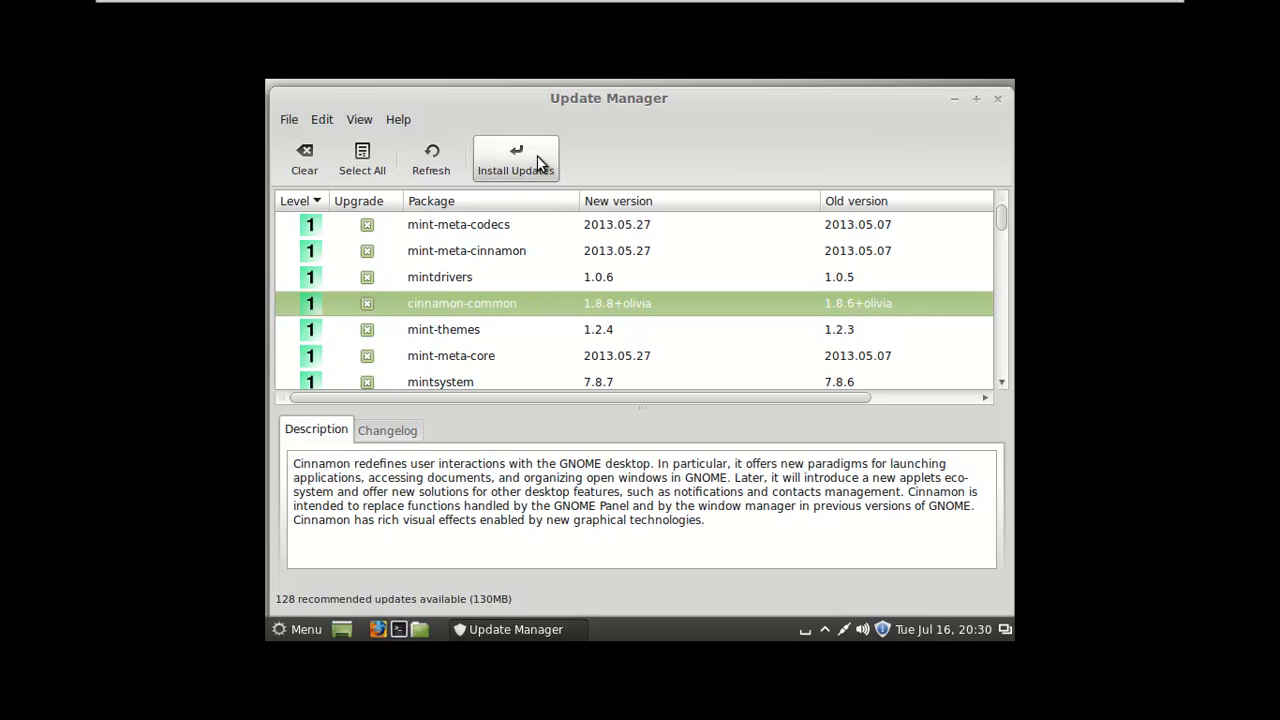
Install the updates, accepting the extra libqt4-dbus and qdbus packages, and refocus the VM.
left_click(515, 160)
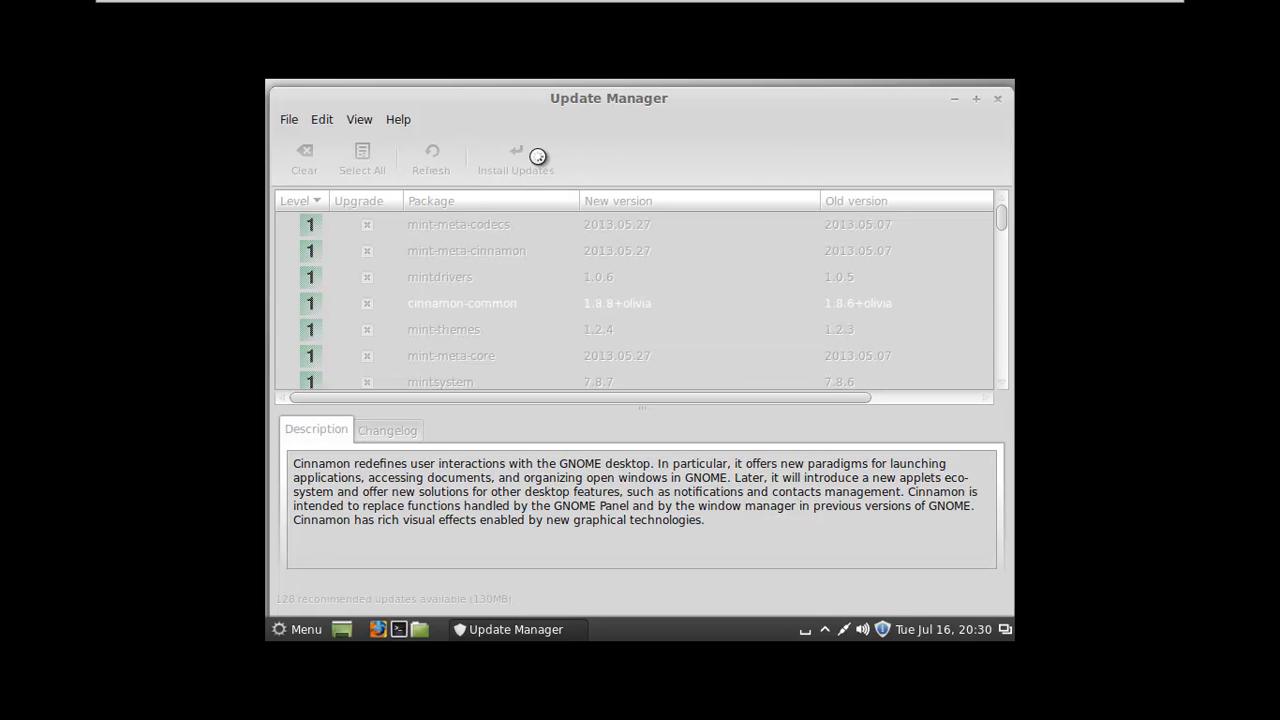
left_click(515, 158)
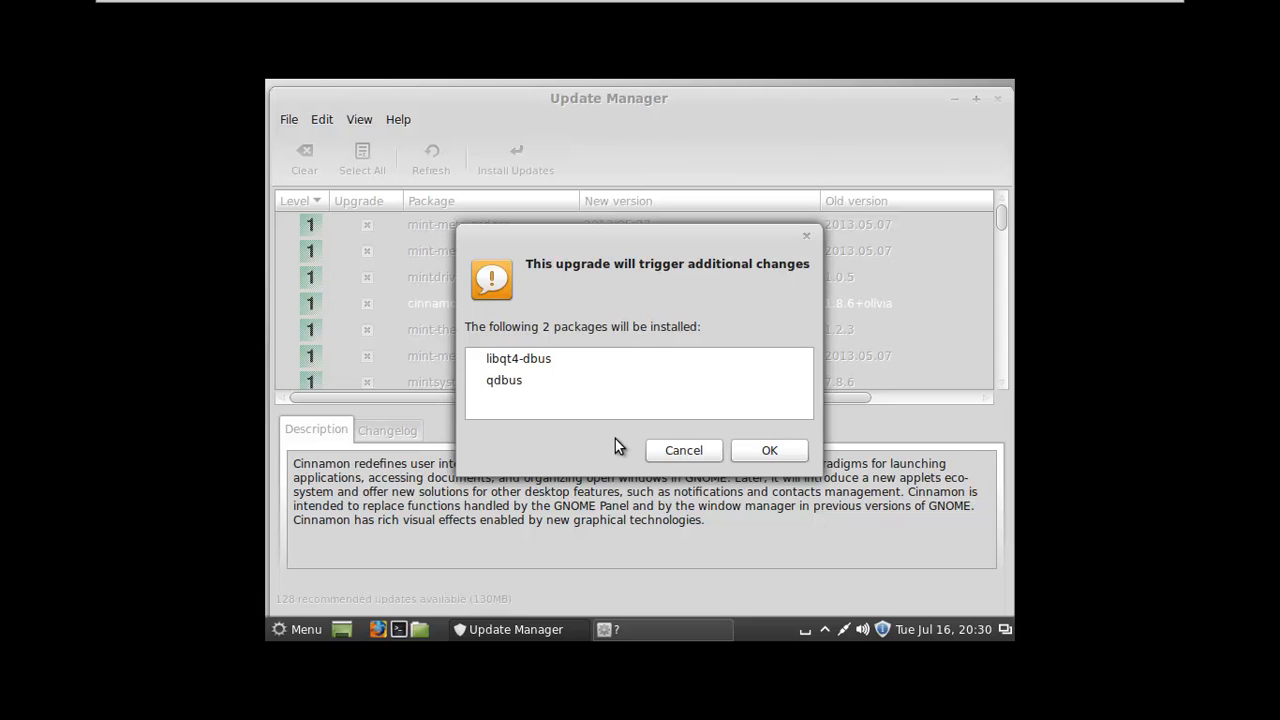
mouse_move(613, 435)
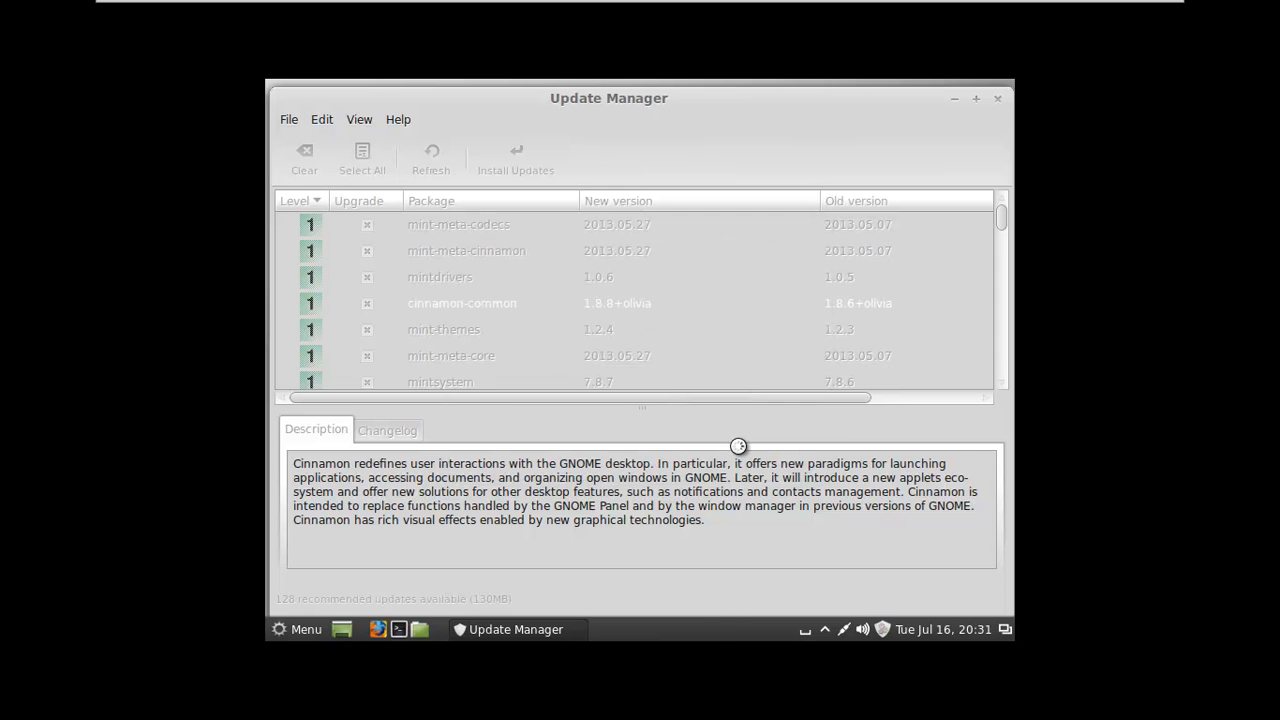
mouse_move(730, 448)
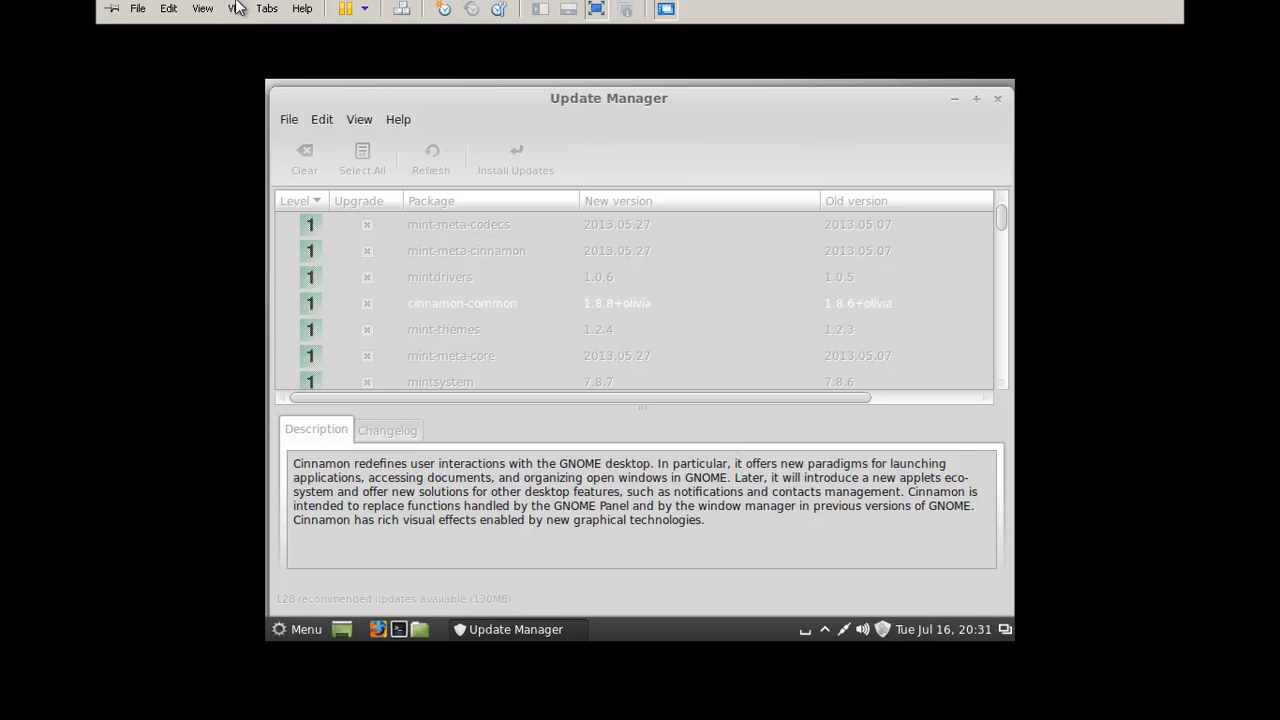
left_click(515, 160)
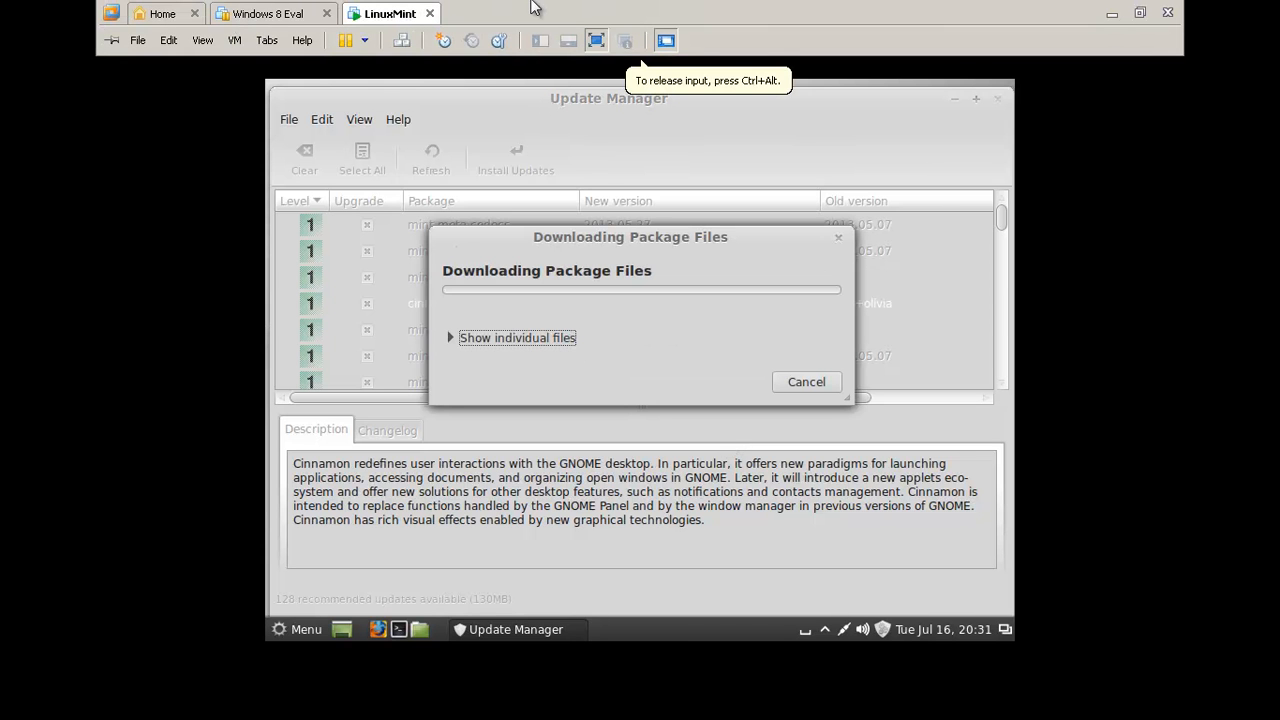